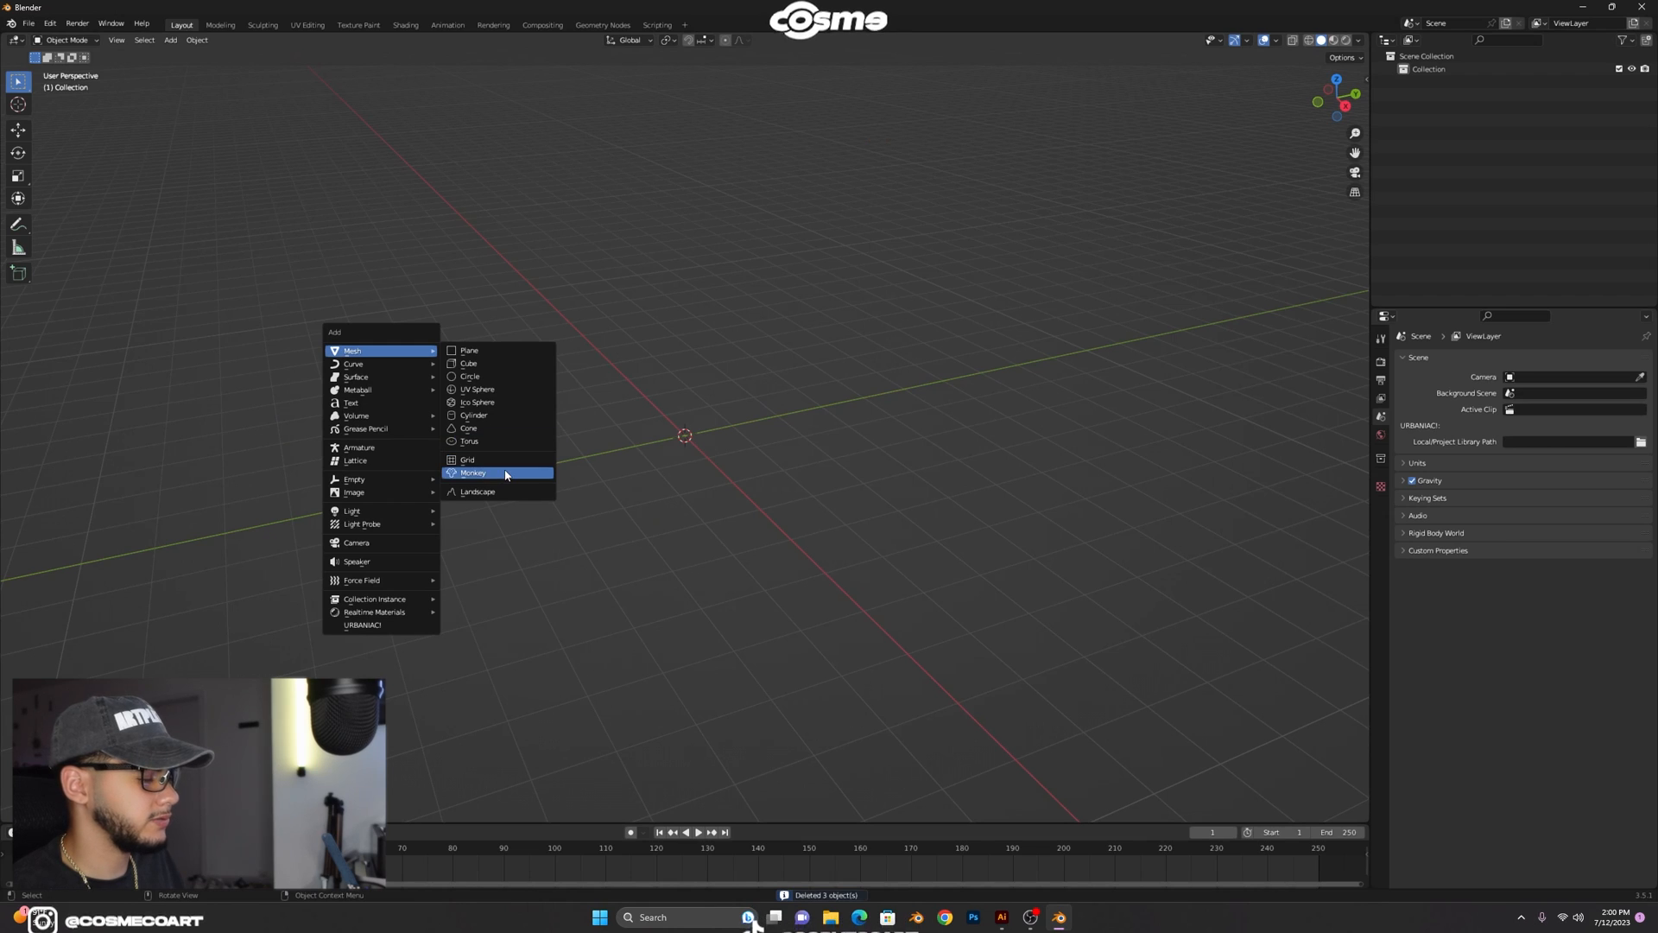
Add a Suzanne monkey head and a cone, shrinking the cone small and moving it off to the left.
click(473, 474)
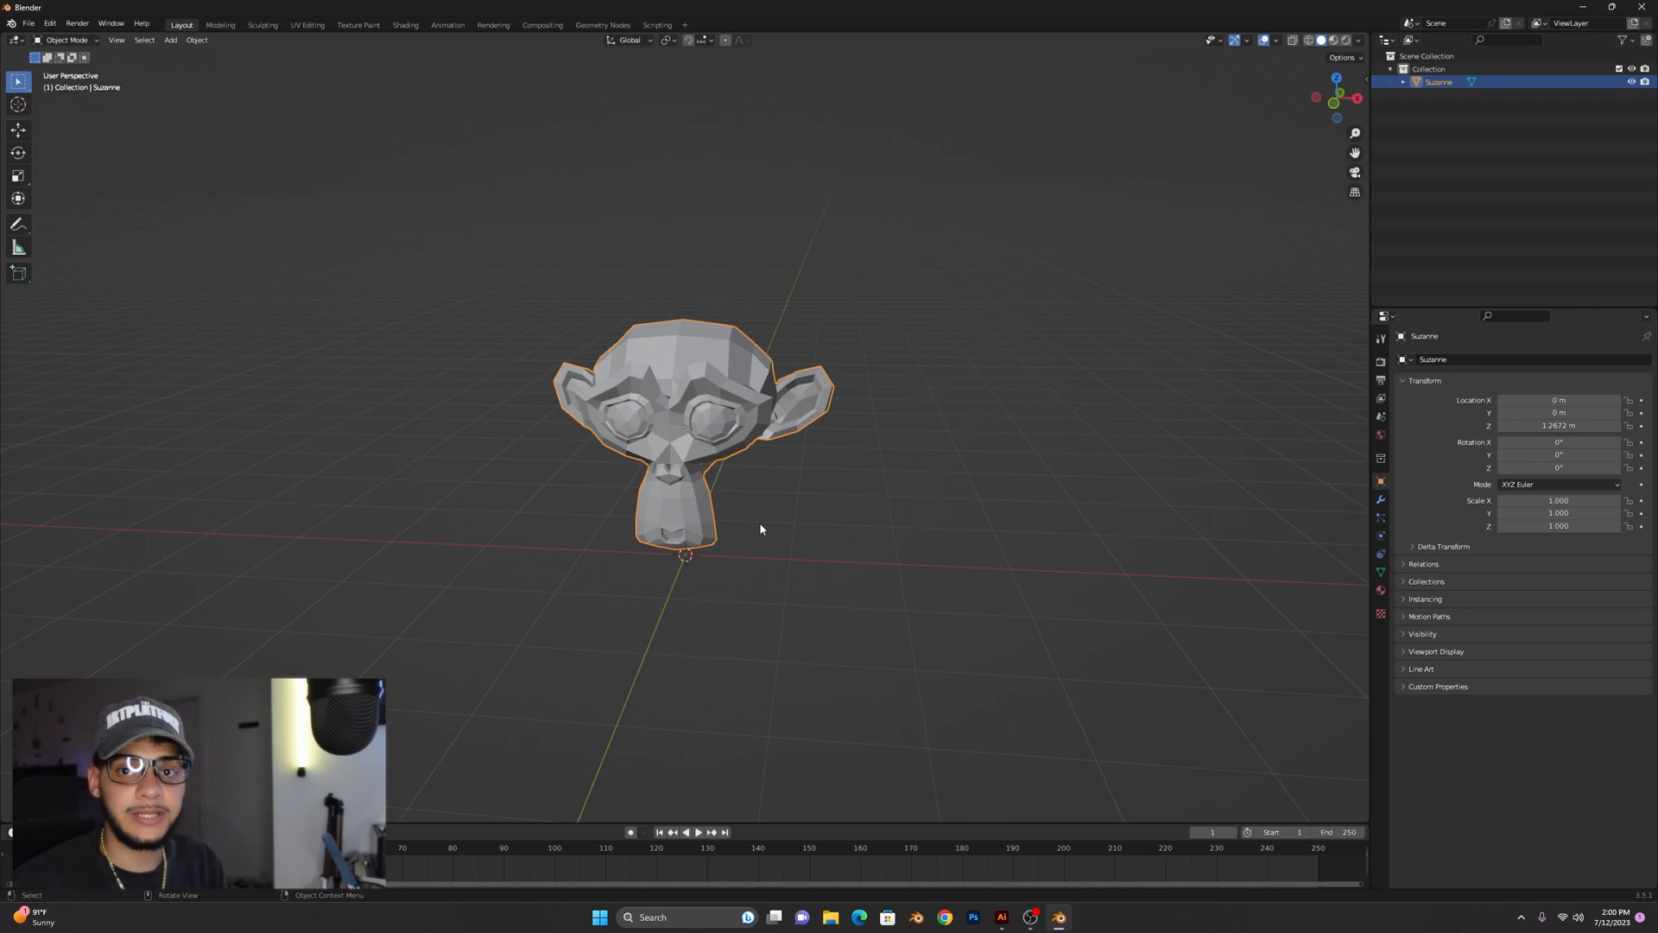
mouse_move(741, 358)
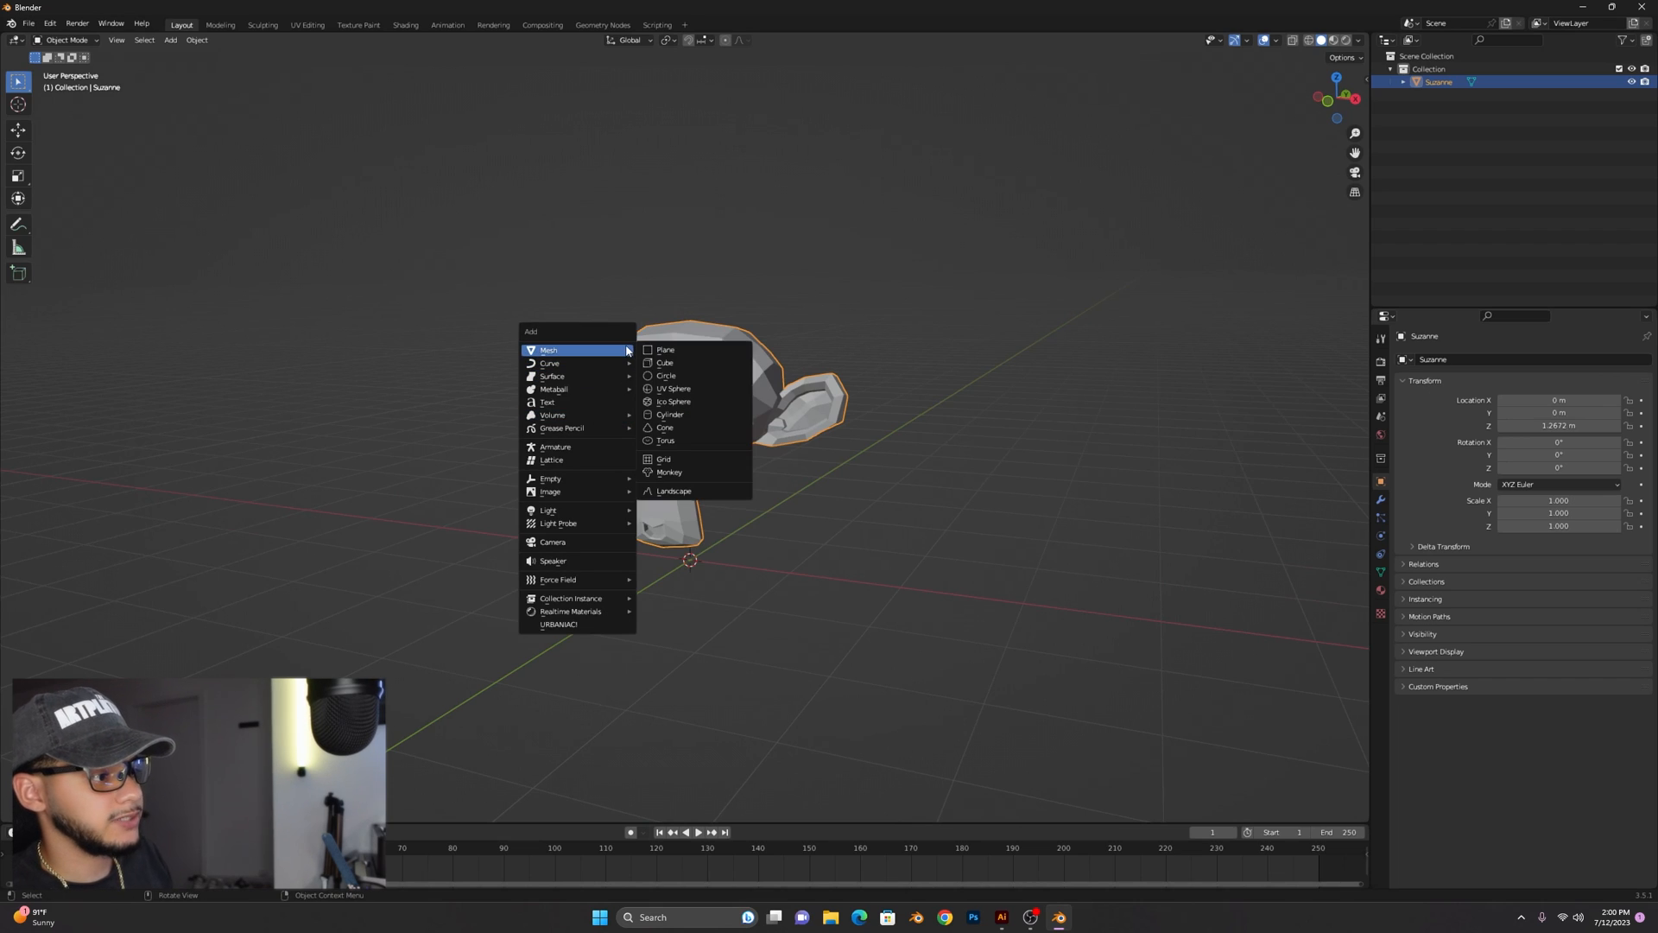
click(665, 427)
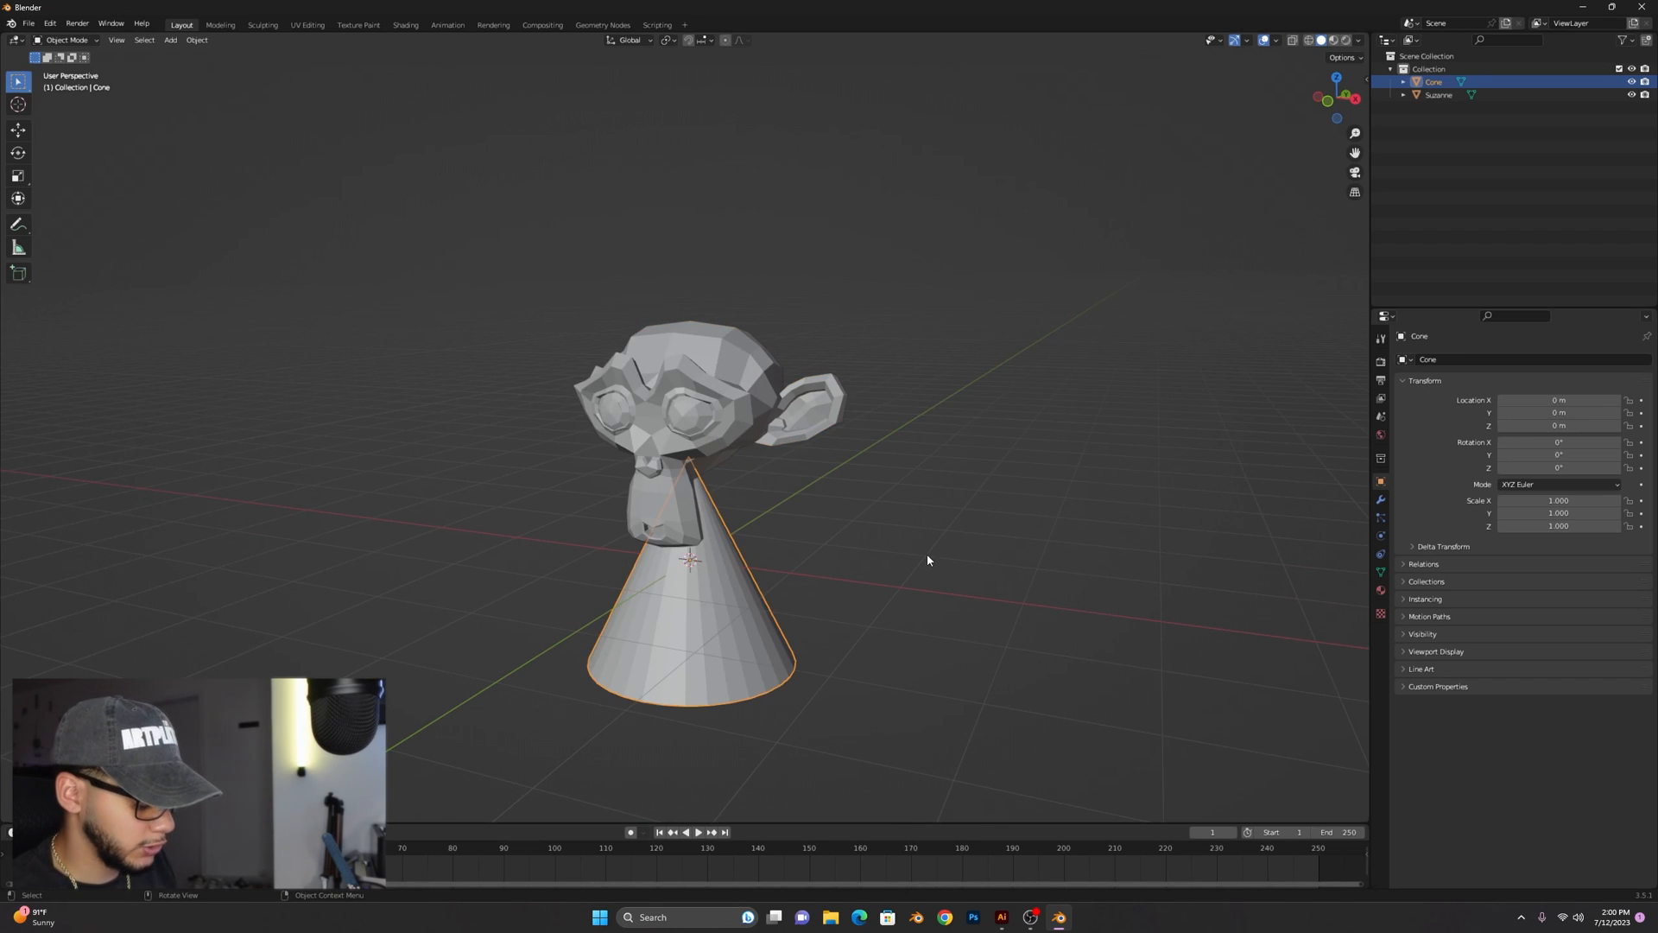
key(s)
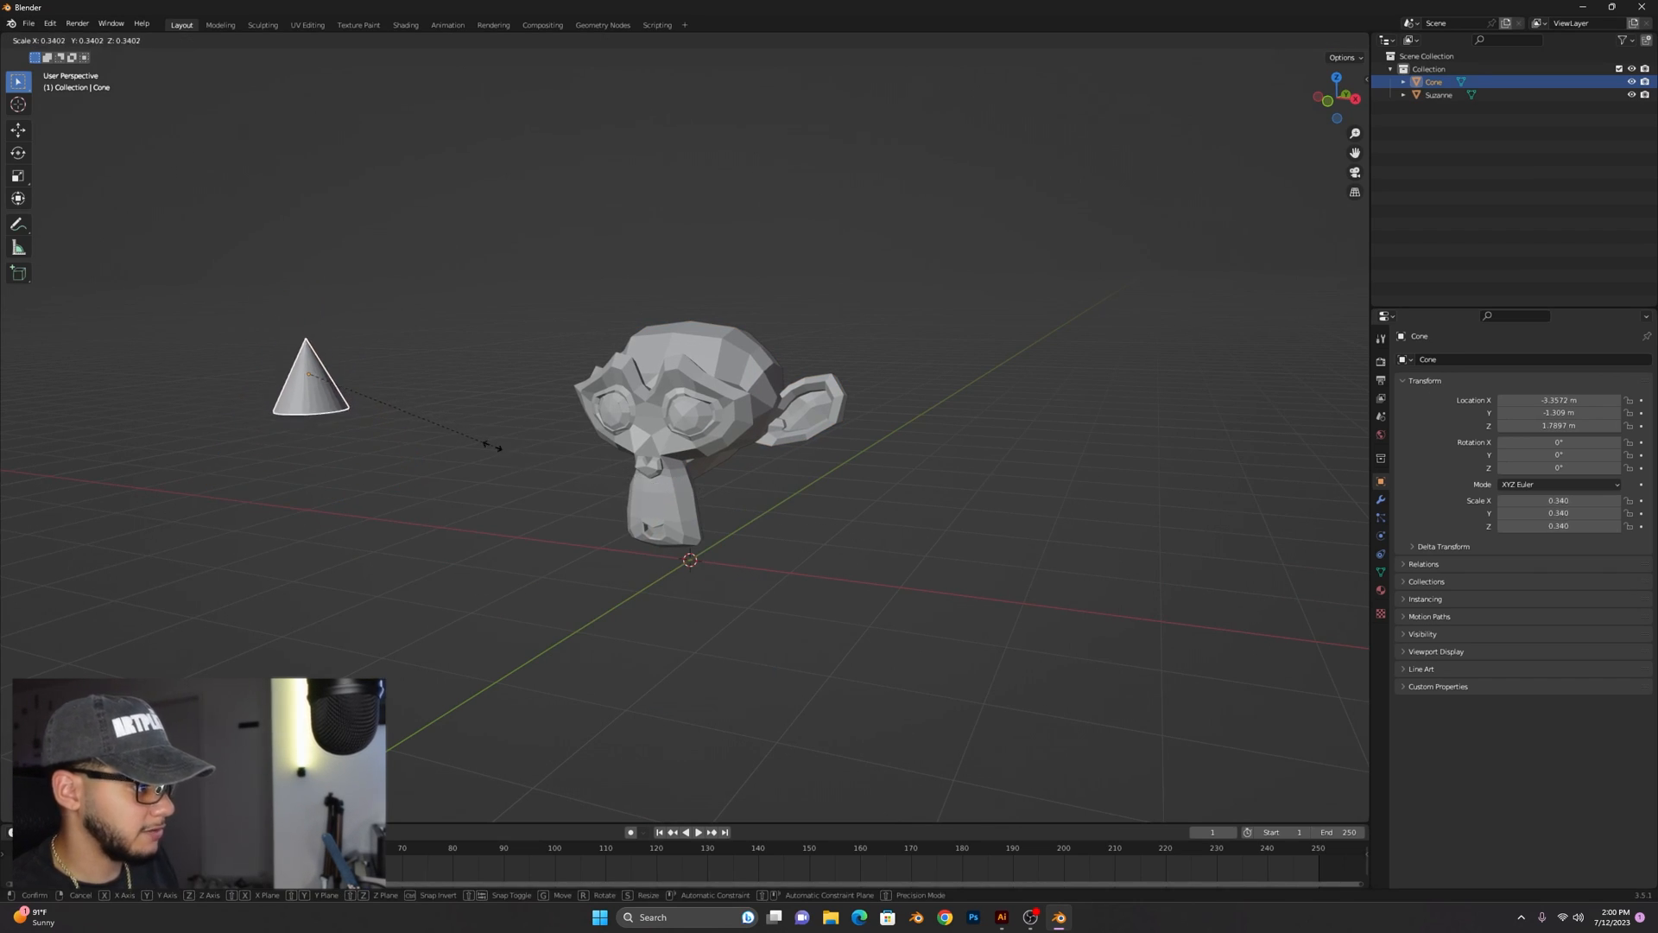
click(534, 408)
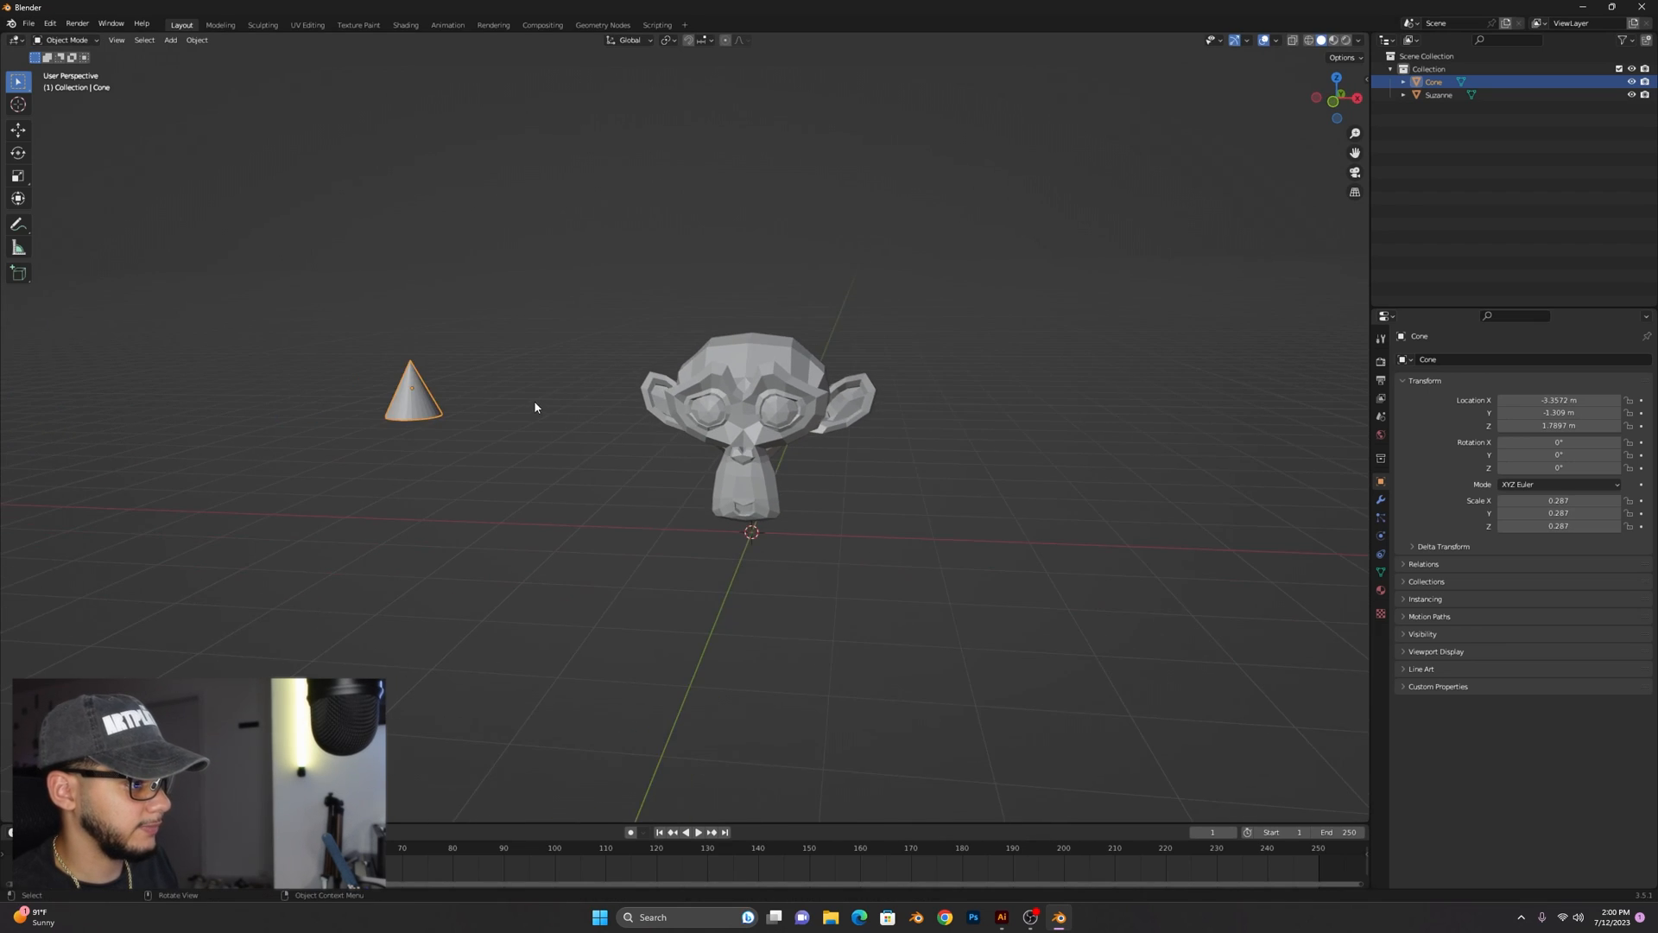
key(s)
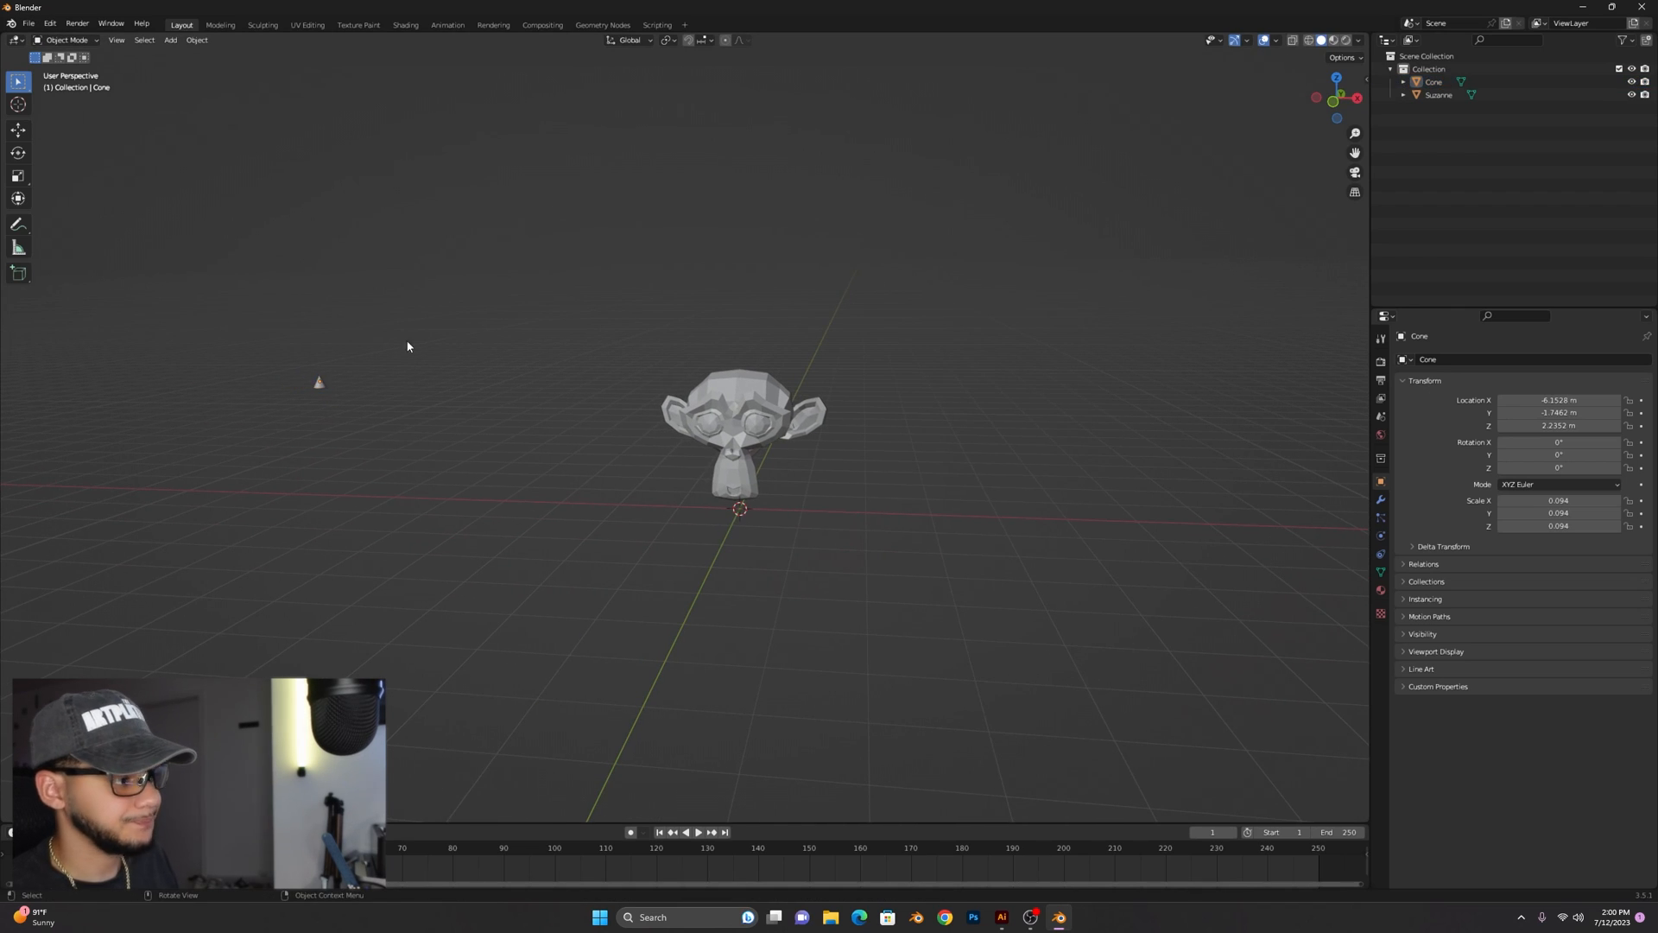
Add an area light with a Track To constraint targeting Suzanne and move it near the monkey.
click(1433, 81)
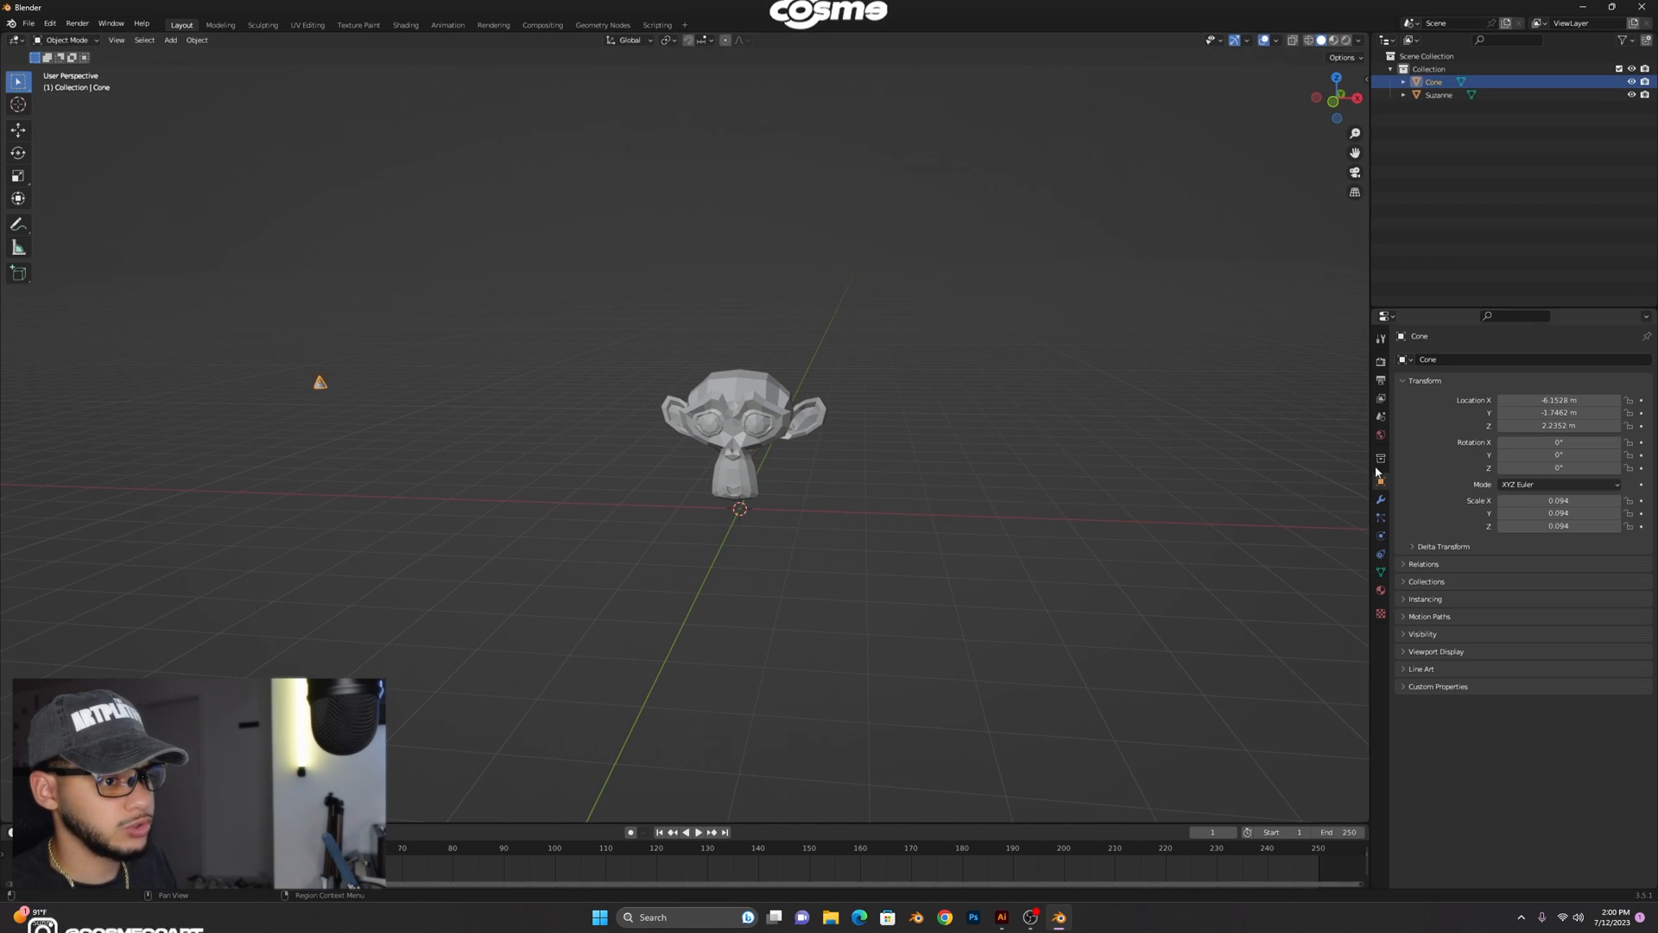
mouse_move(1380, 435)
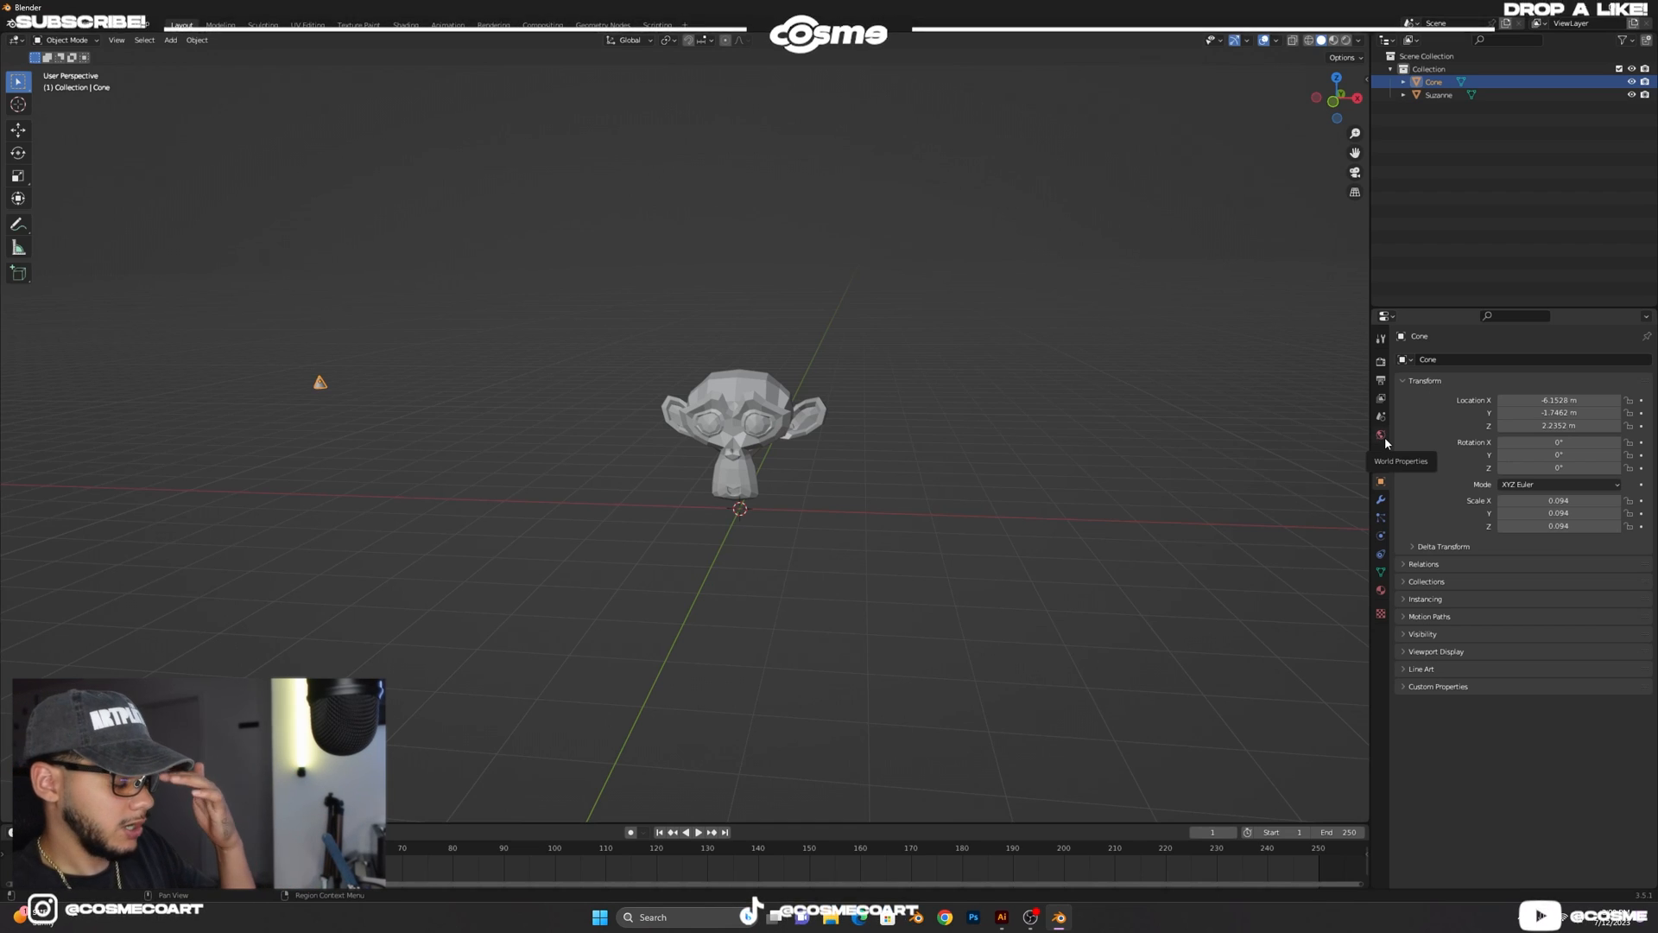
mouse_move(699, 484)
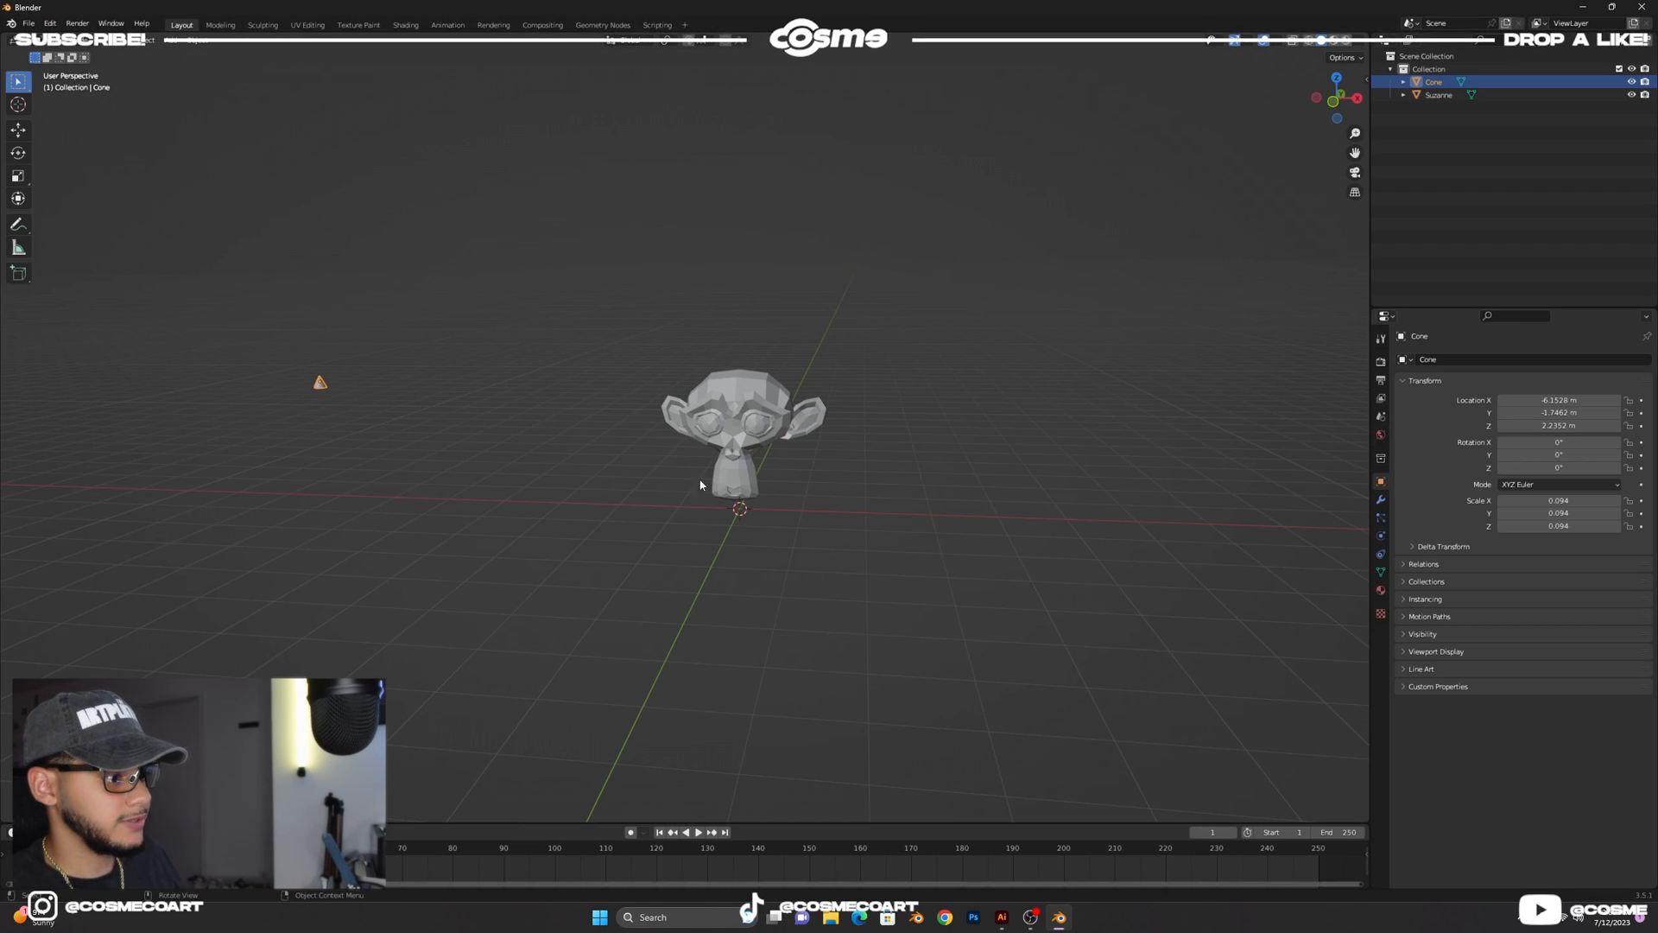
key(shift+a)
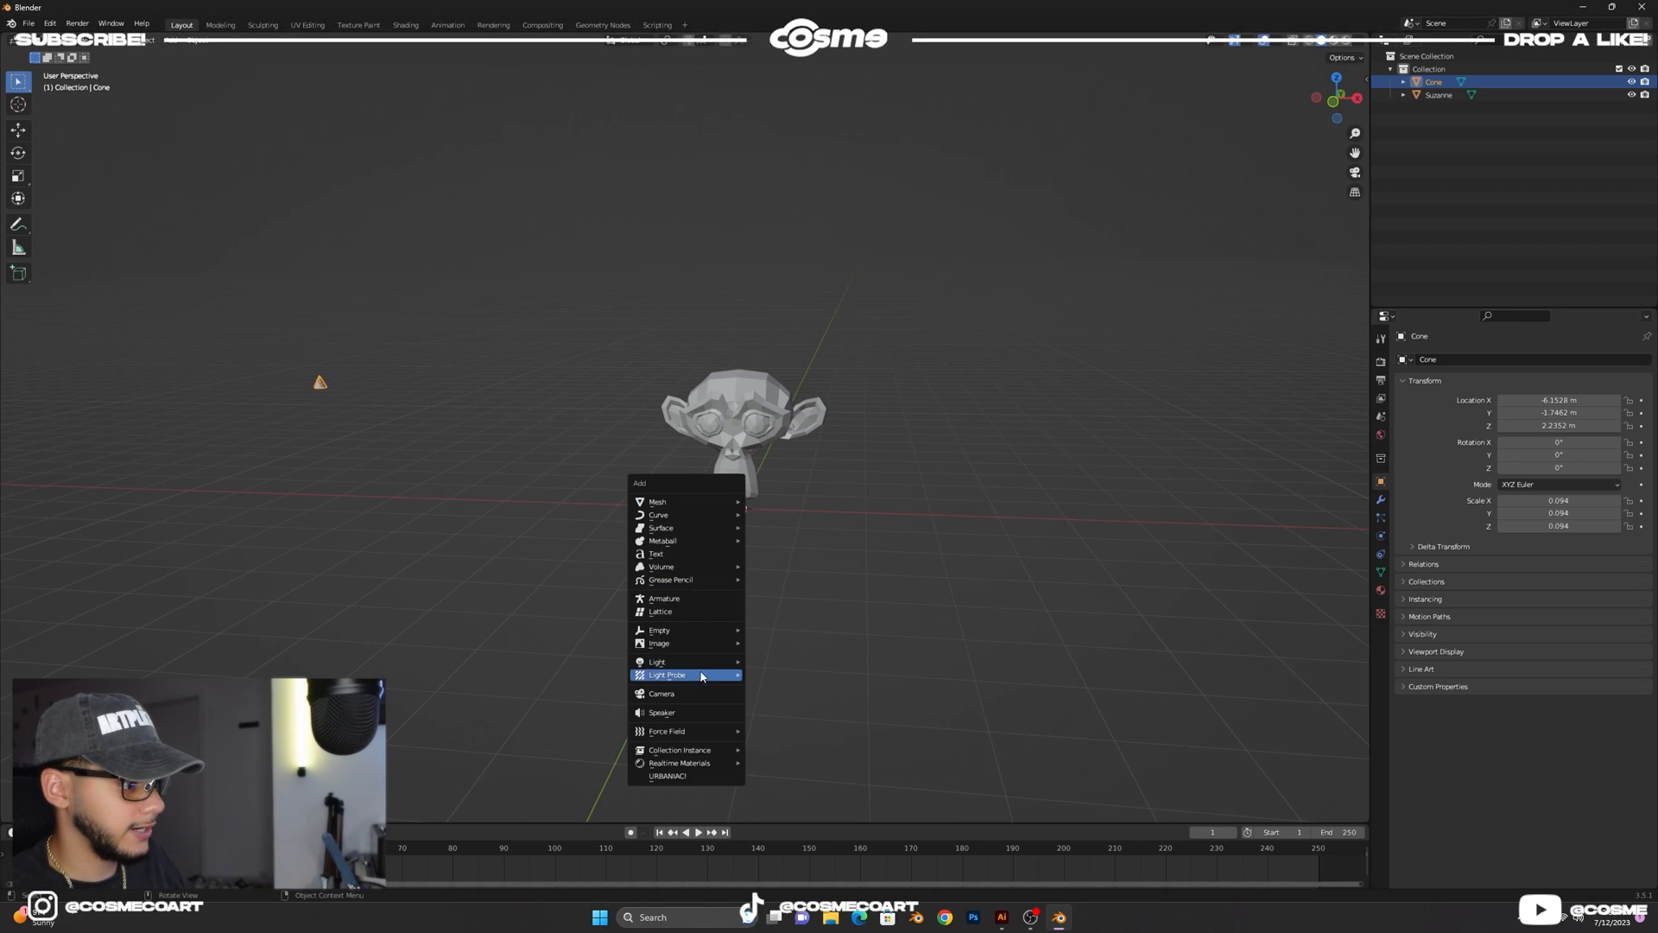
click(656, 662)
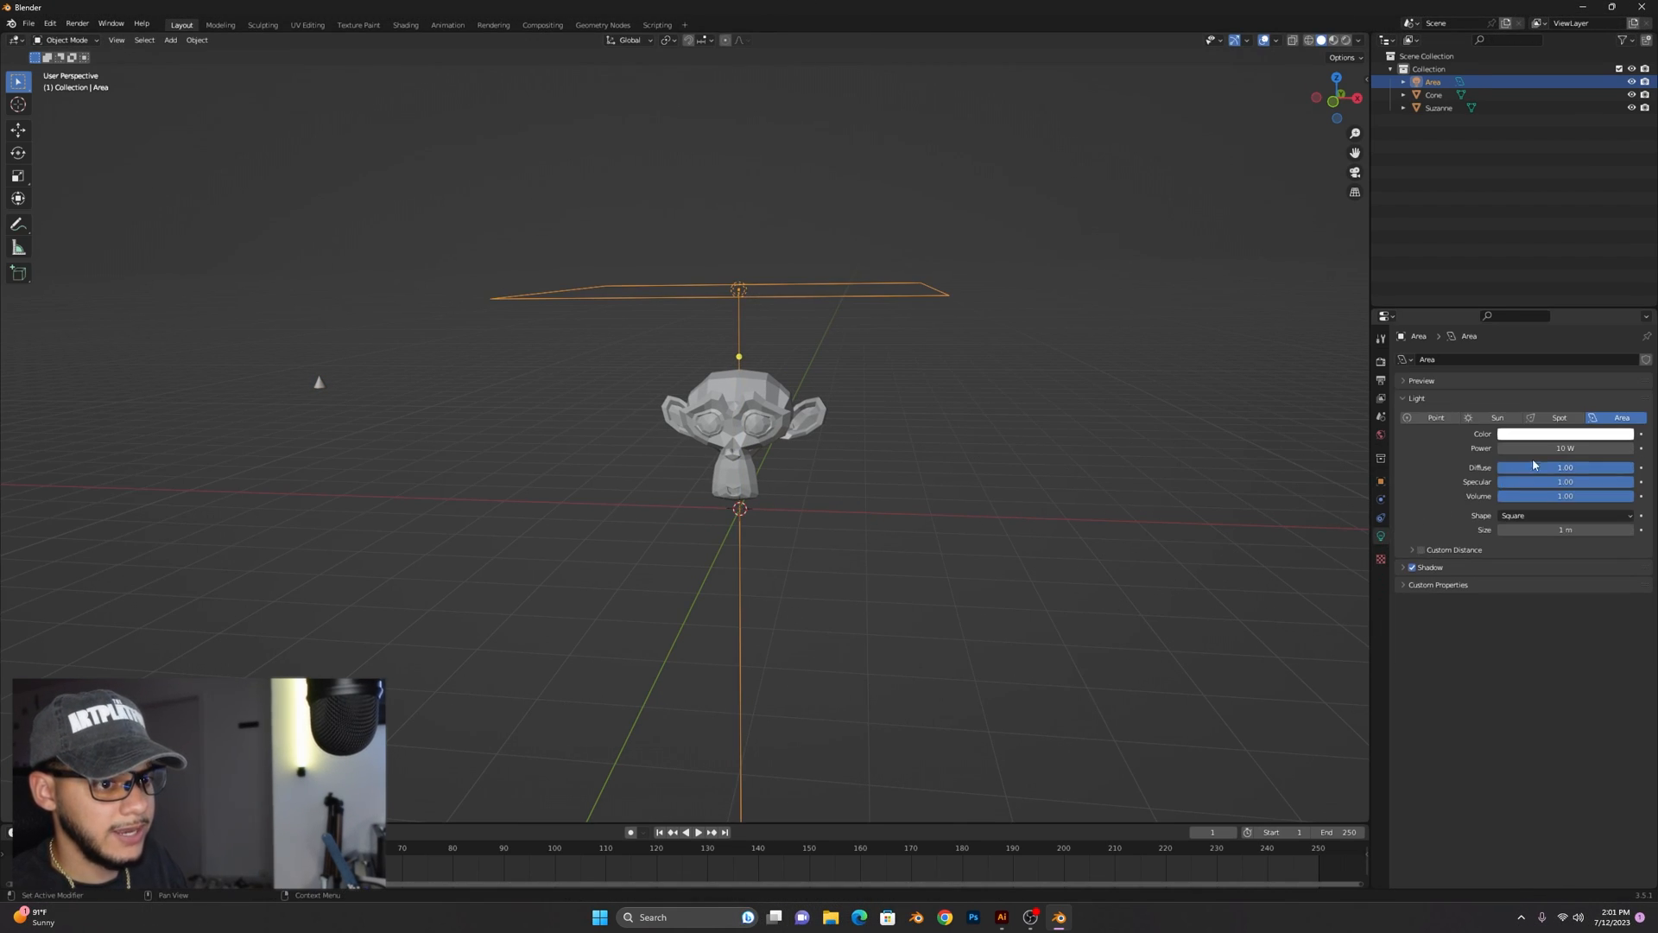
double_click(1566, 447)
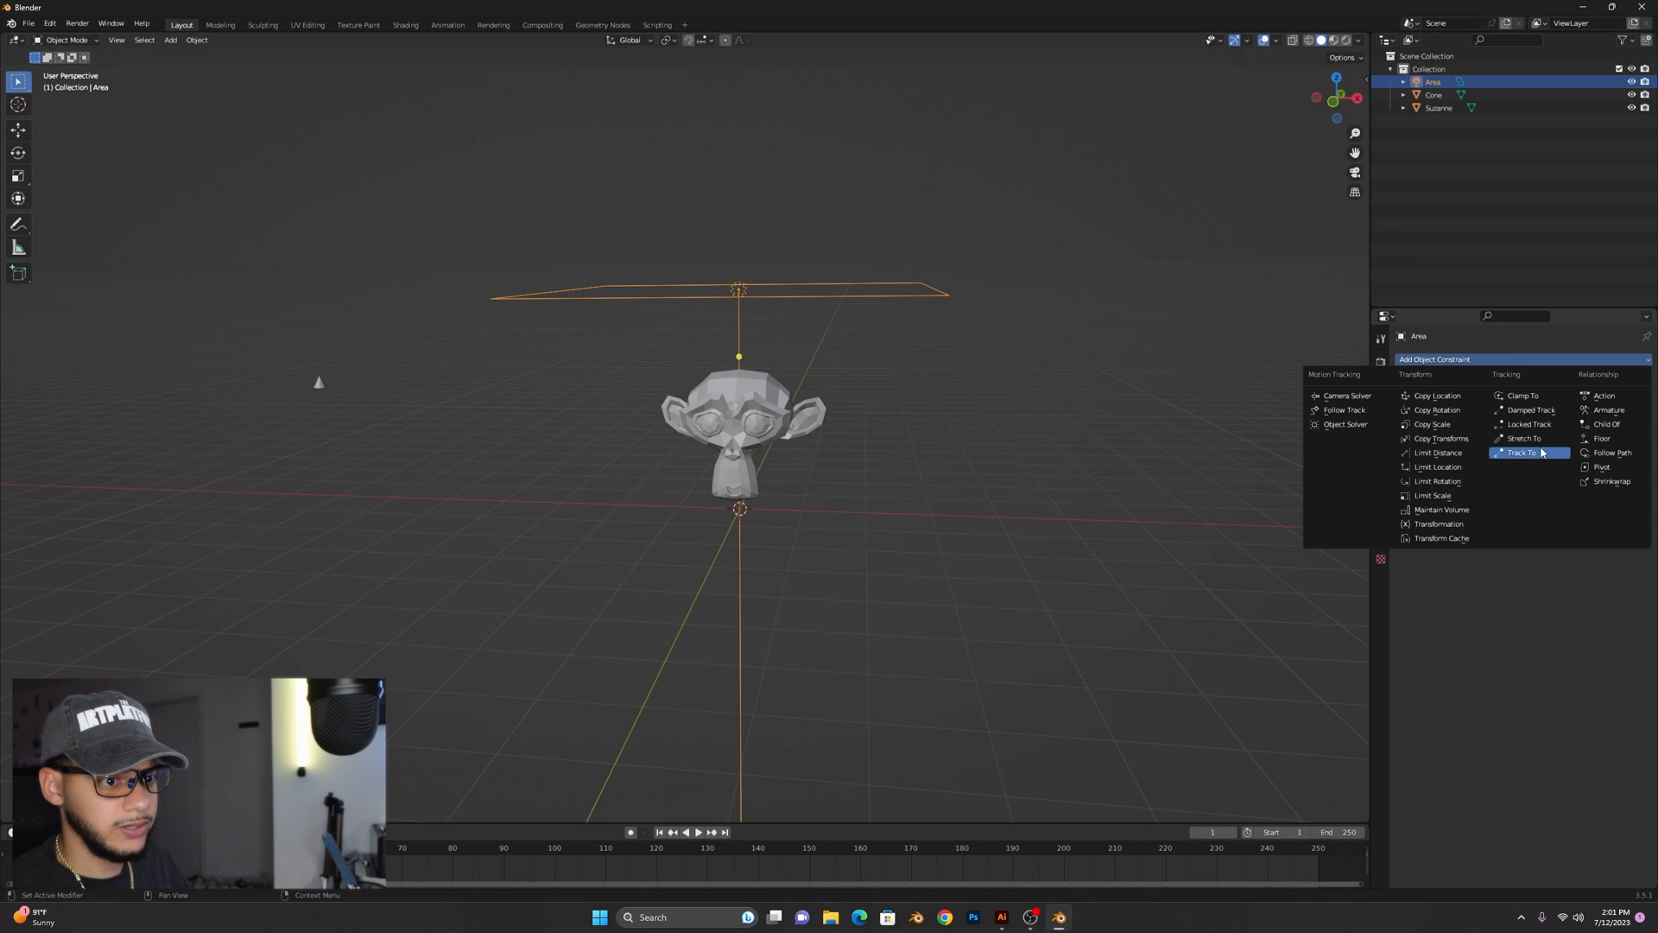
click(1523, 453)
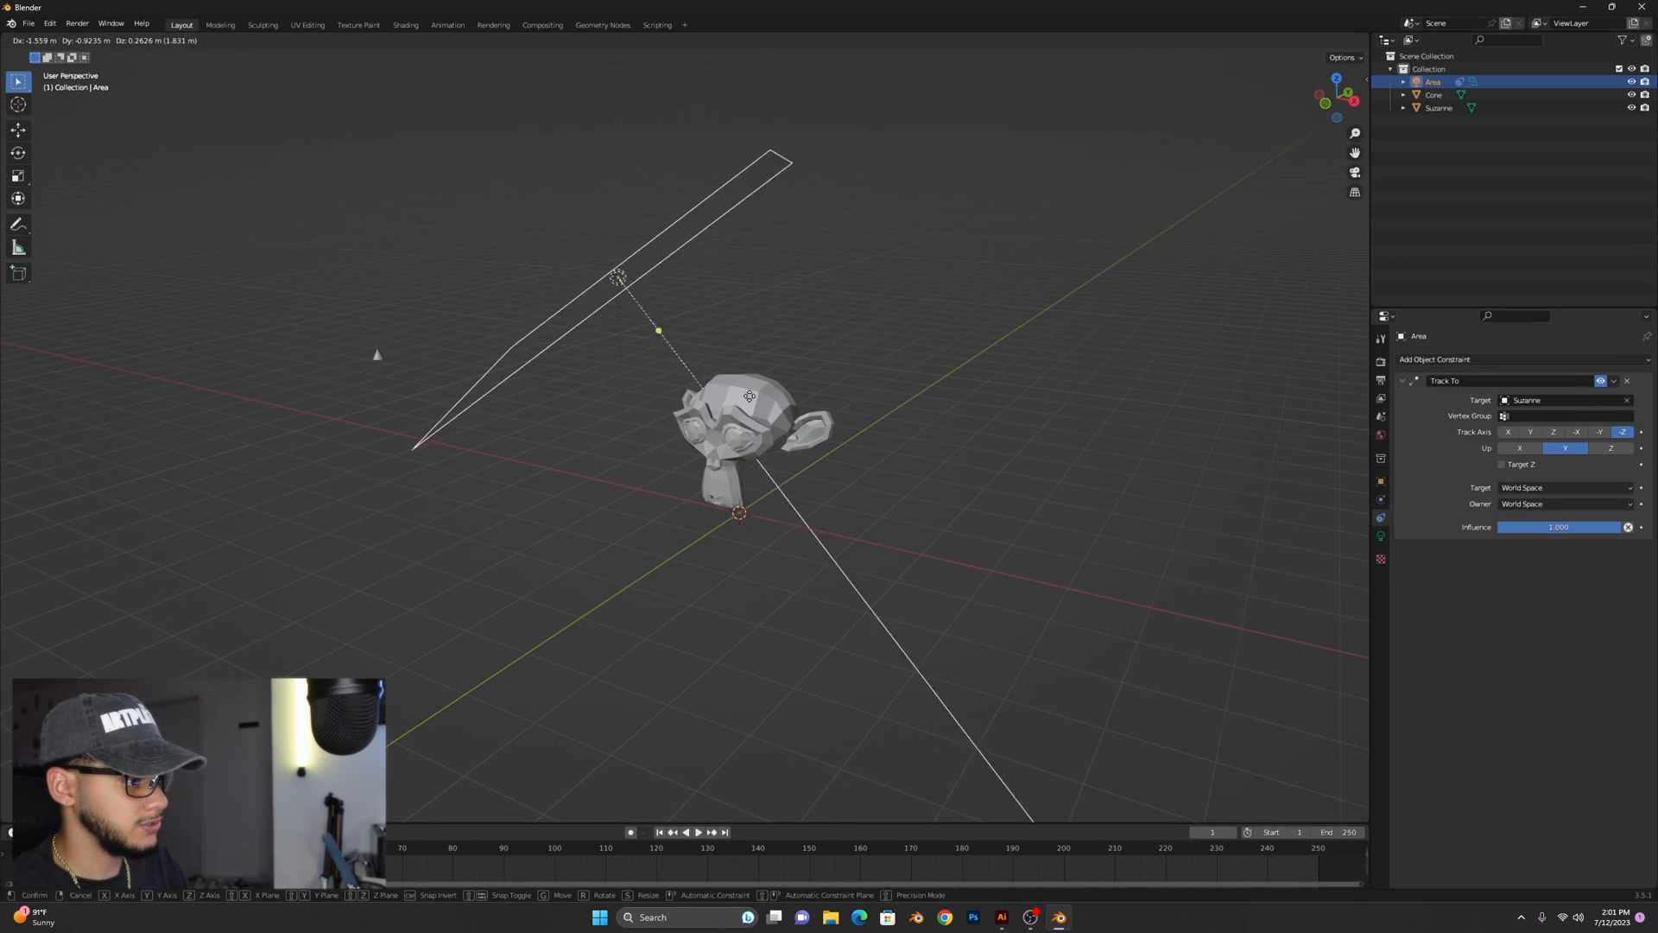
click(618, 404)
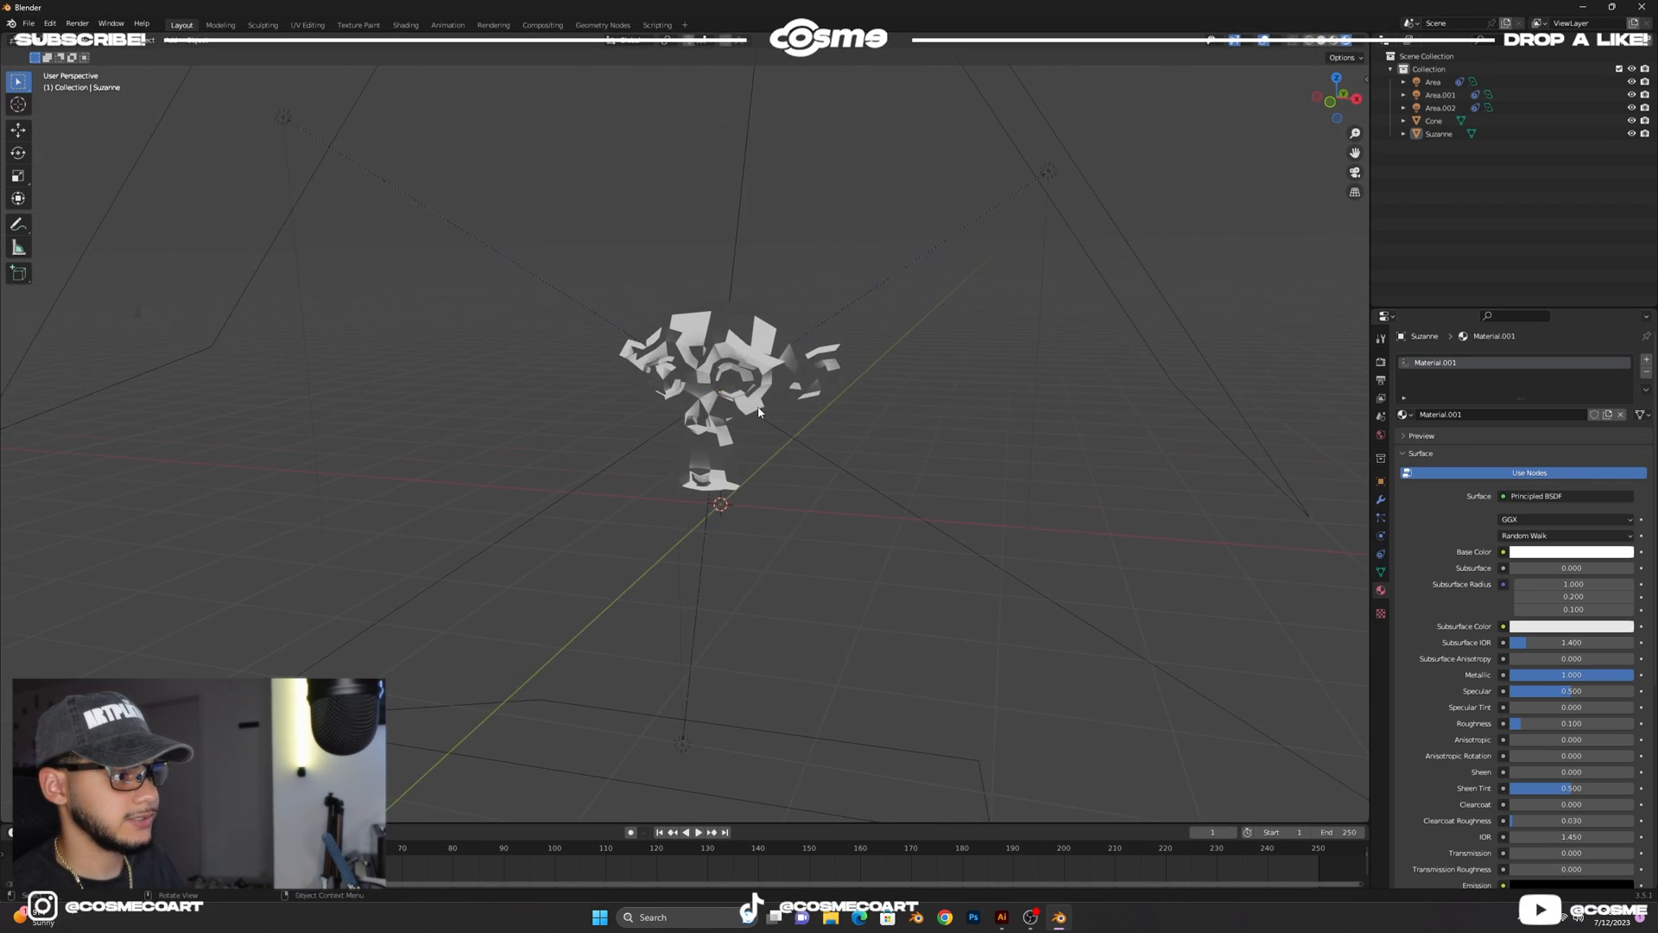
Switch the render engine to Cycles with GPU Compute, then select the small cone.
click(1380, 359)
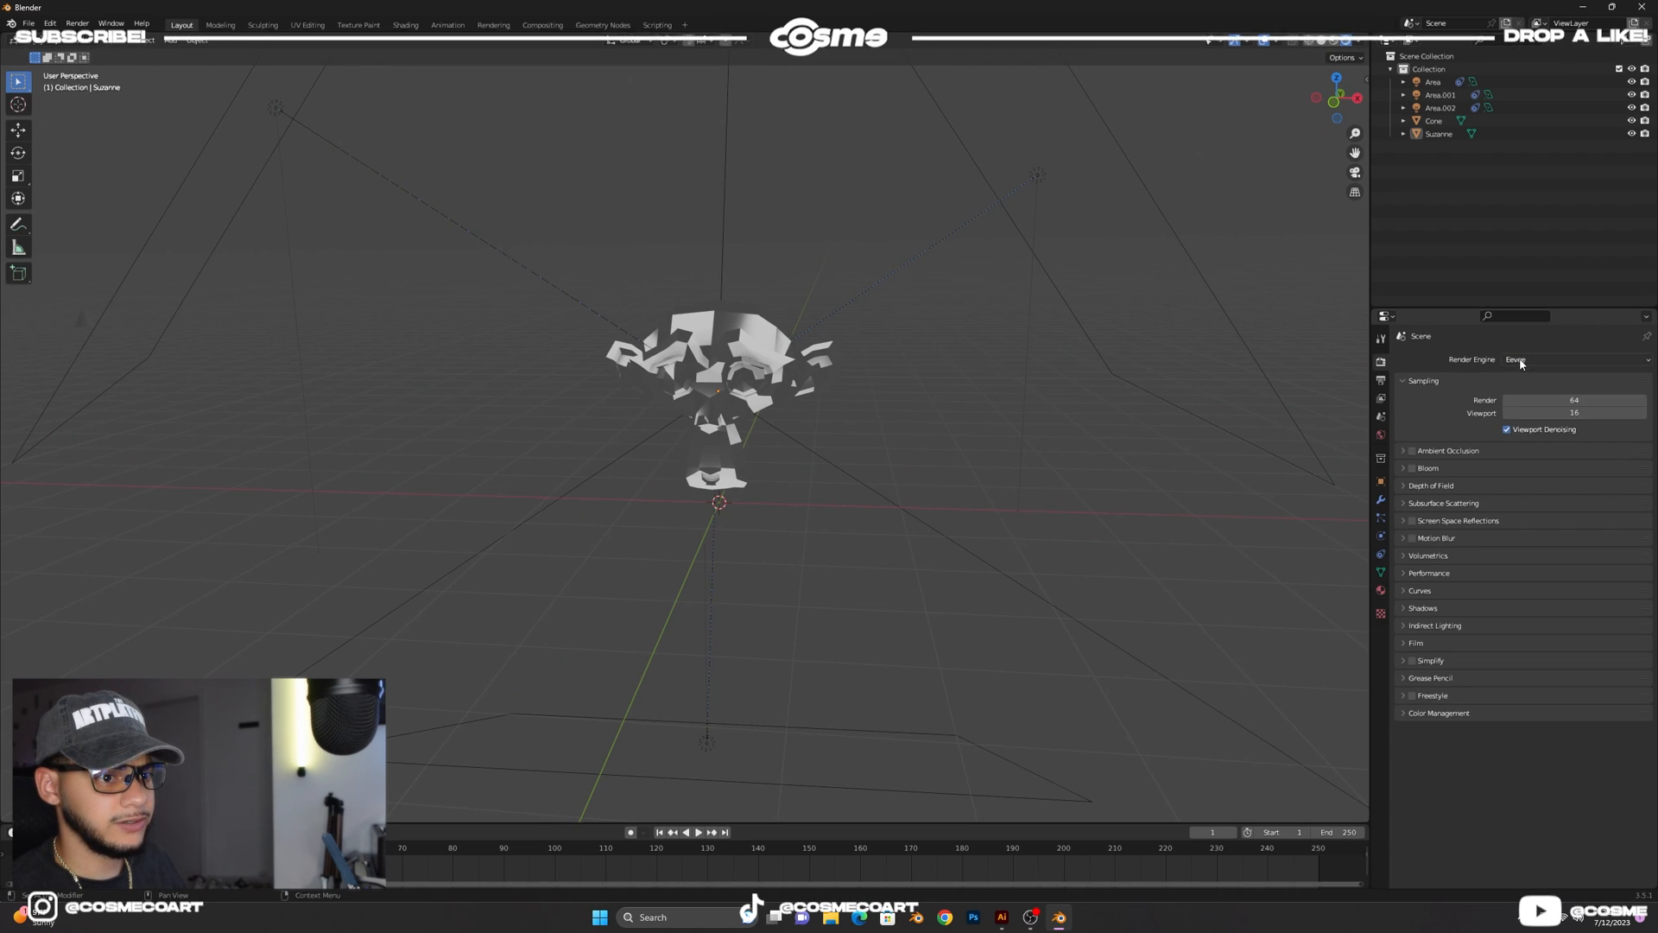
click(1555, 360)
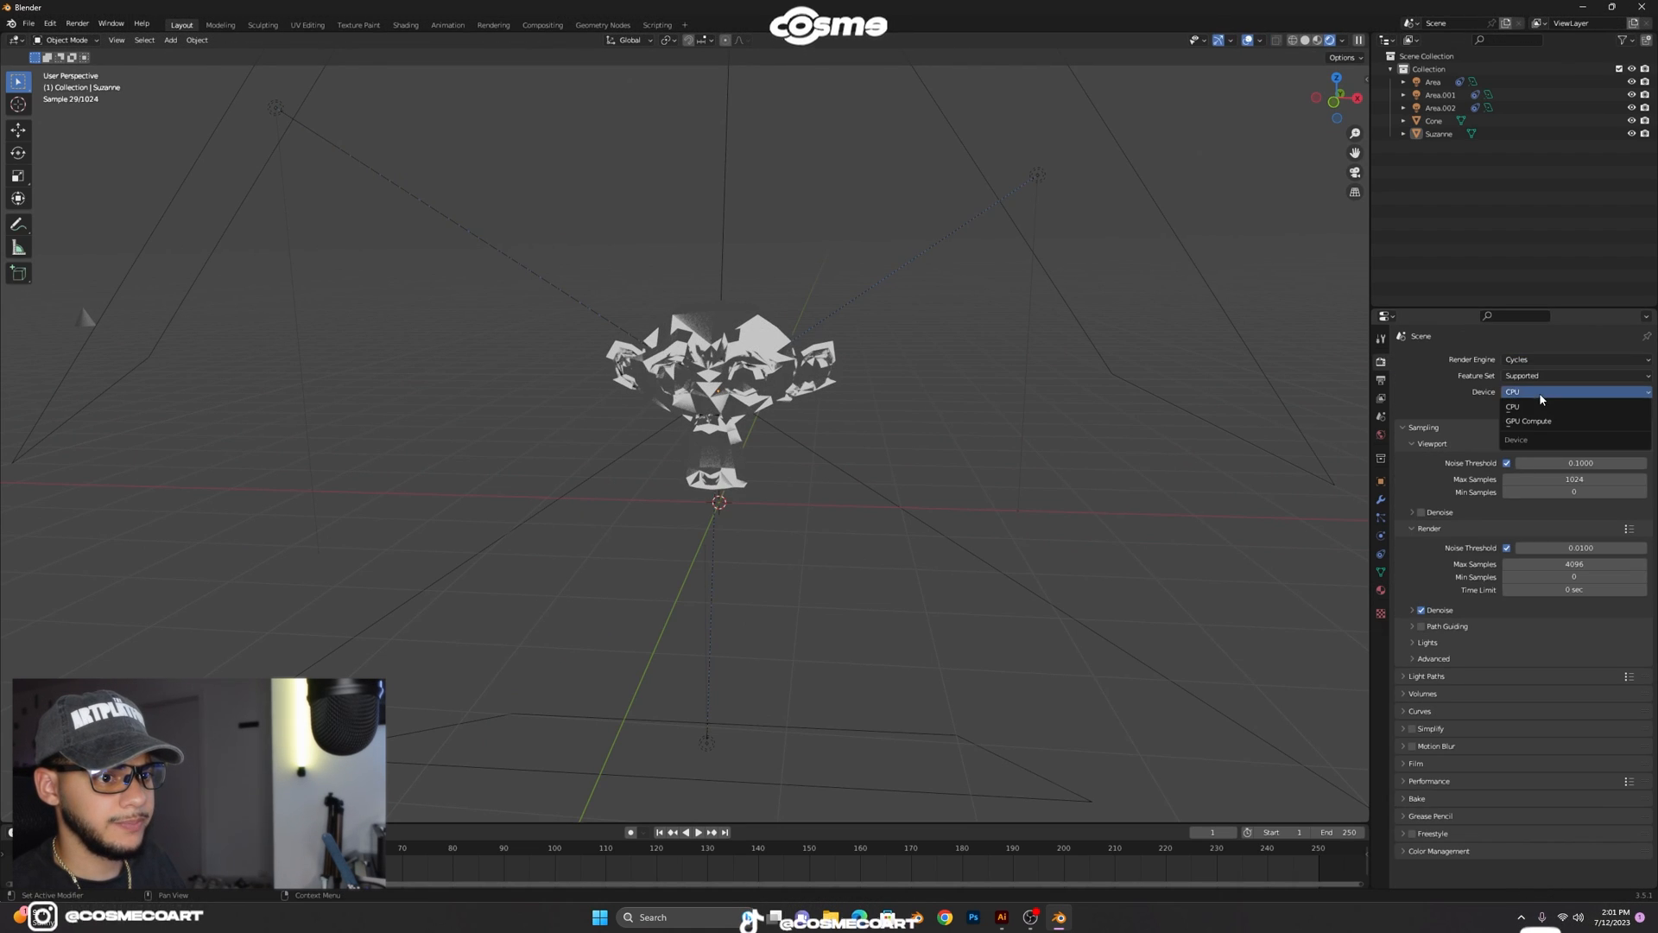
click(1527, 422)
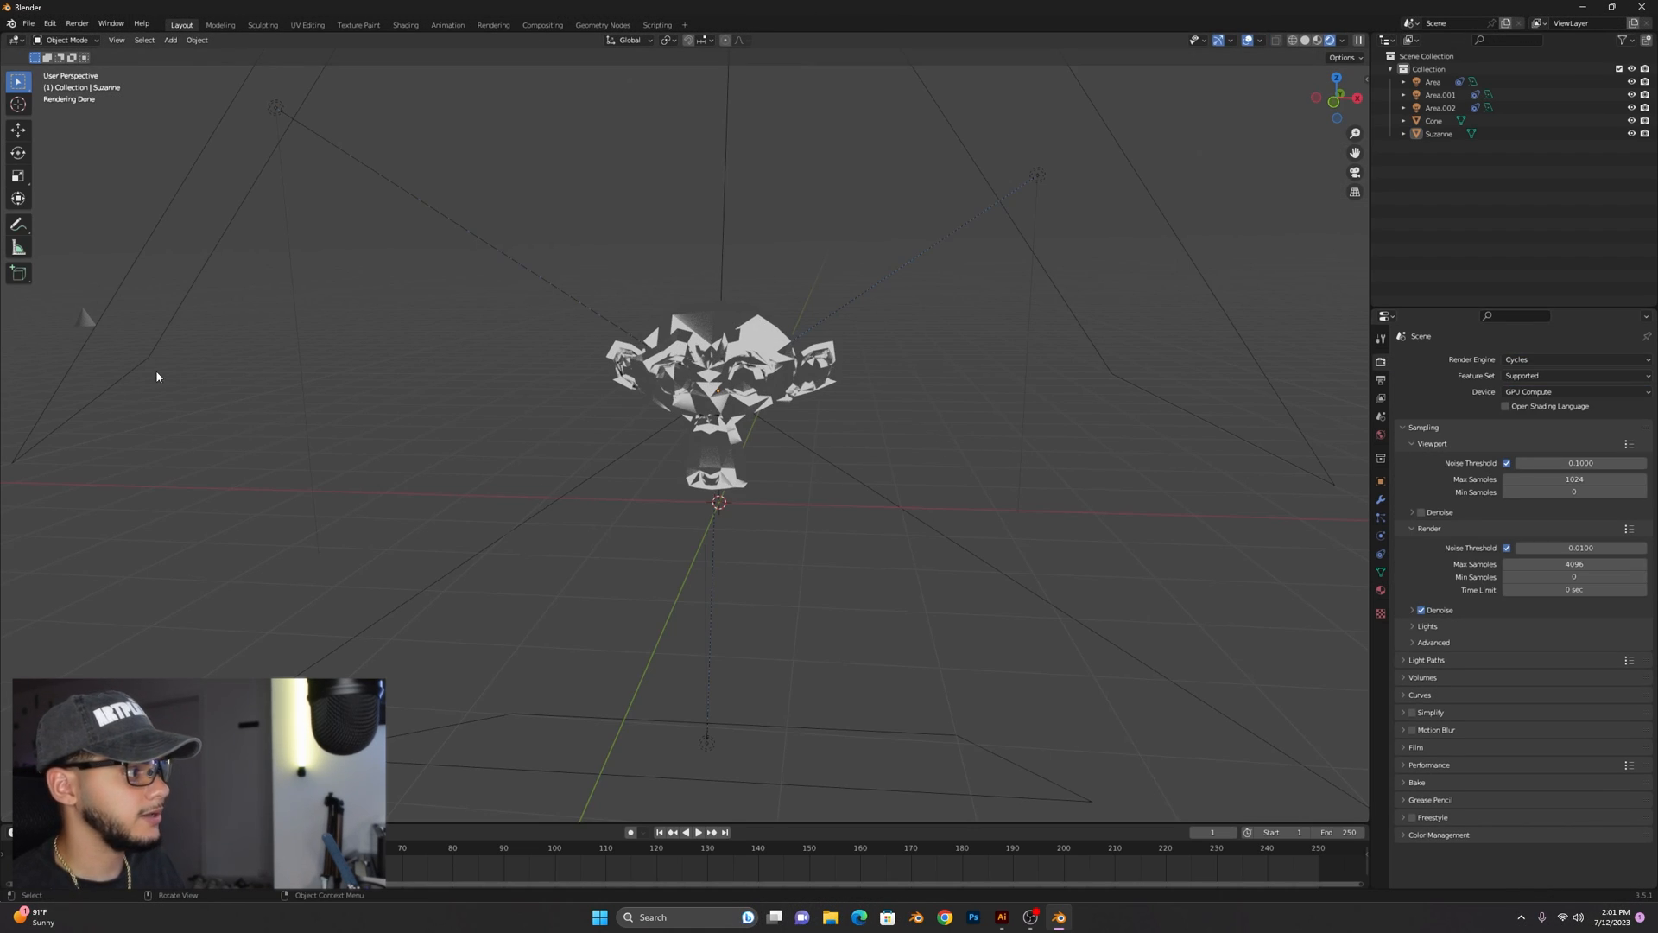
click(1434, 119)
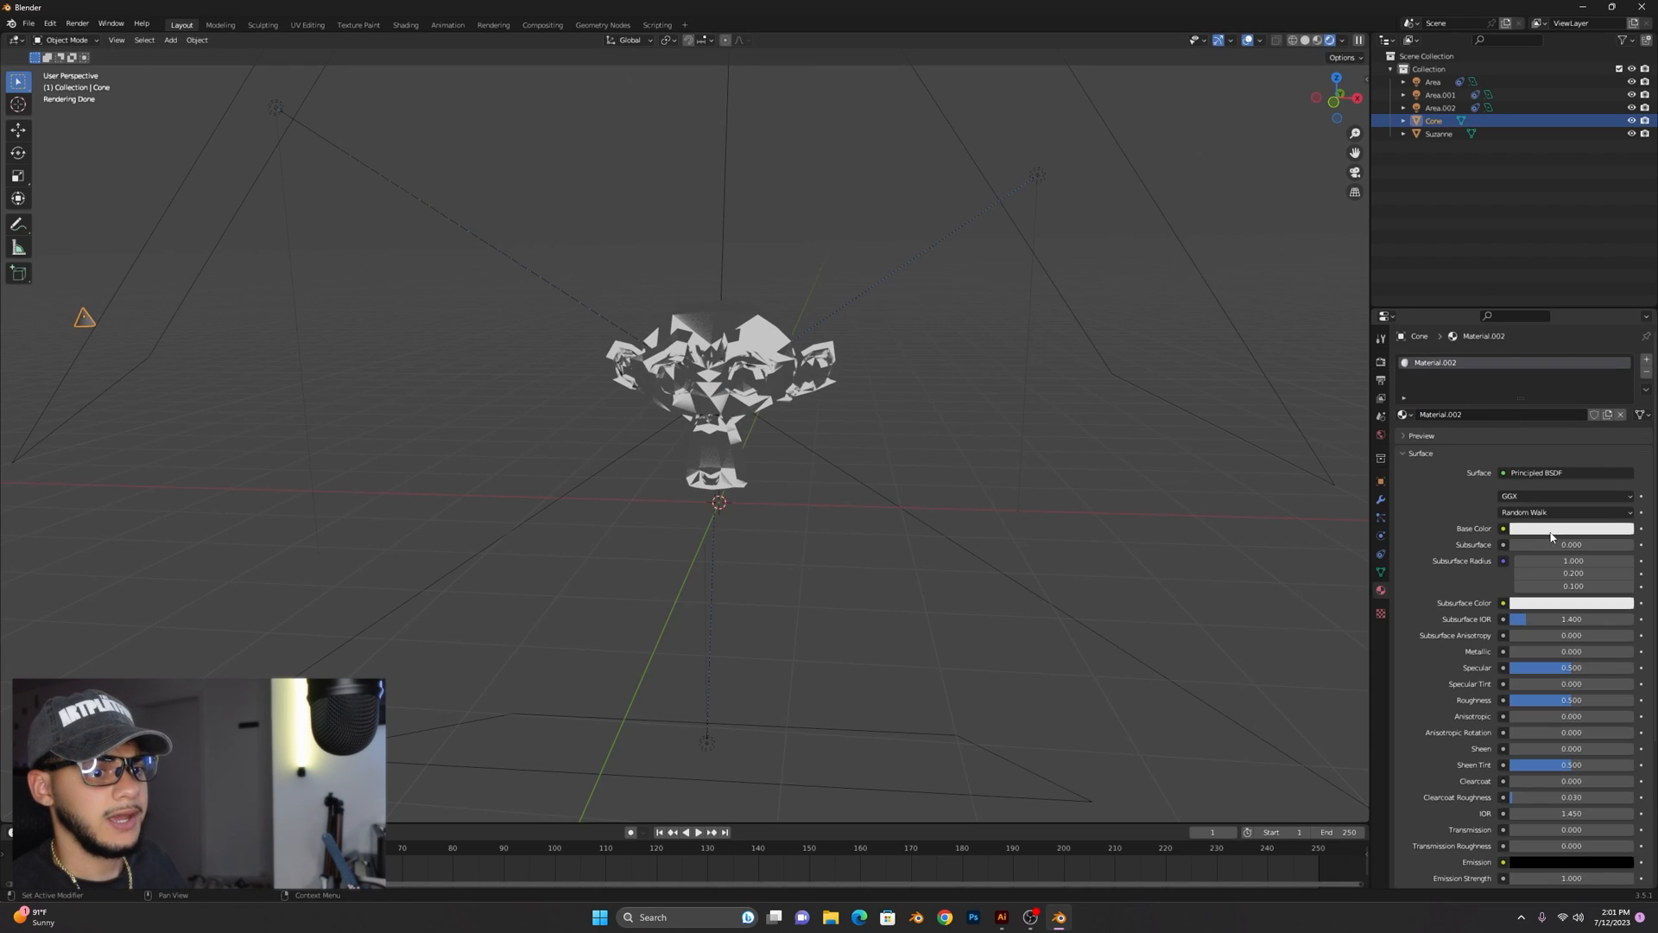
Make the cone's material fully transmissive so it renders as clear glass.
click(1572, 829)
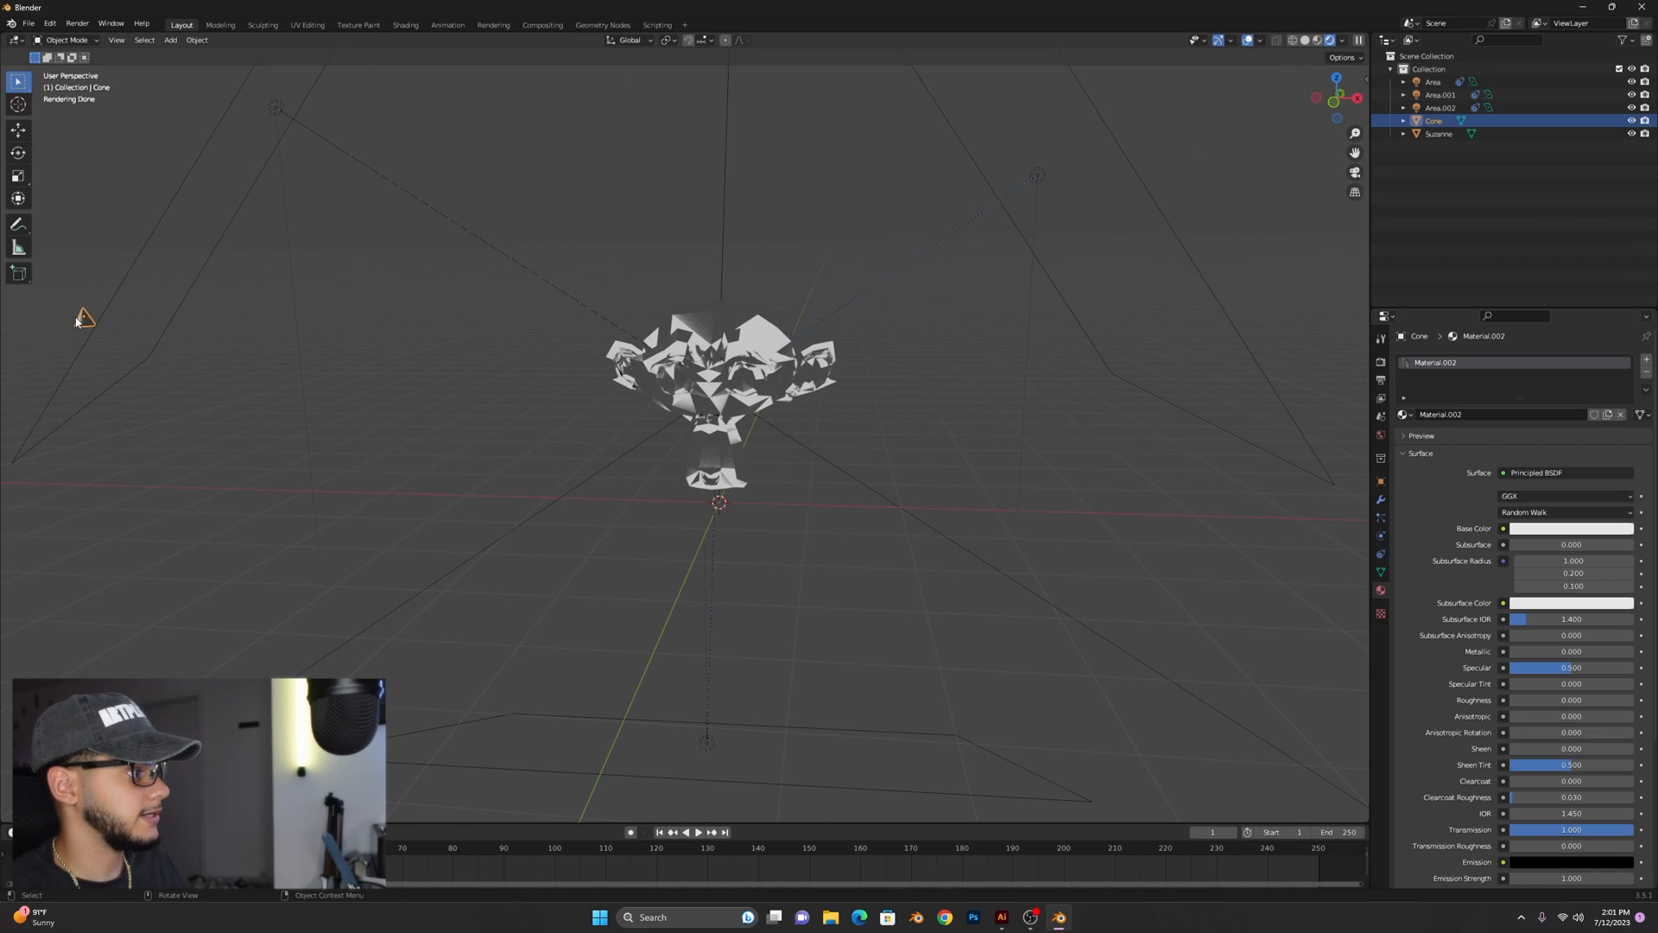
mouse_move(1376, 442)
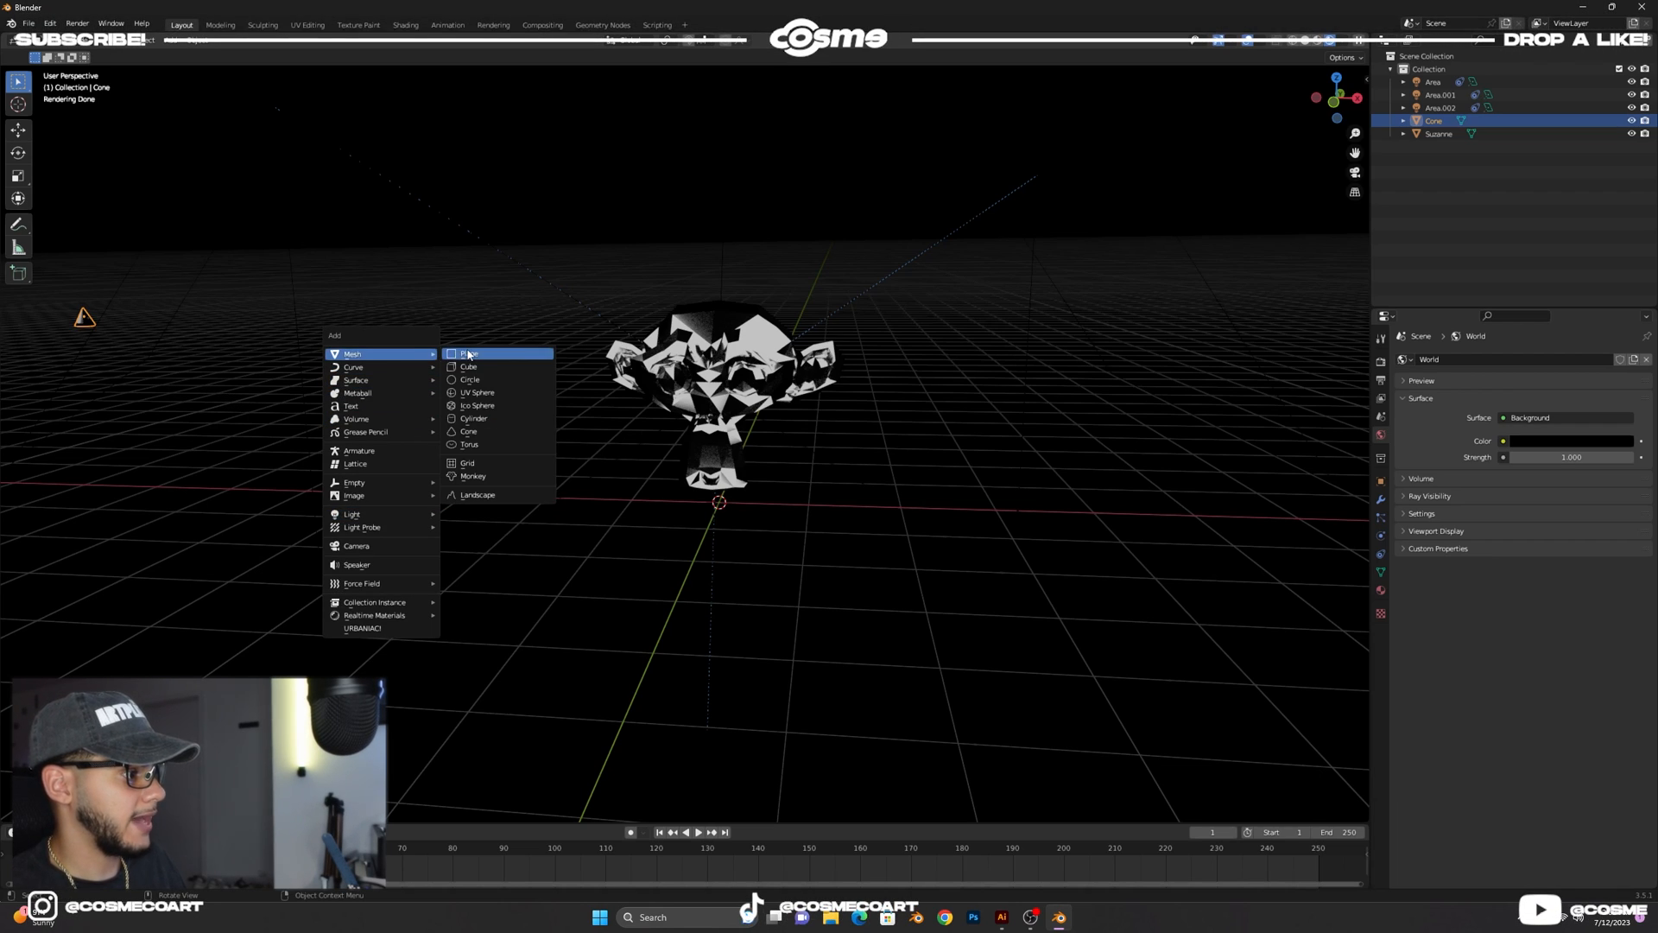
Add a cube and flatten it into a slab sitting to Suzanne's left.
click(468, 366)
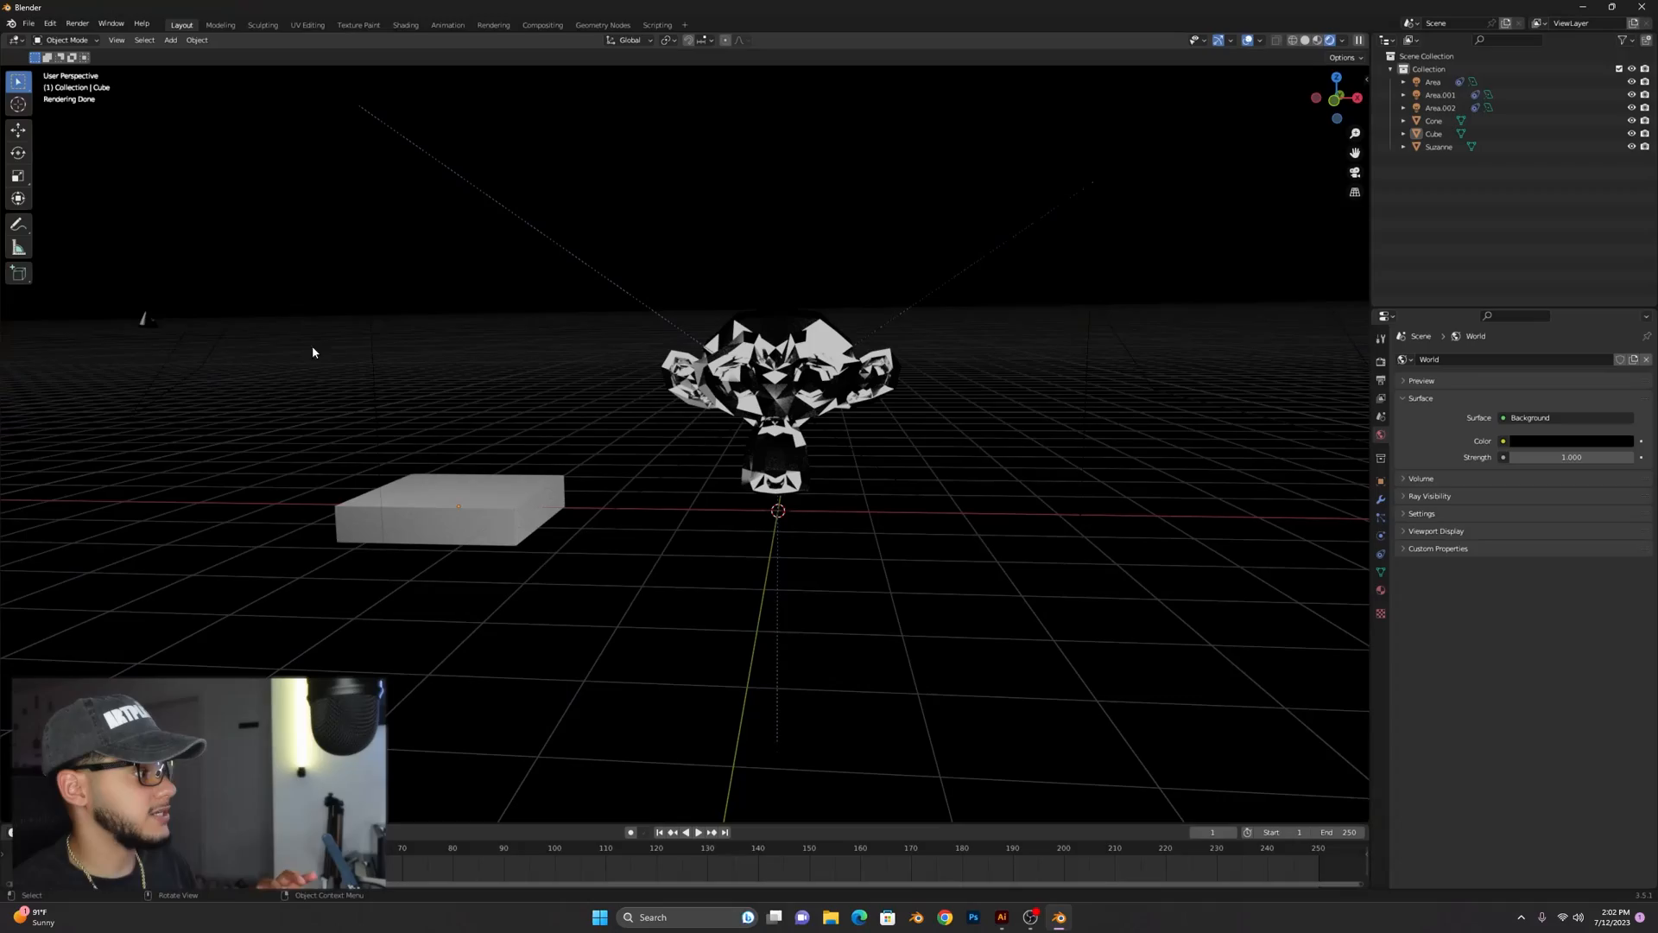
click(459, 515)
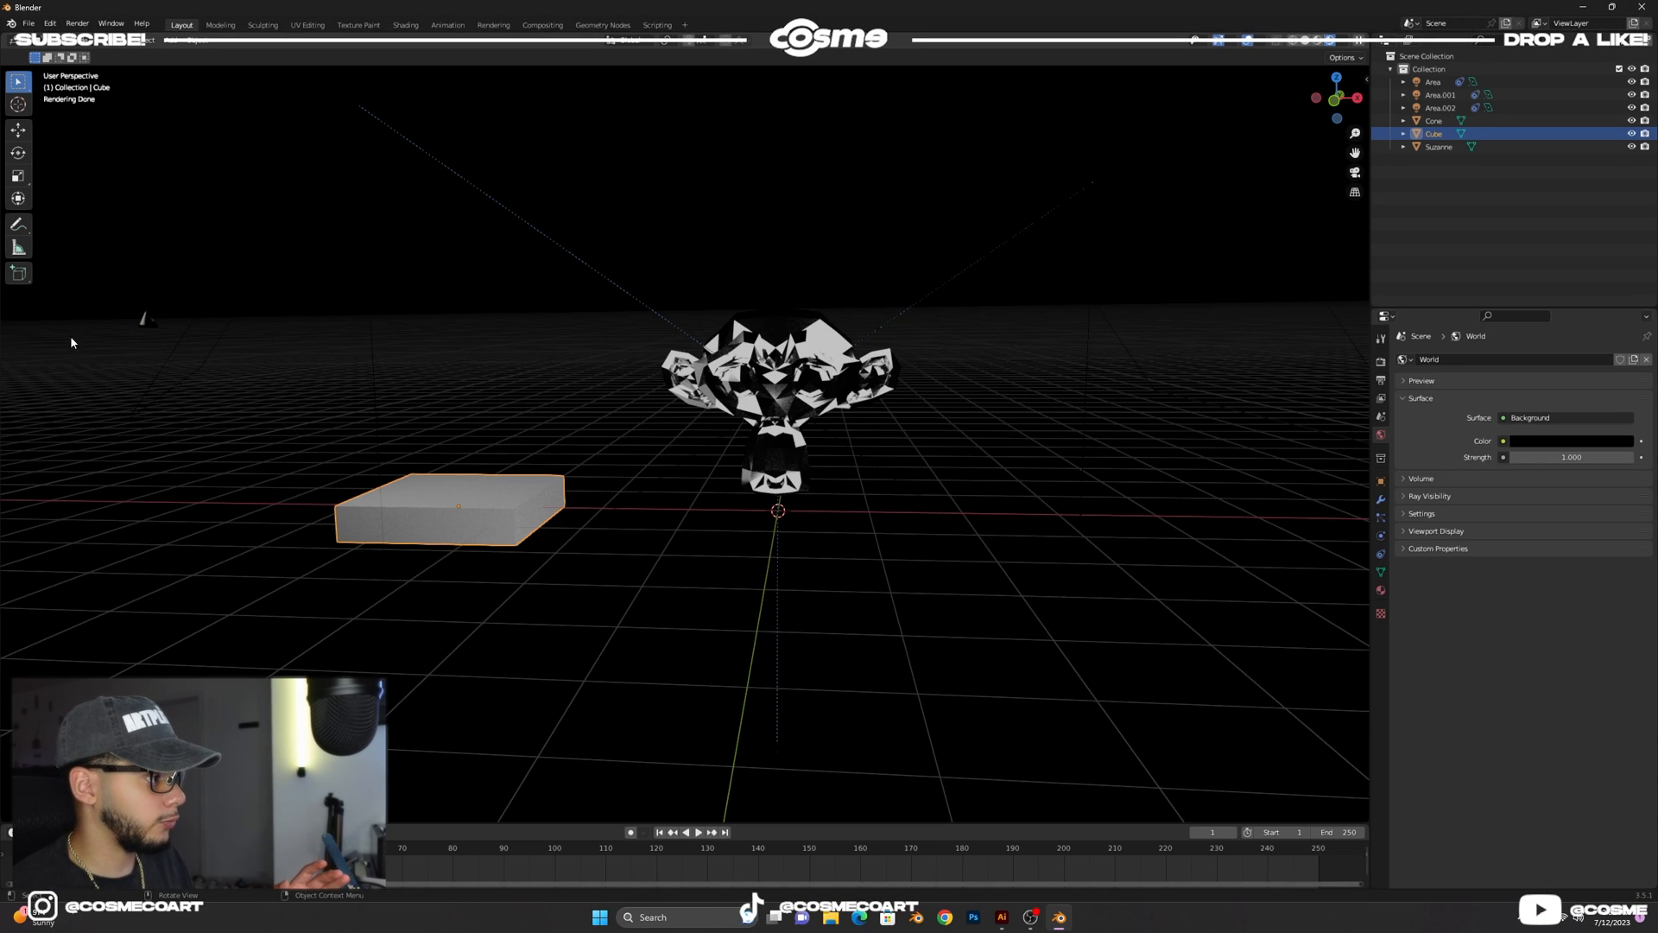
mouse_move(971, 373)
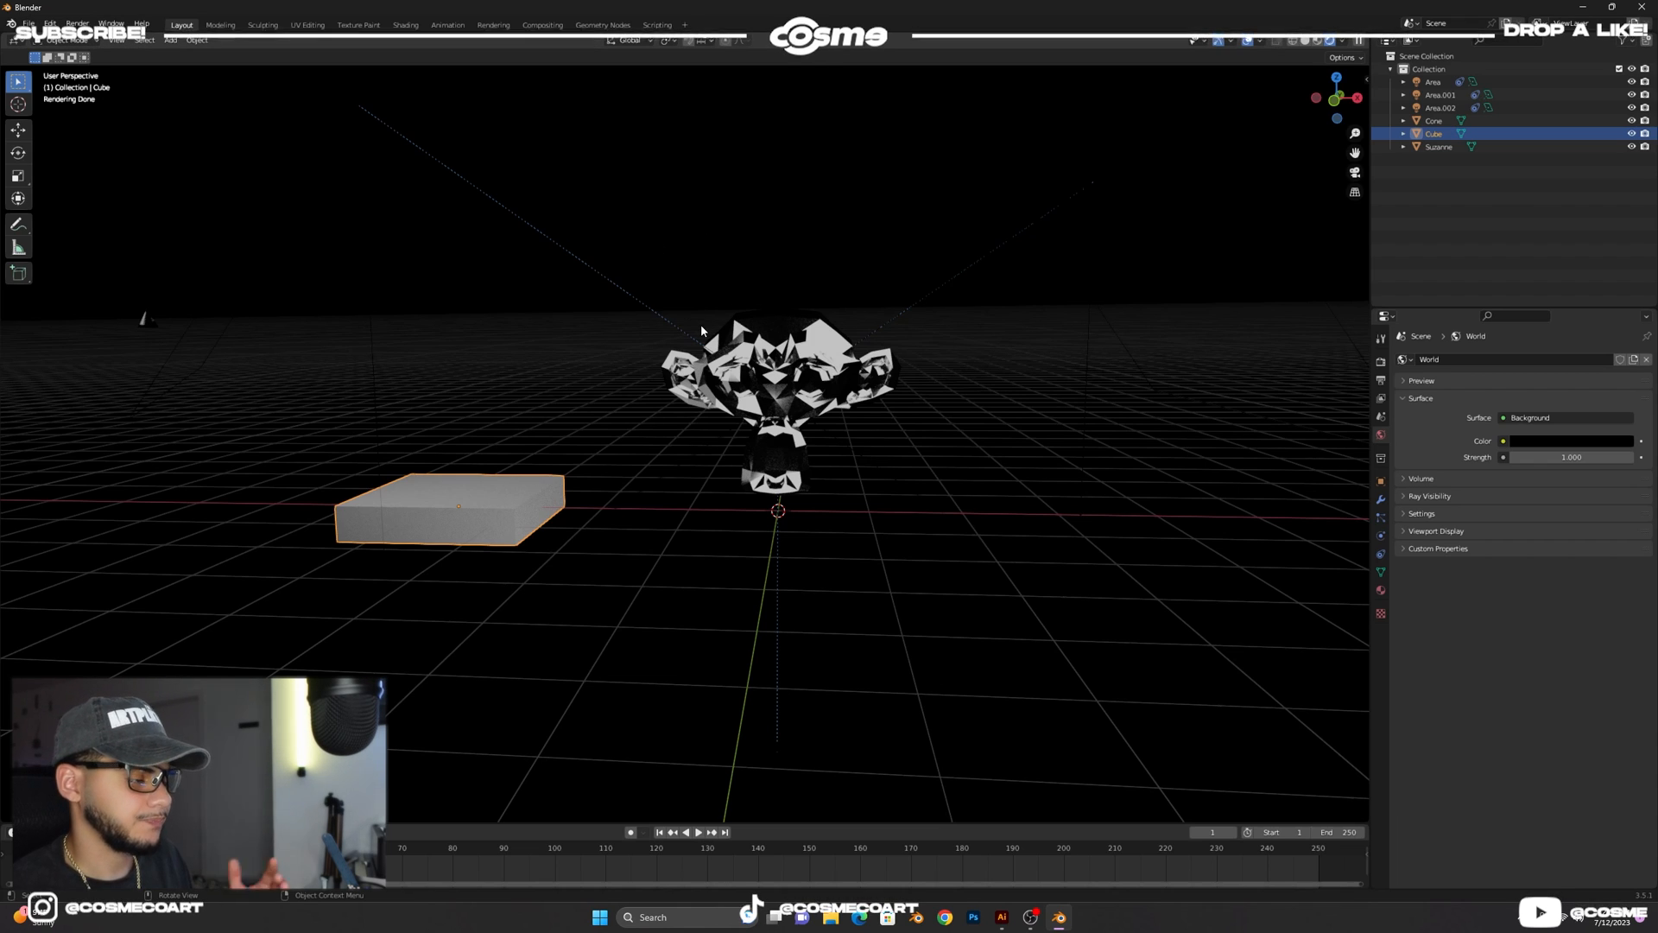
mouse_move(491, 489)
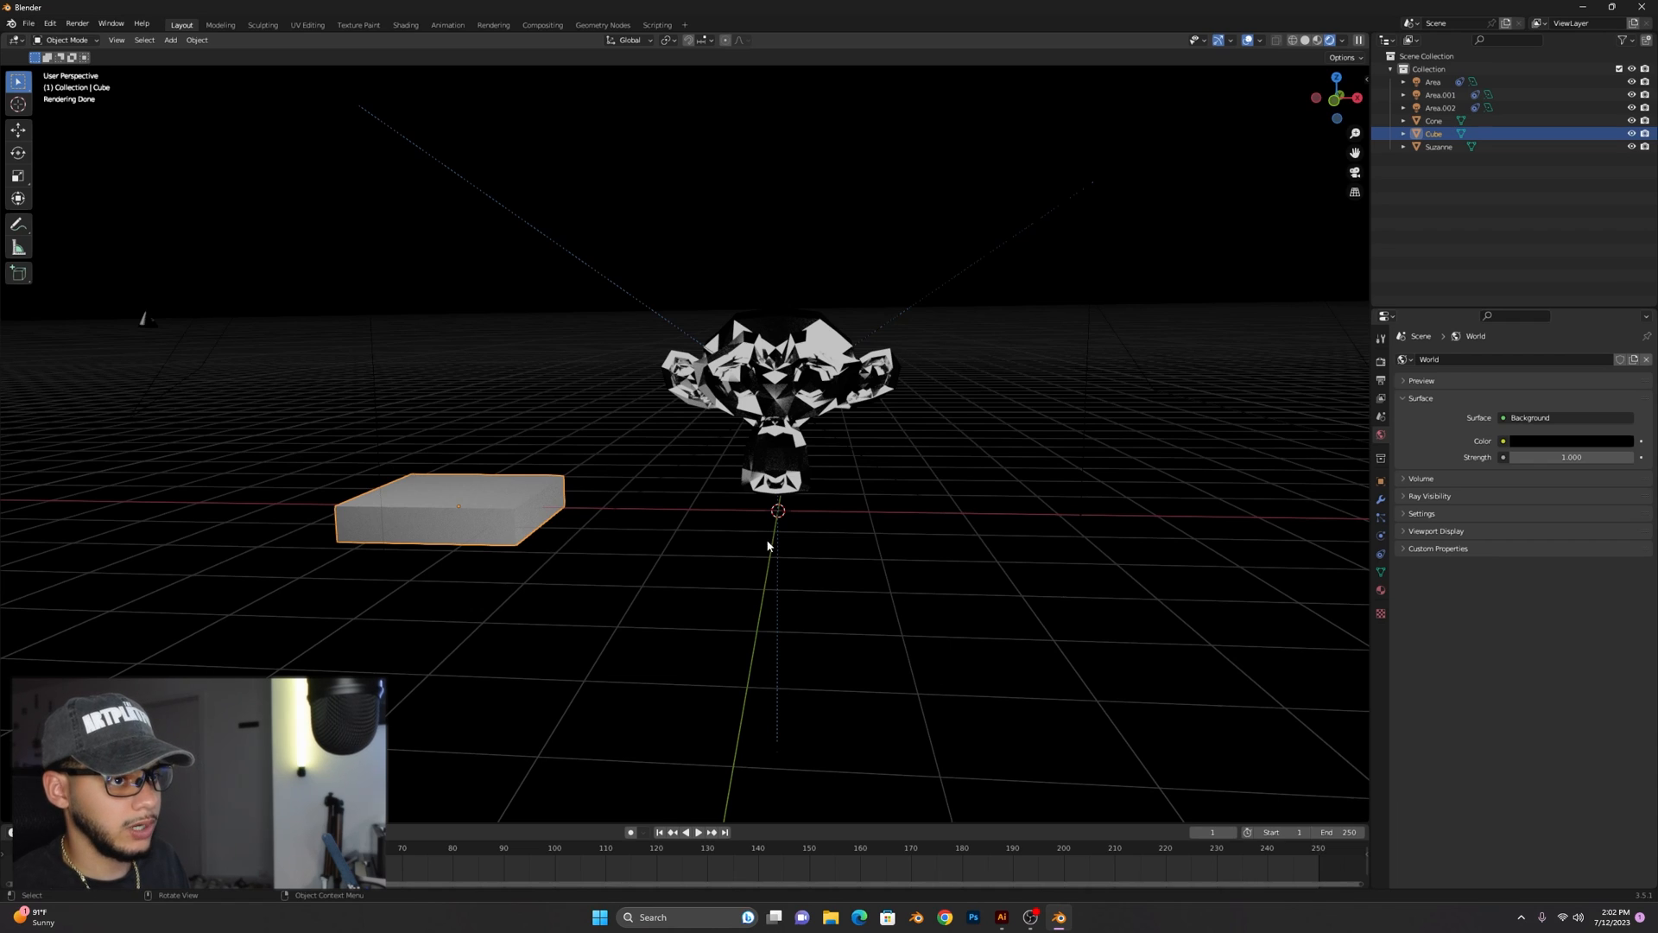
mouse_move(1385, 518)
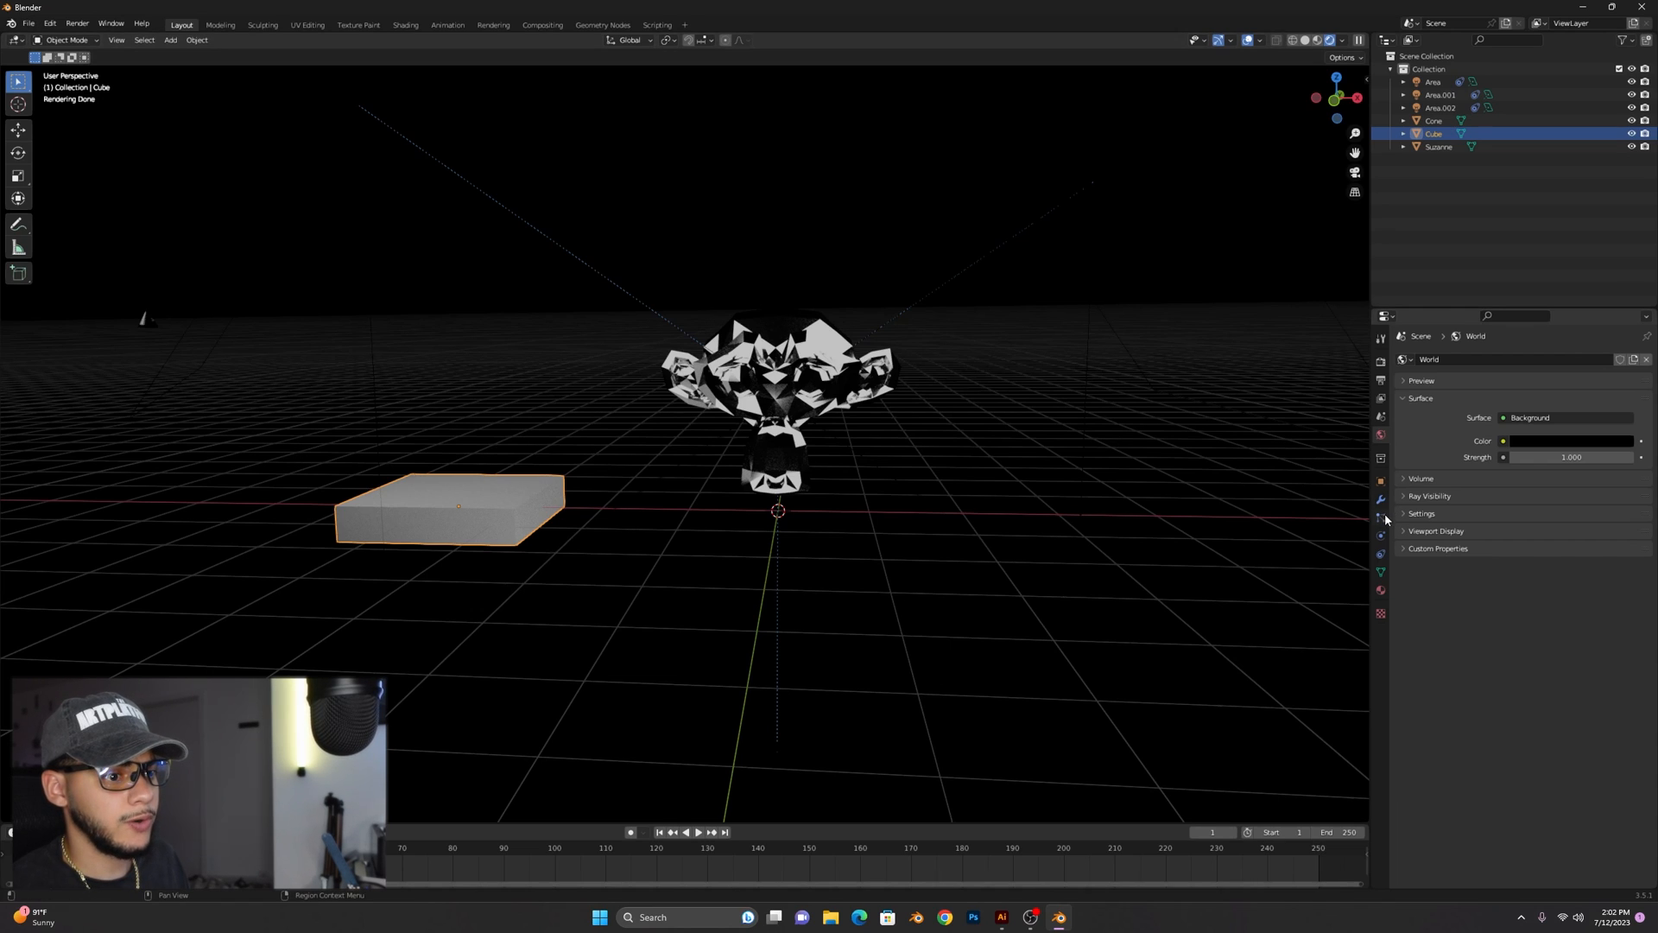
Give the cube a particle system rendering particles as instanced Cone objects at small scale.
click(1381, 497)
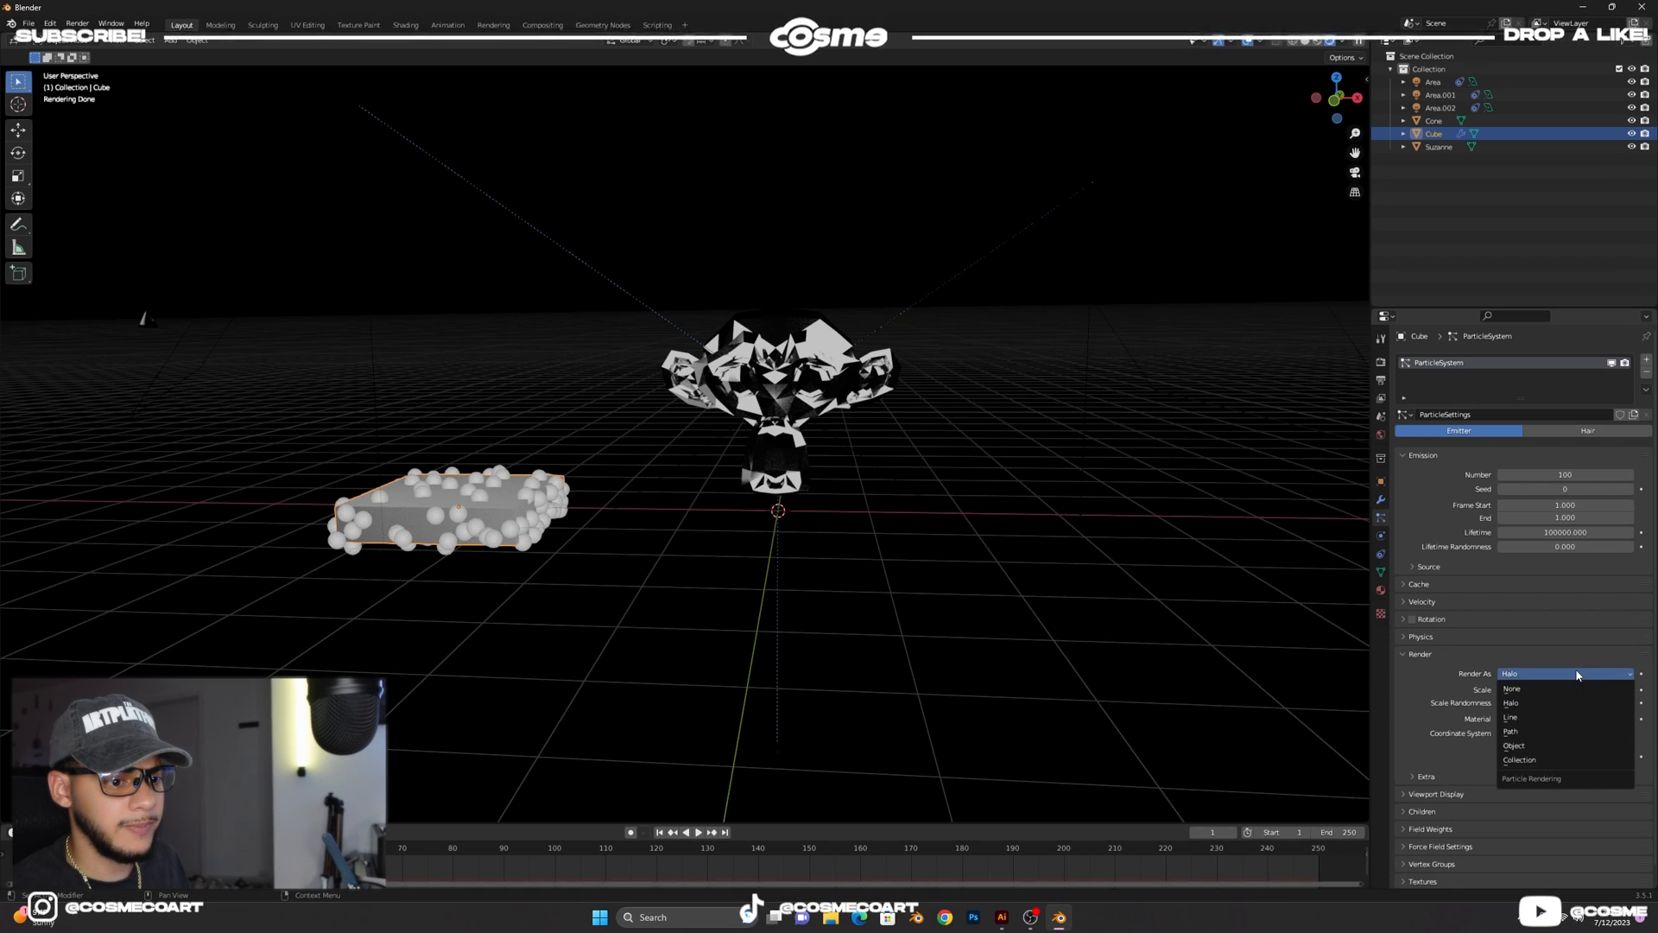
click(1515, 746)
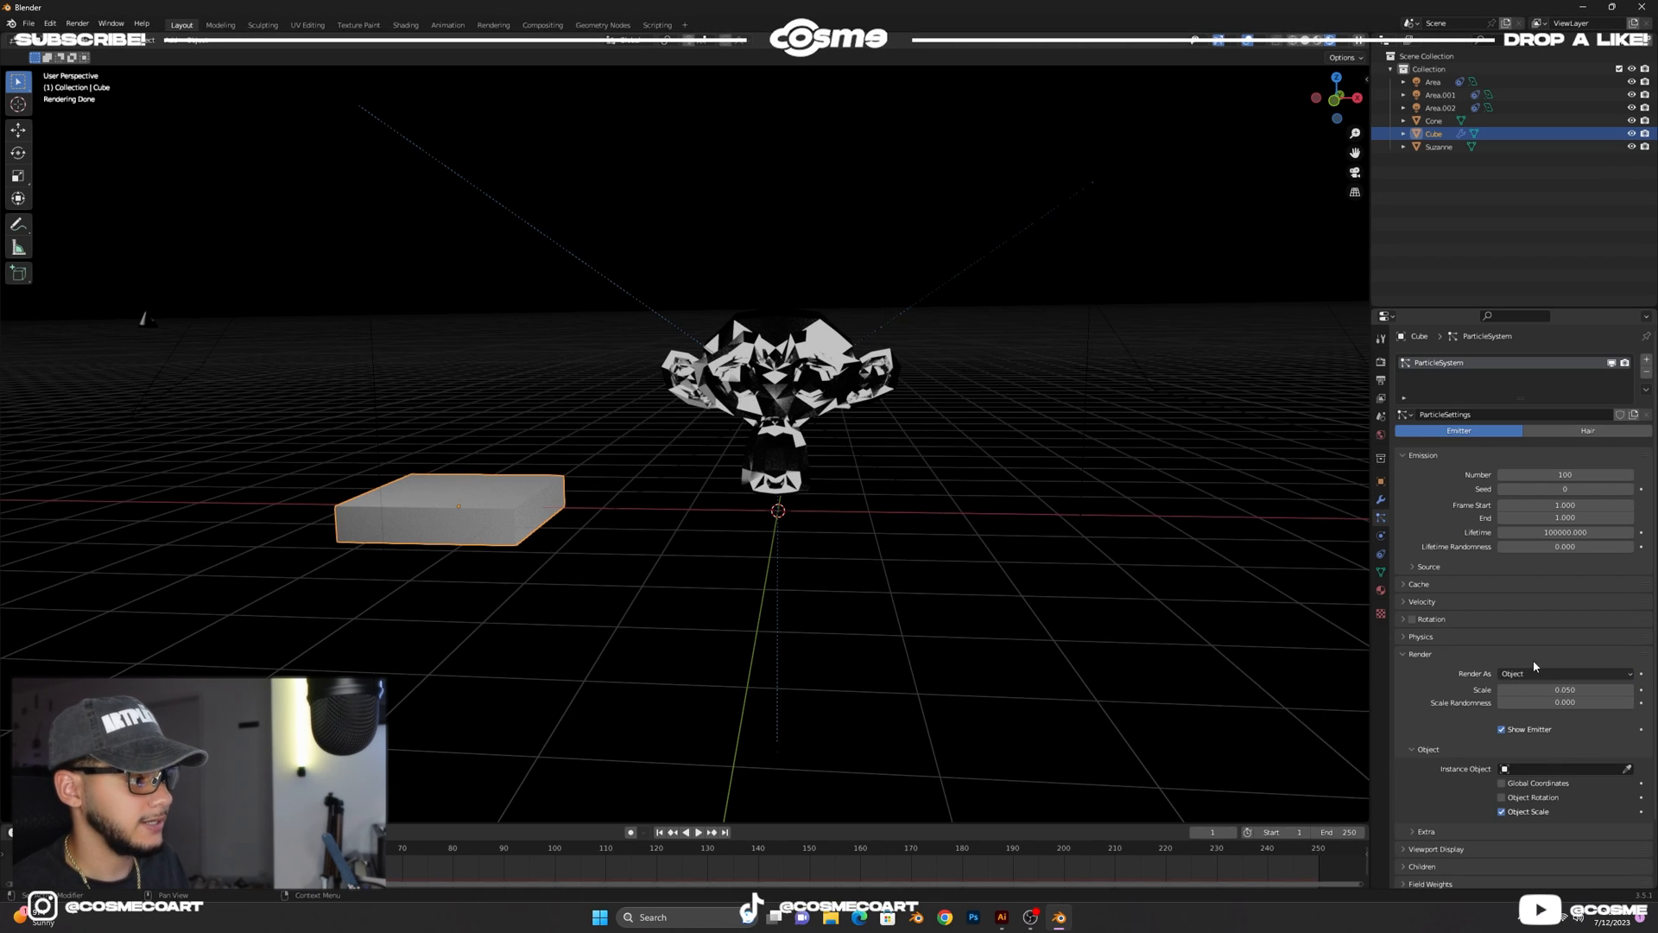
mouse_move(206, 328)
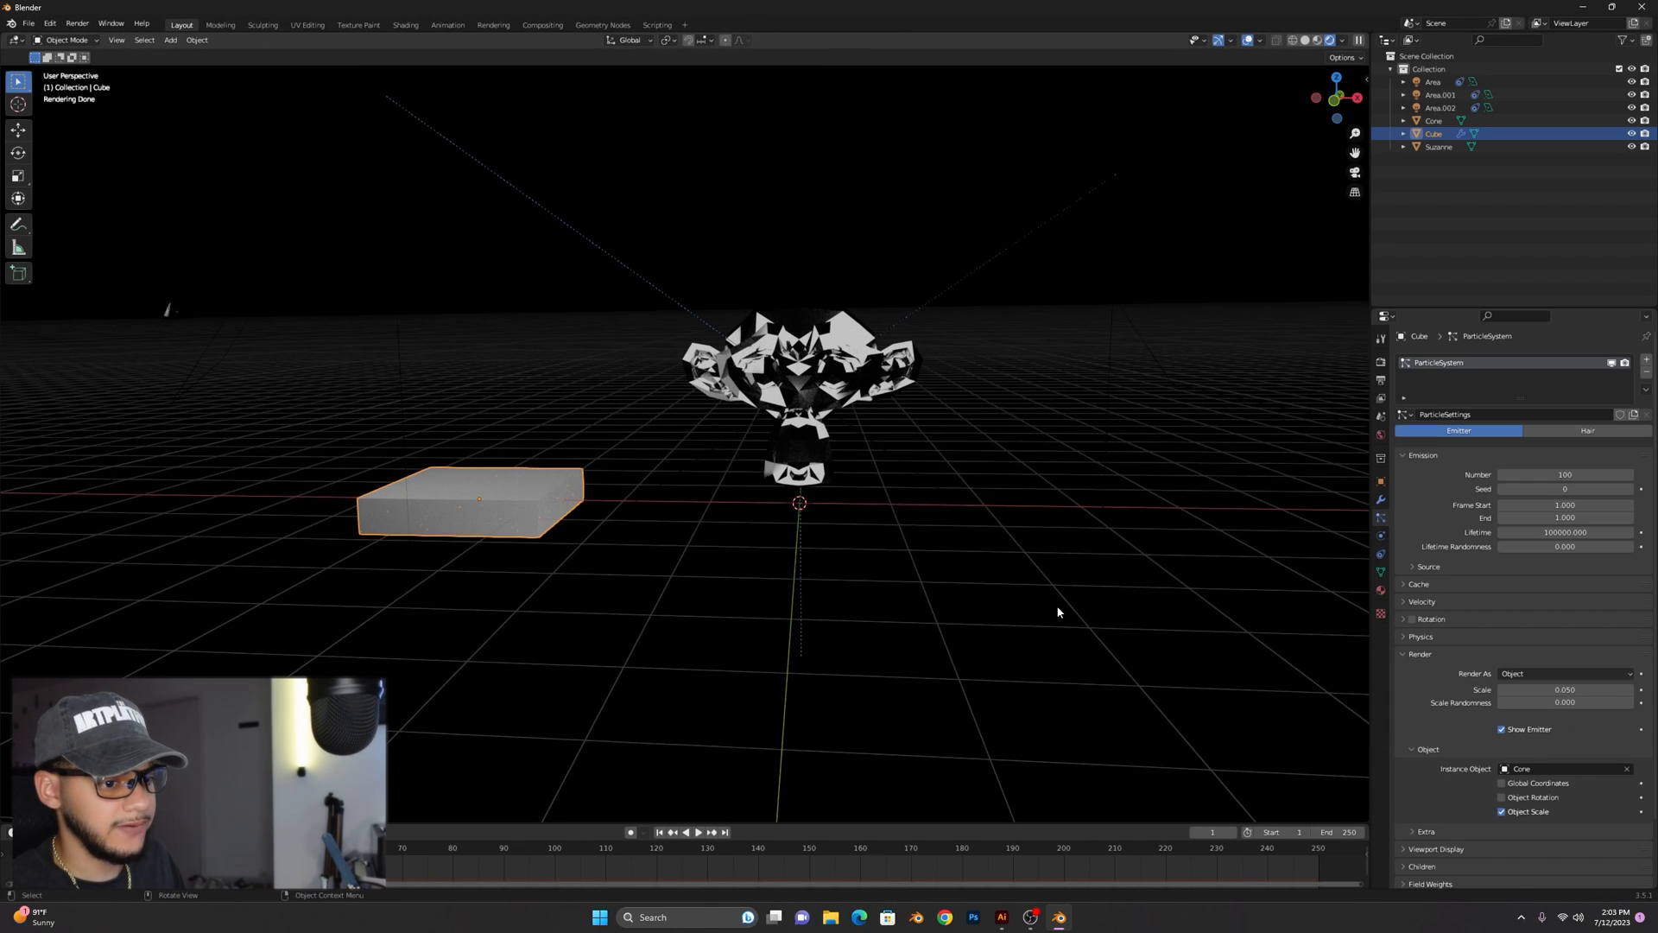
click(1433, 119)
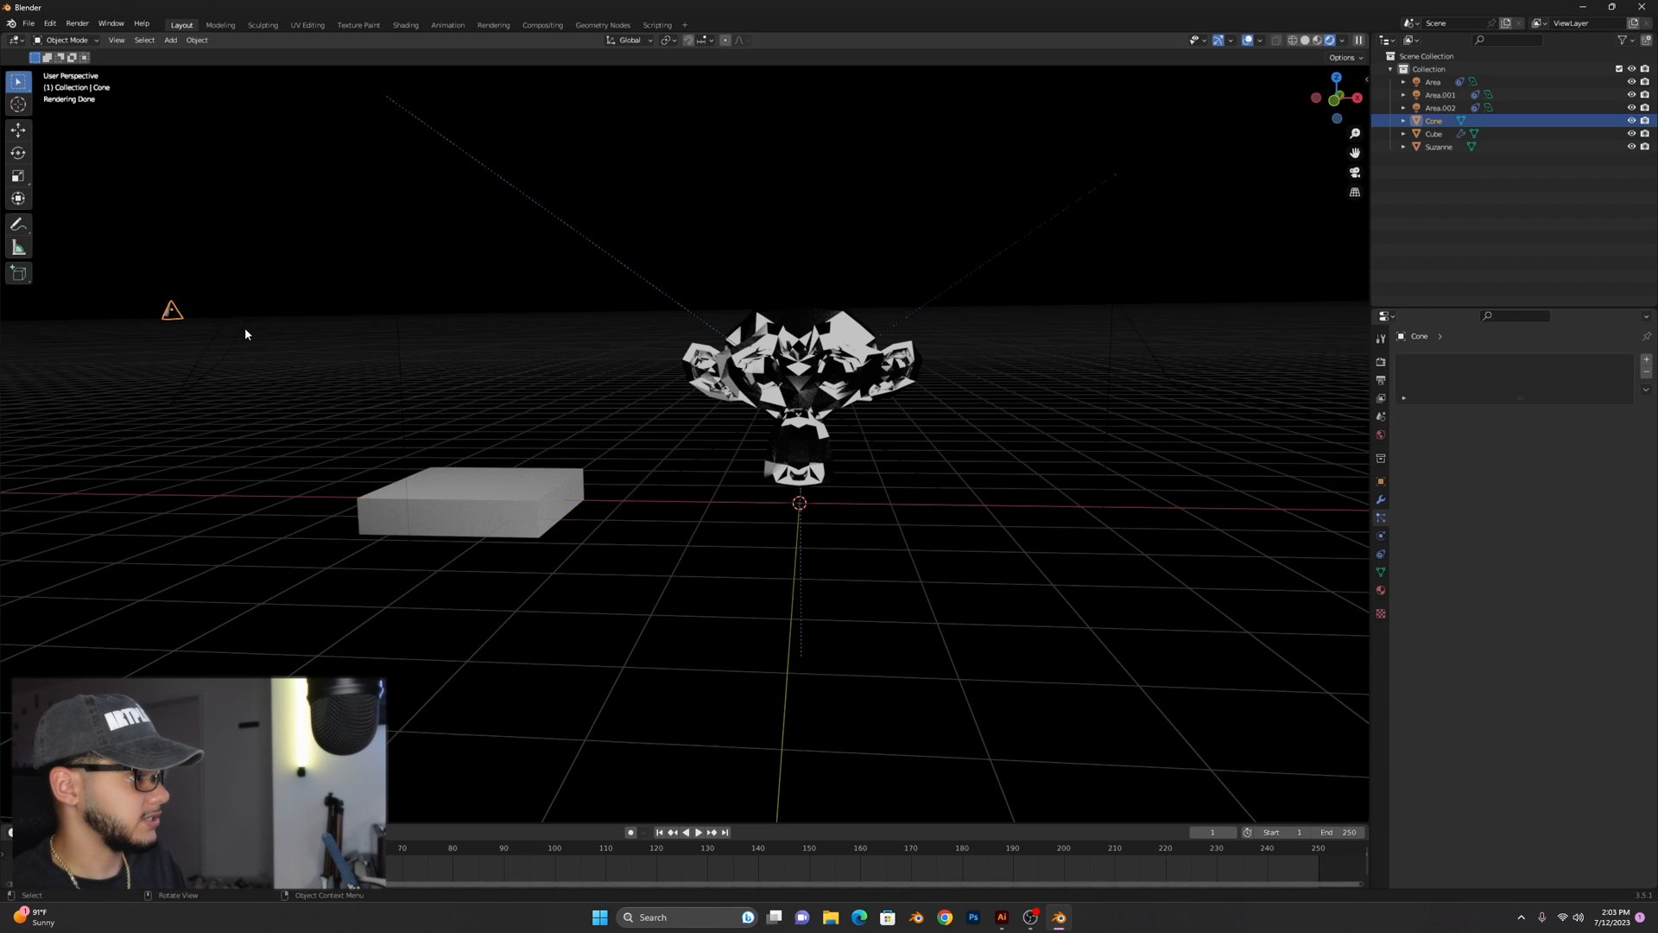
key(s)
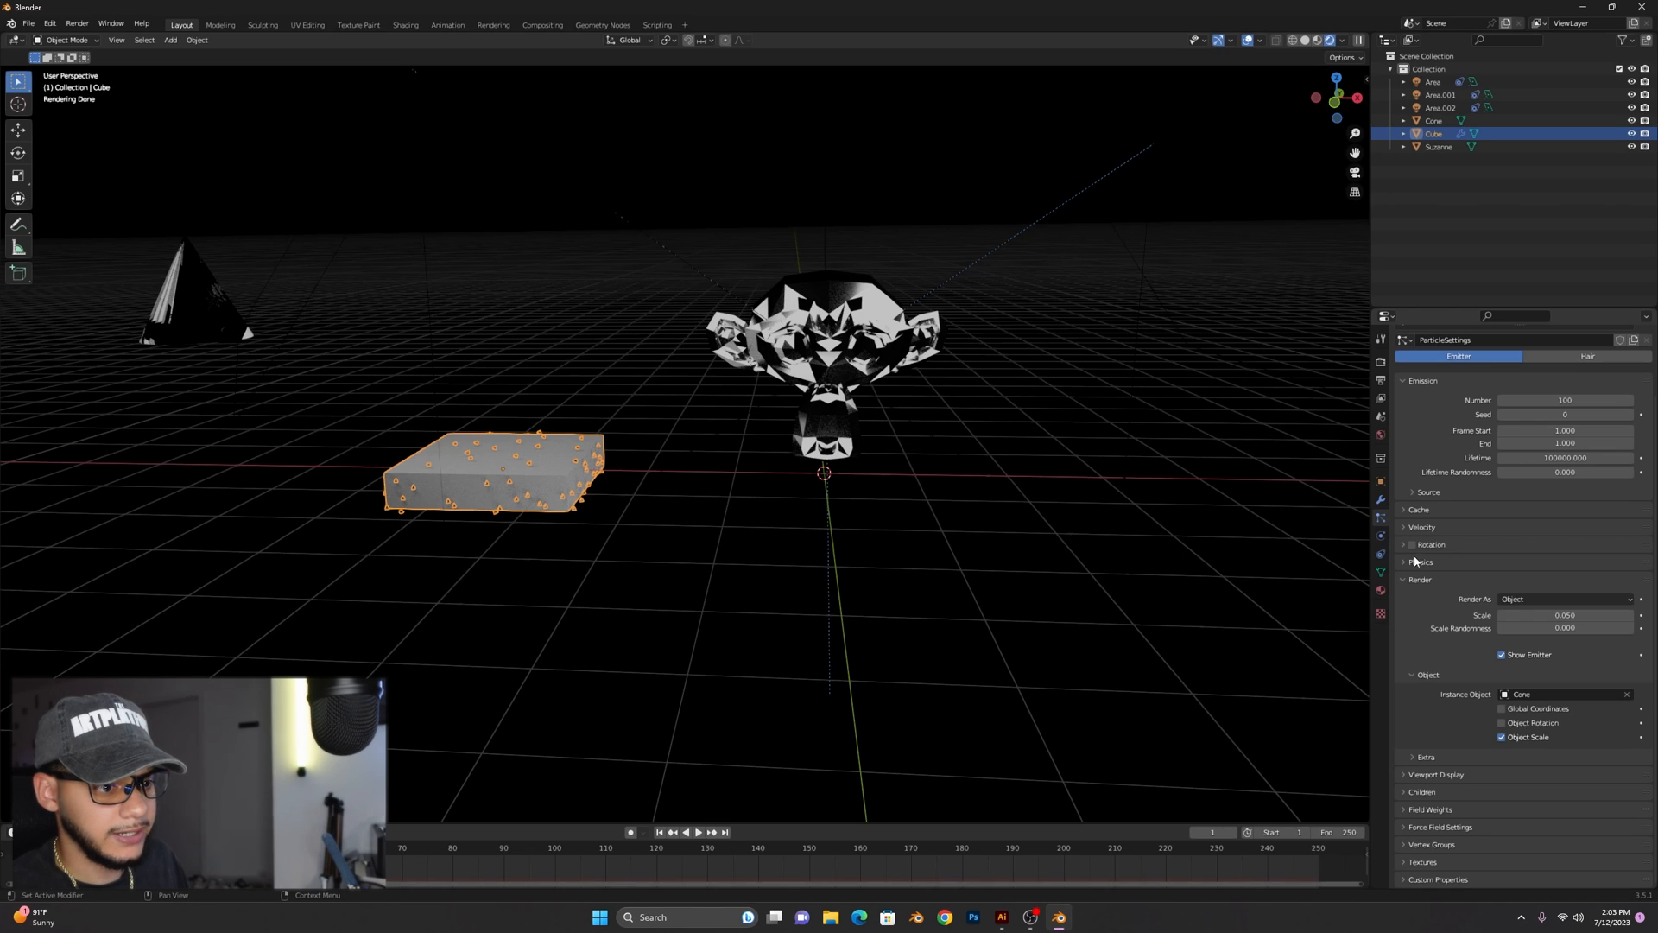
Set the particle physics type to Boids and add a Follow Leader boid rule.
click(1421, 561)
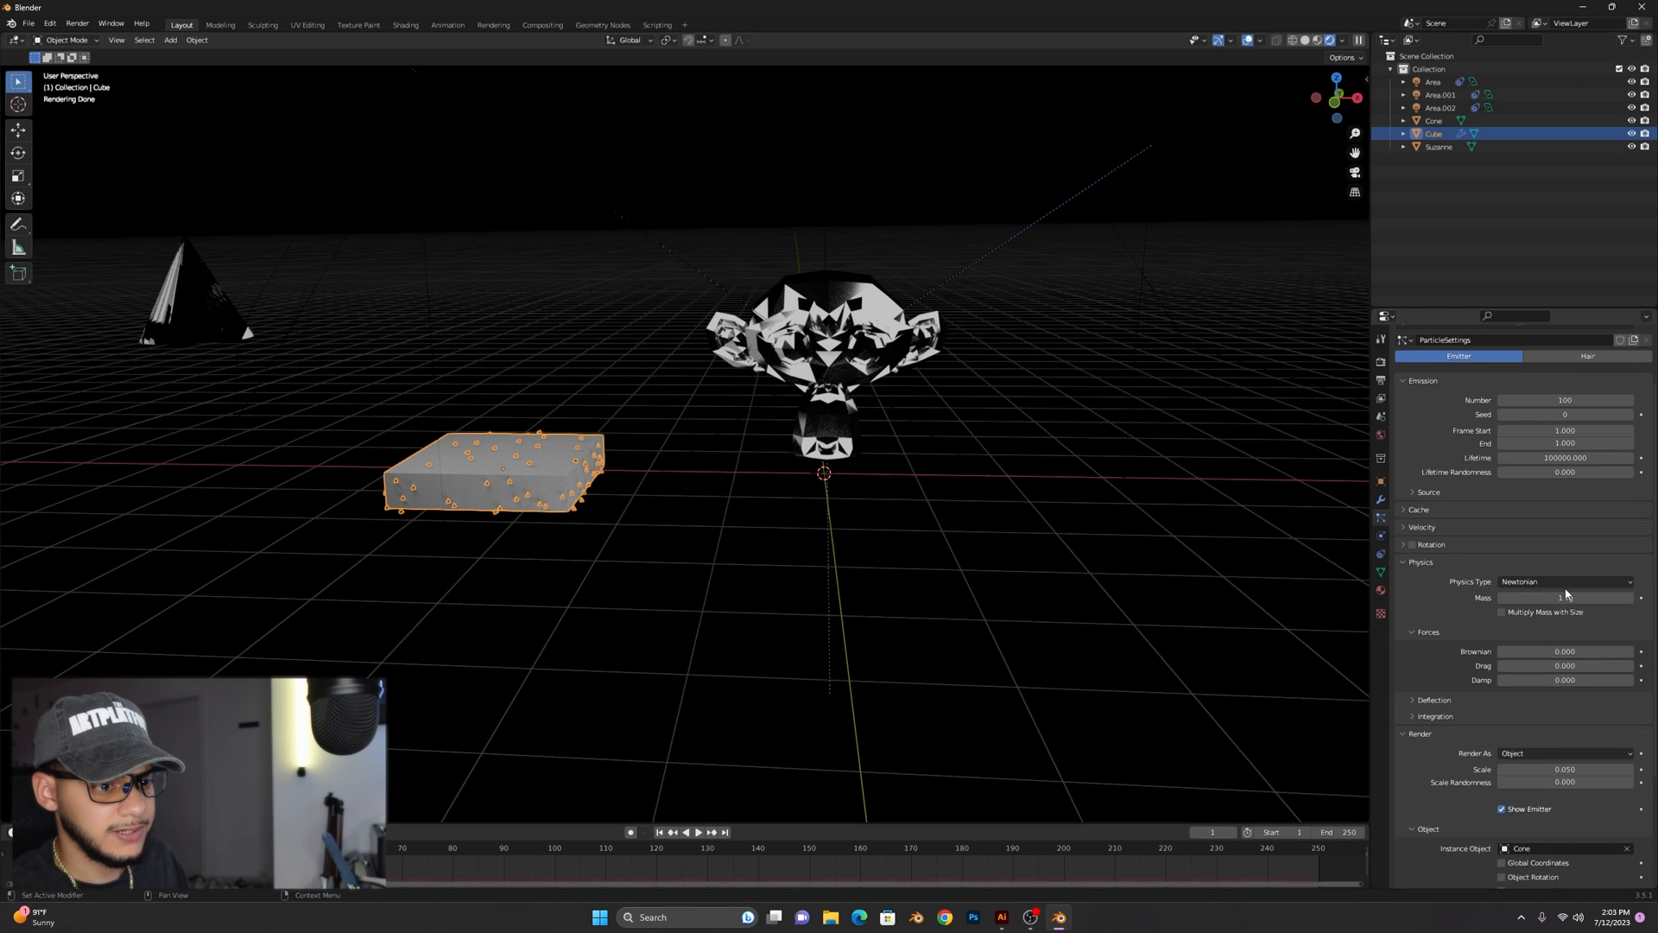
click(1565, 582)
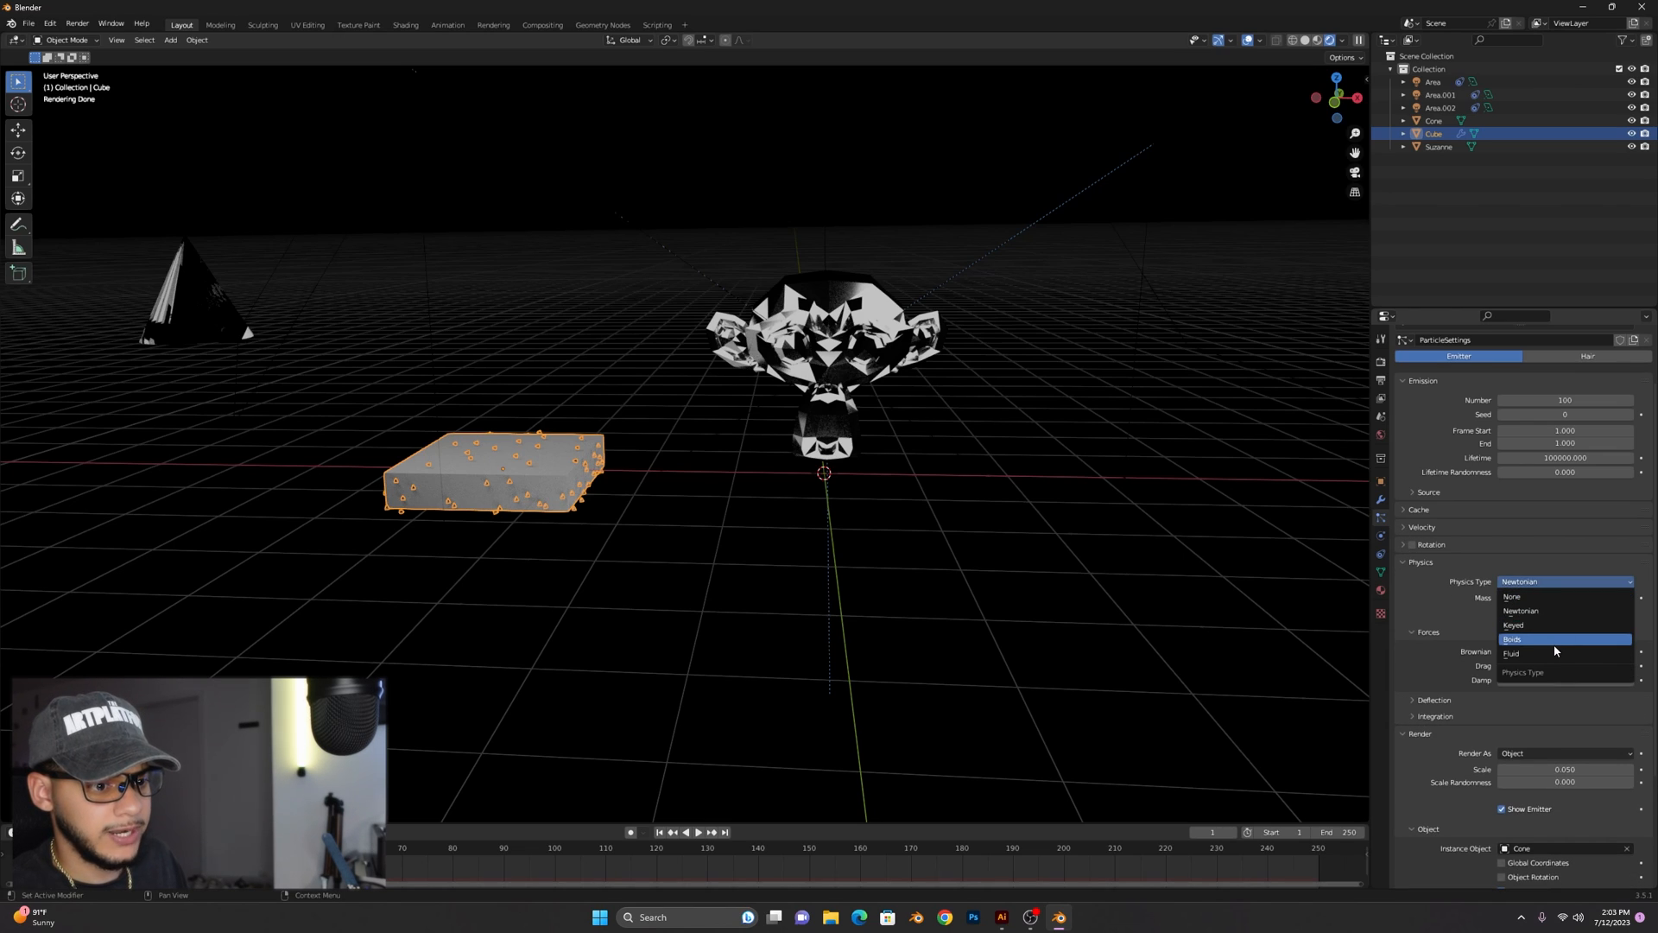
click(1512, 639)
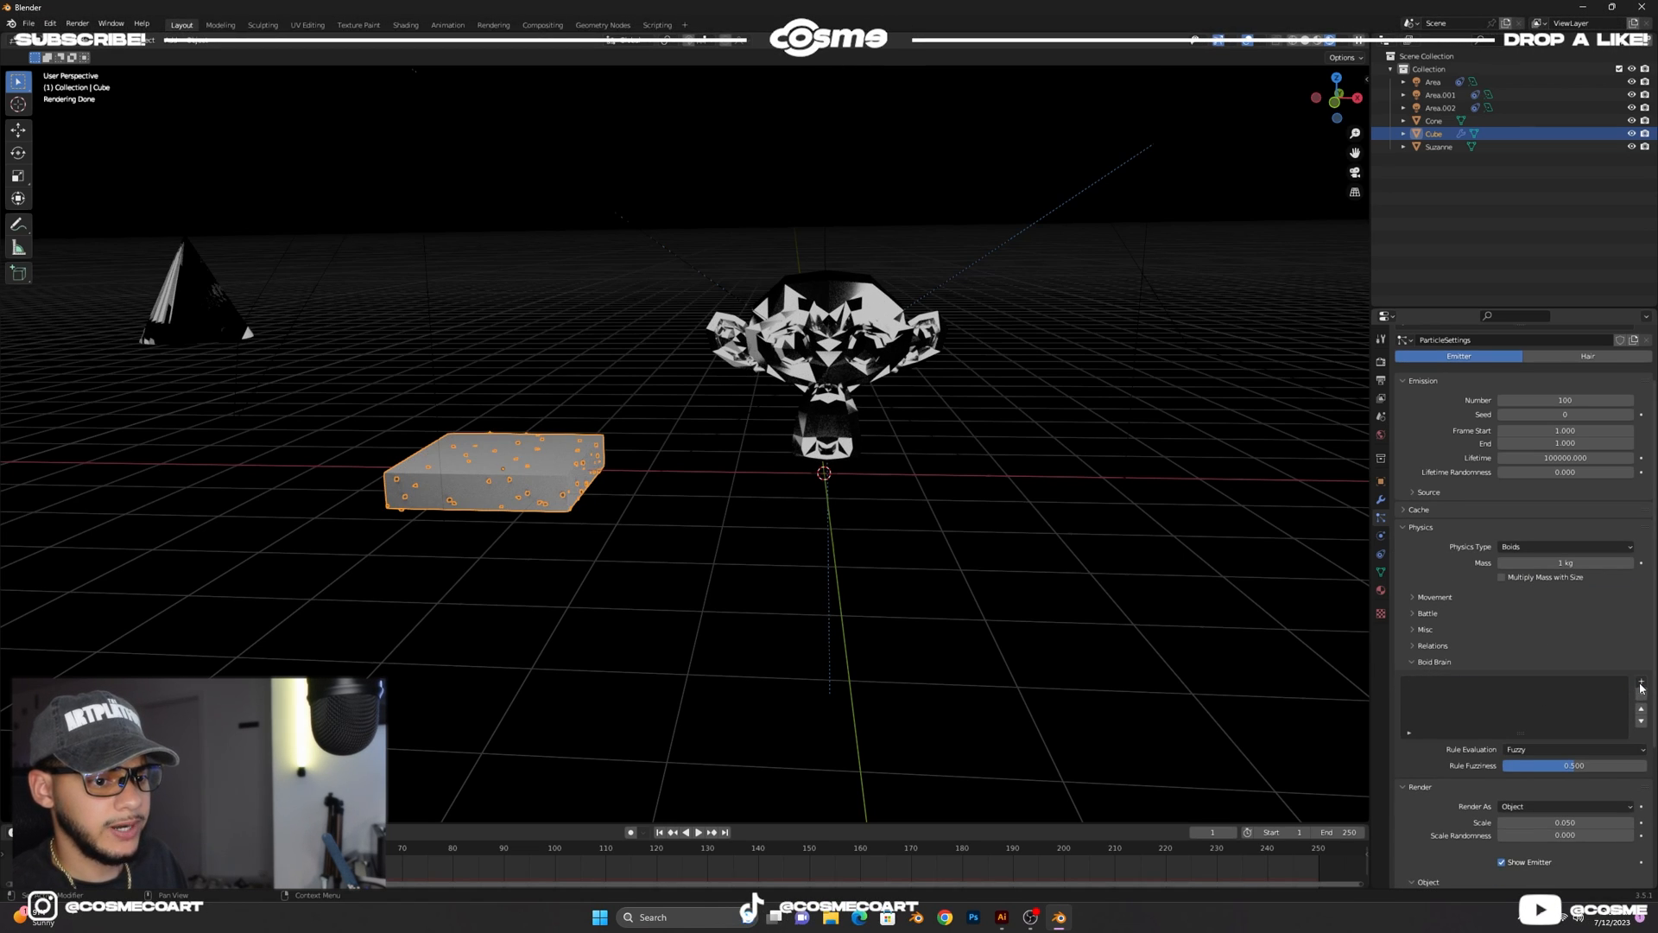
click(1640, 681)
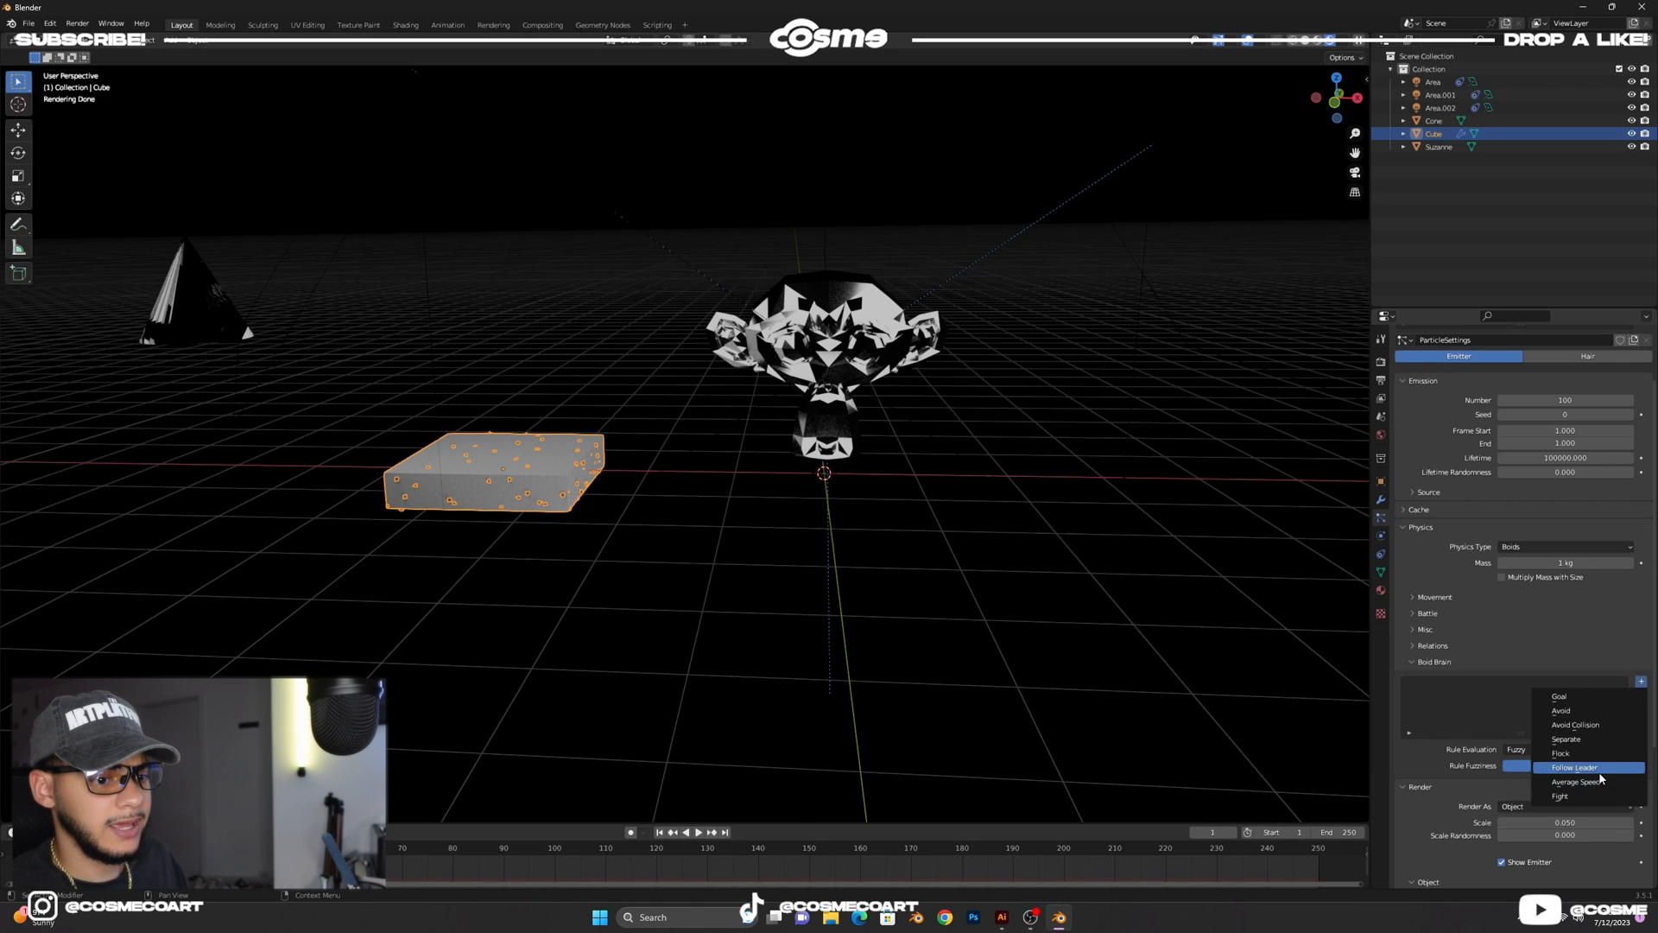
click(1574, 766)
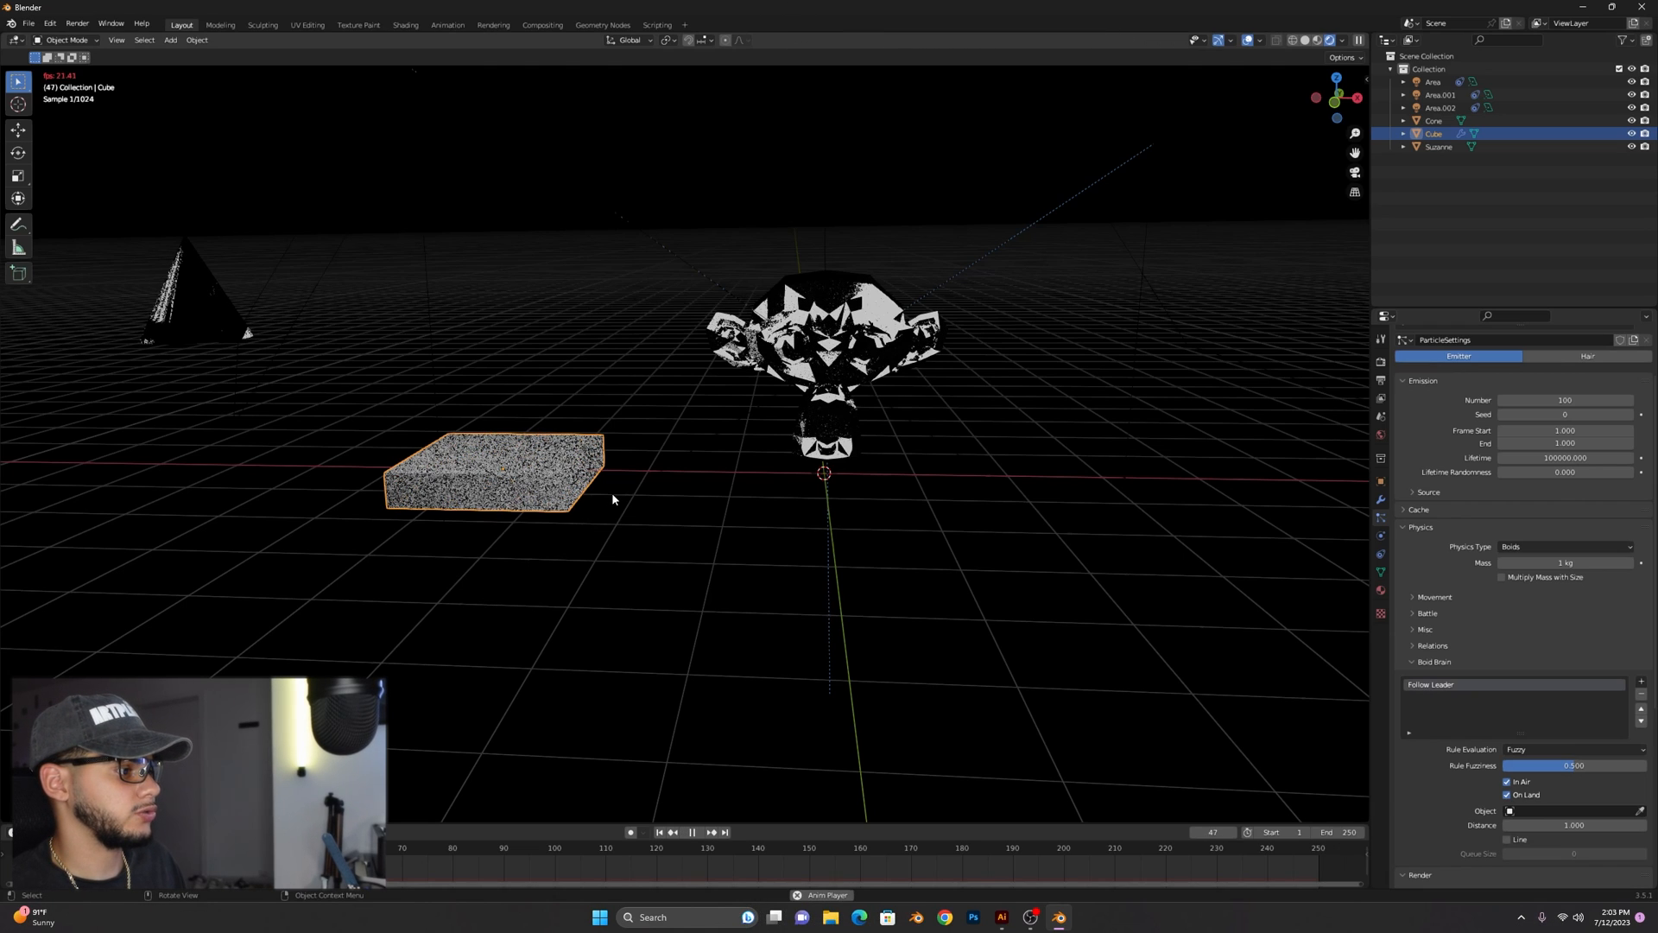
Set Suzanne as the Follow Leader target and preview the swarm on the timeline.
click(694, 832)
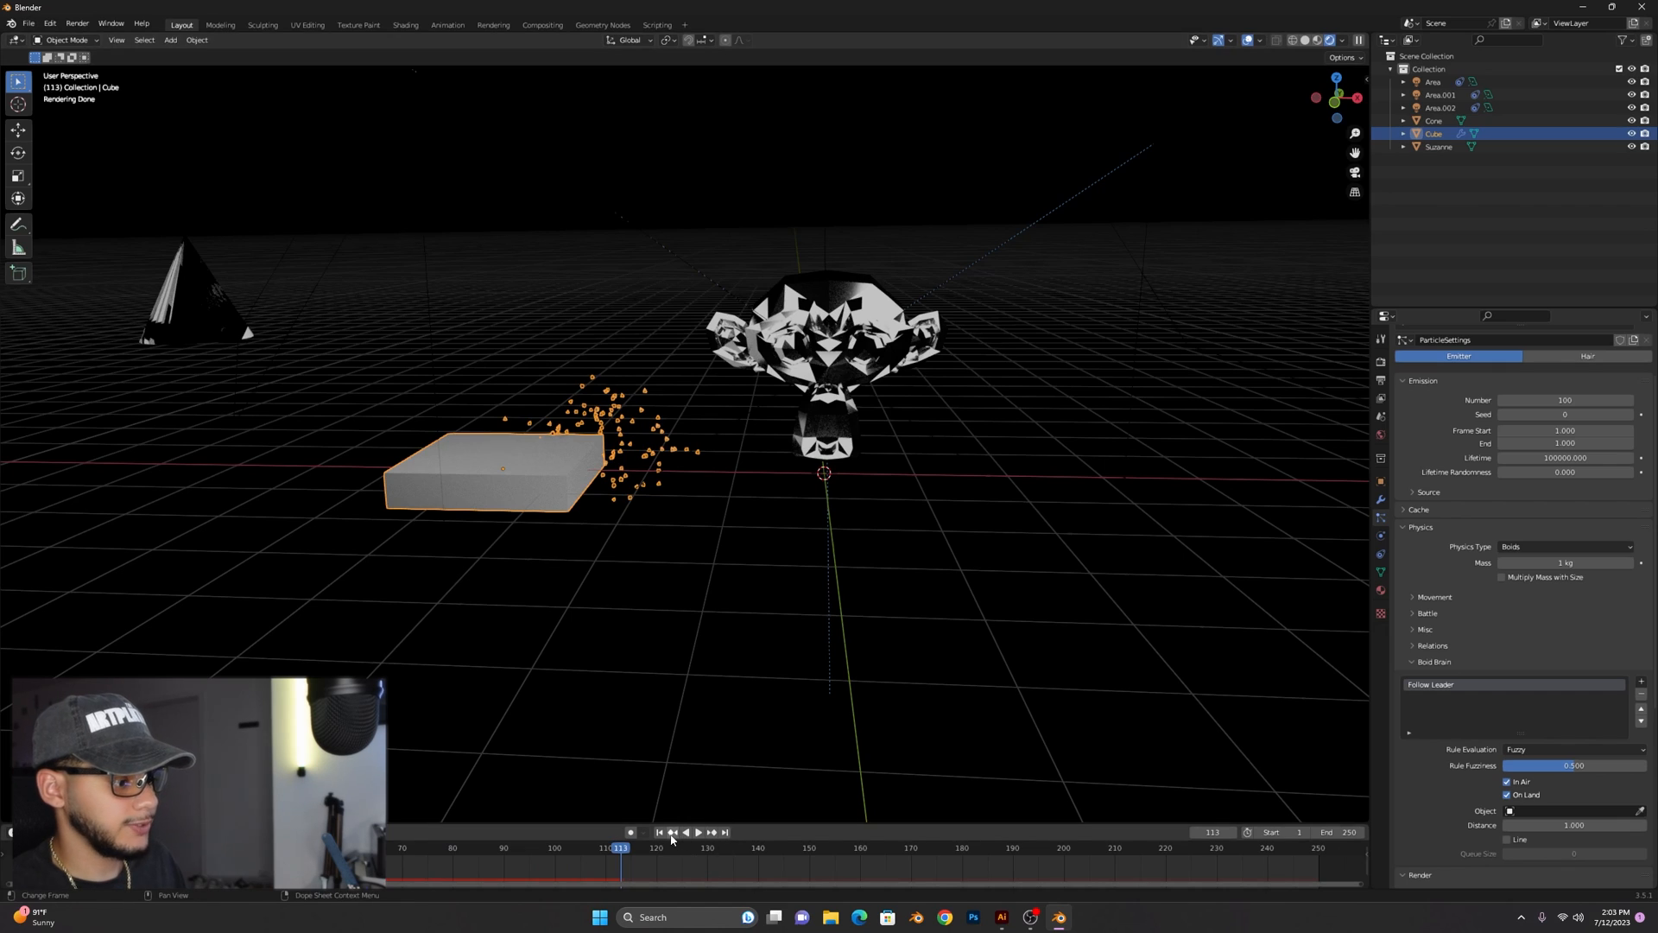
click(658, 833)
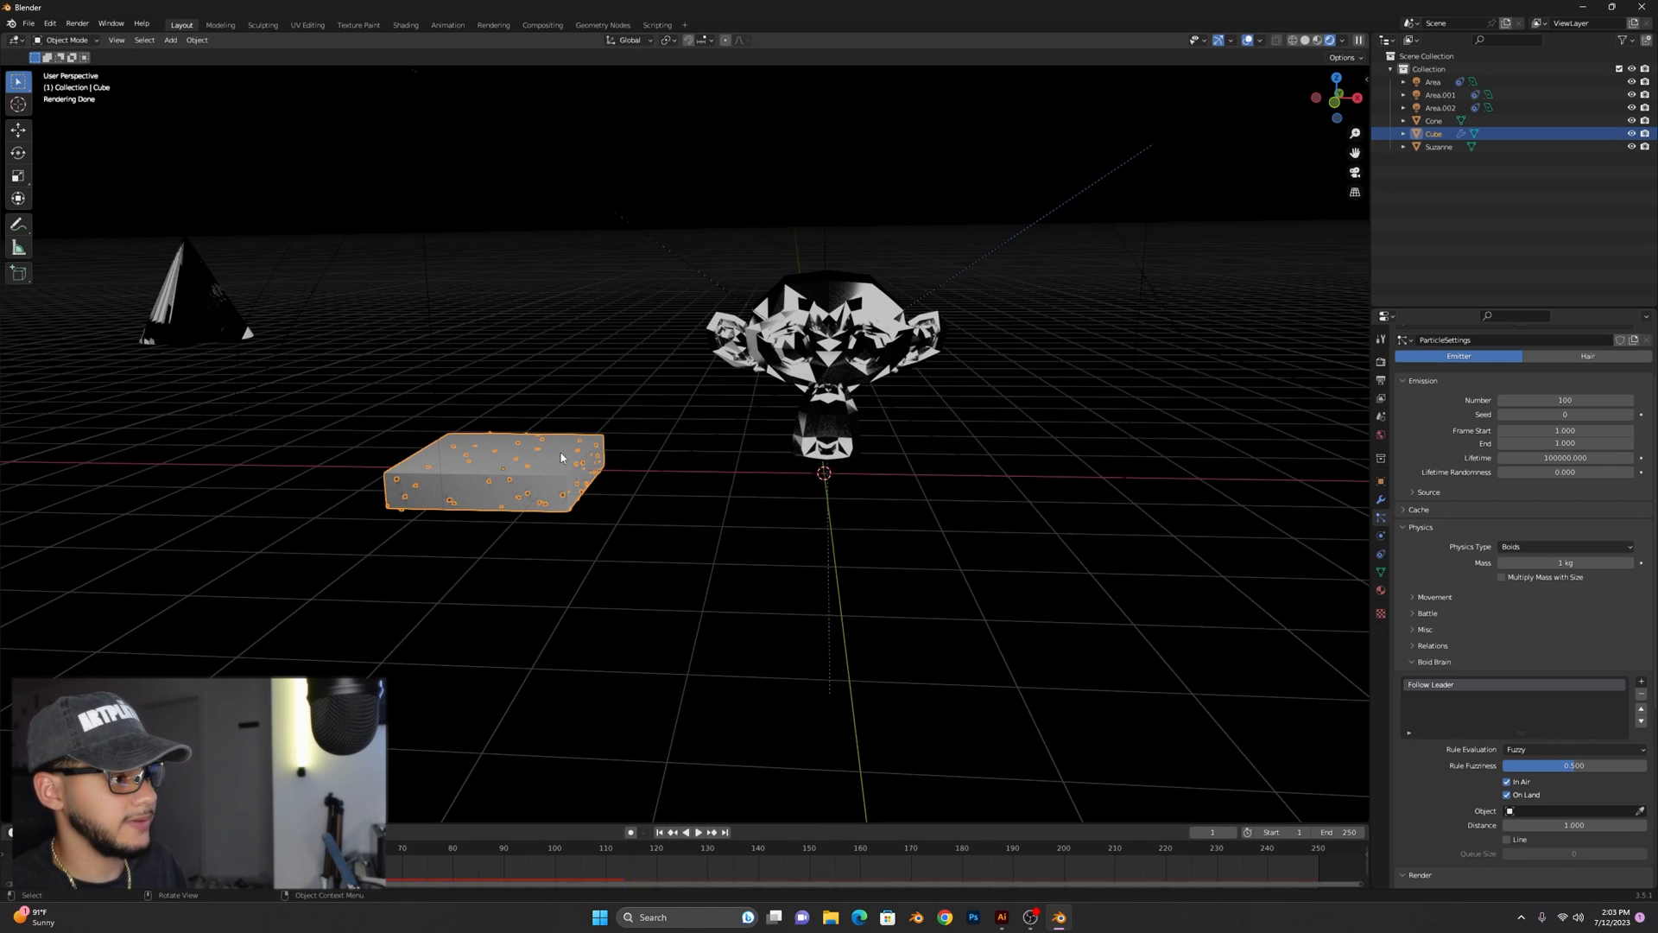
mouse_move(990, 347)
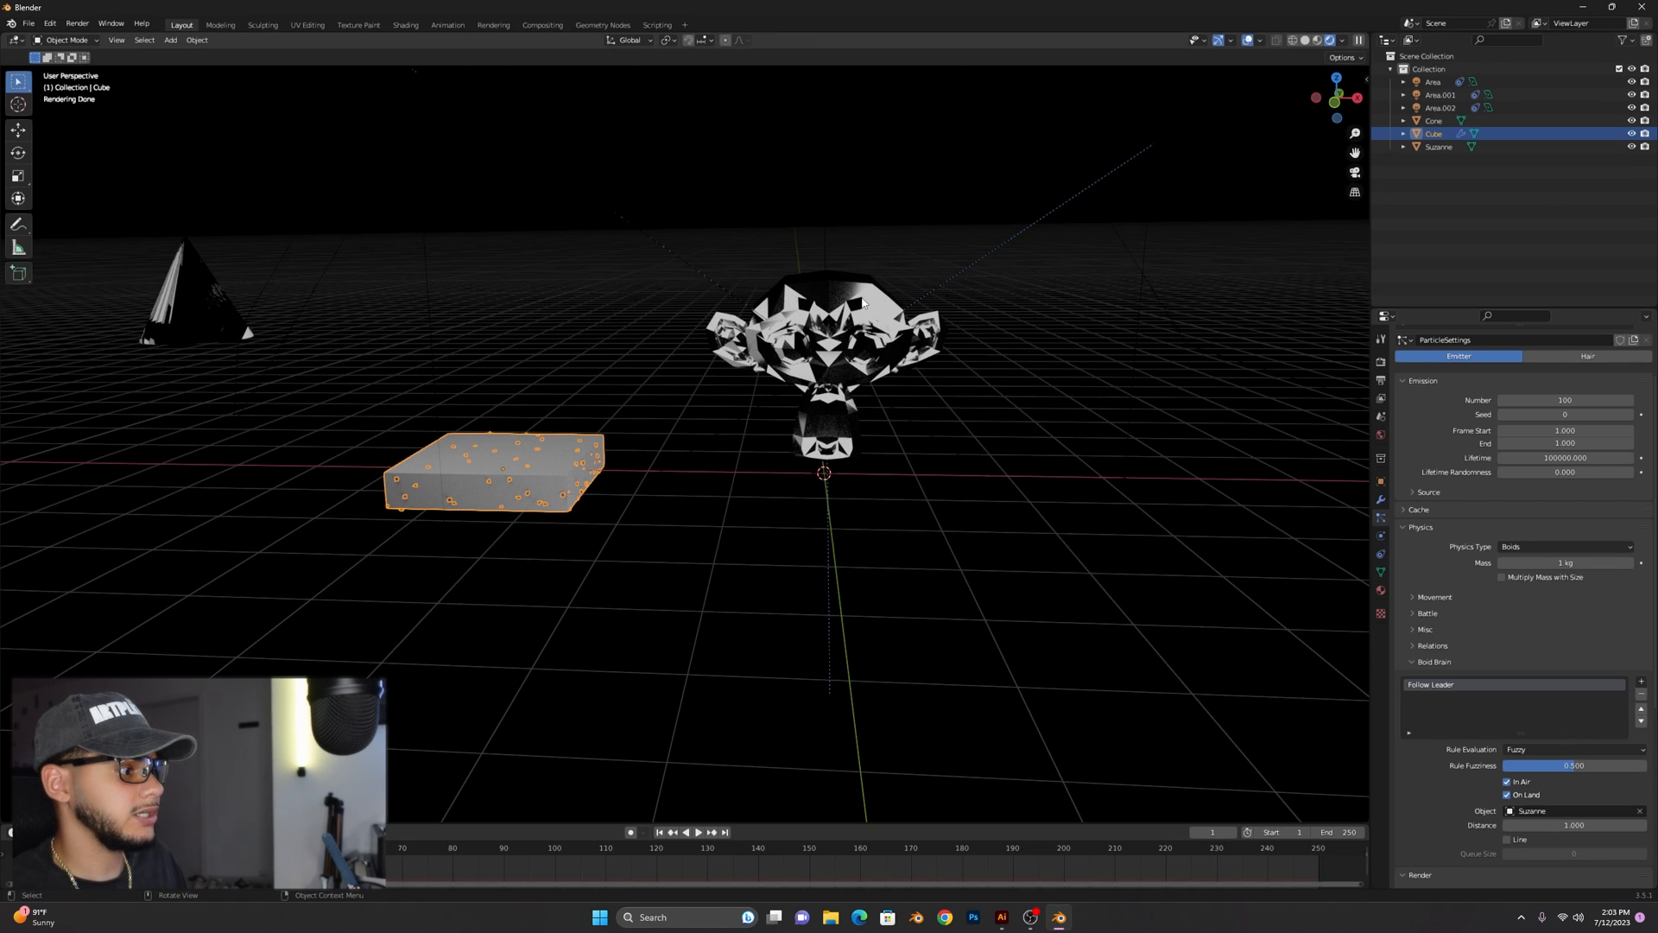
mouse_move(675, 791)
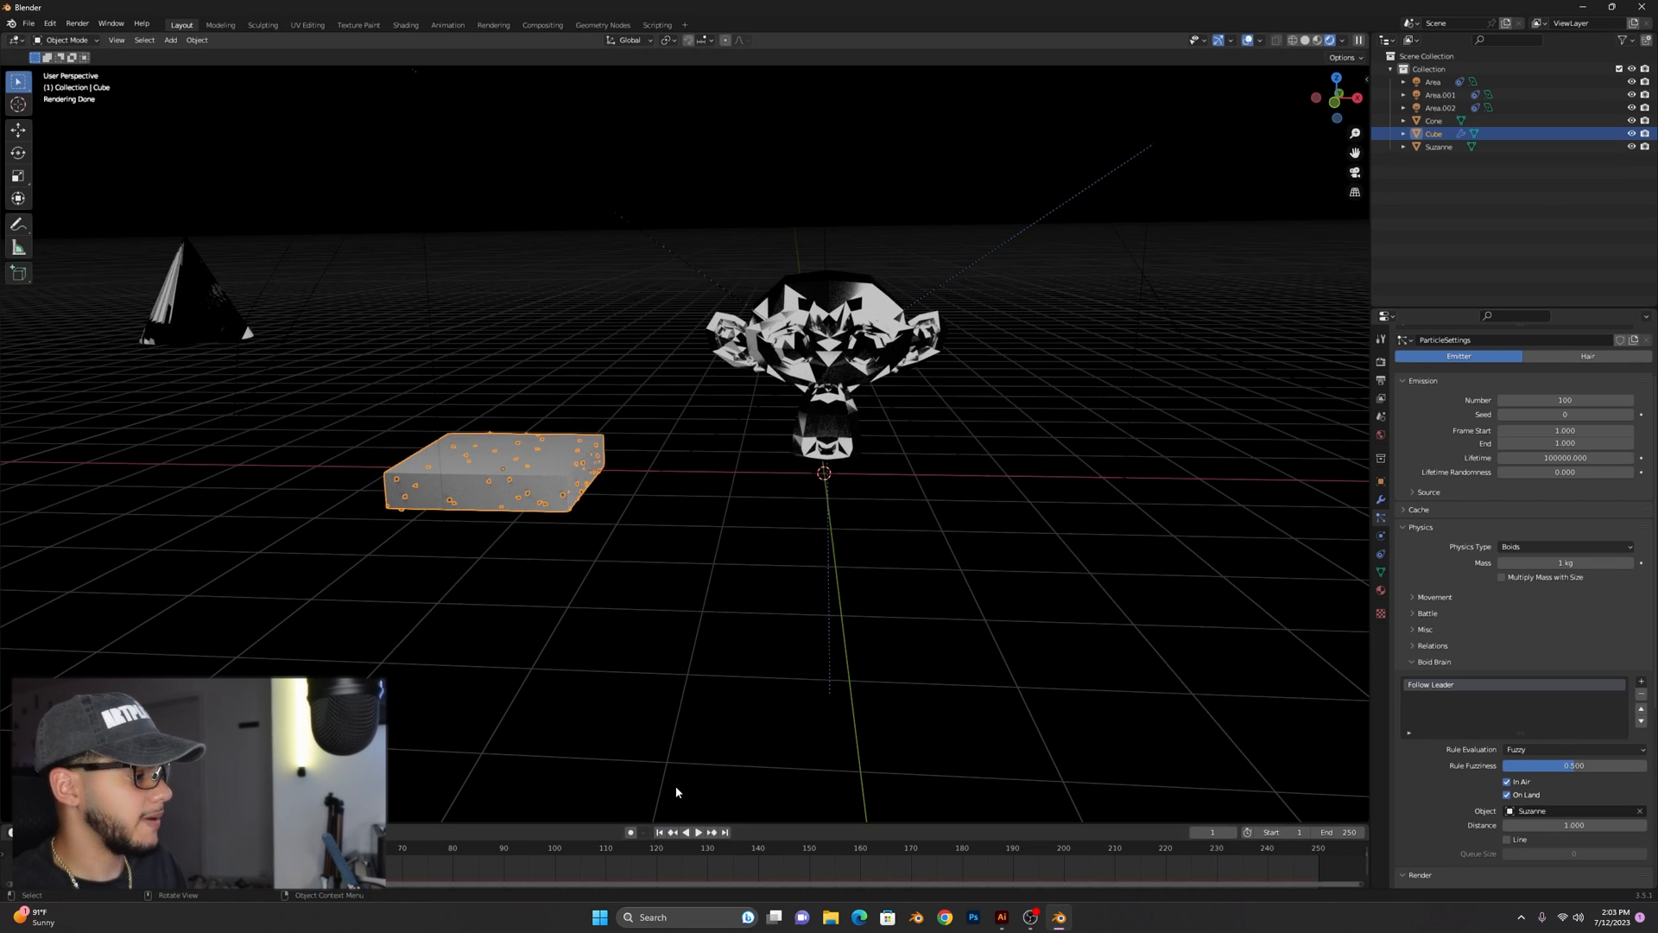
click(696, 833)
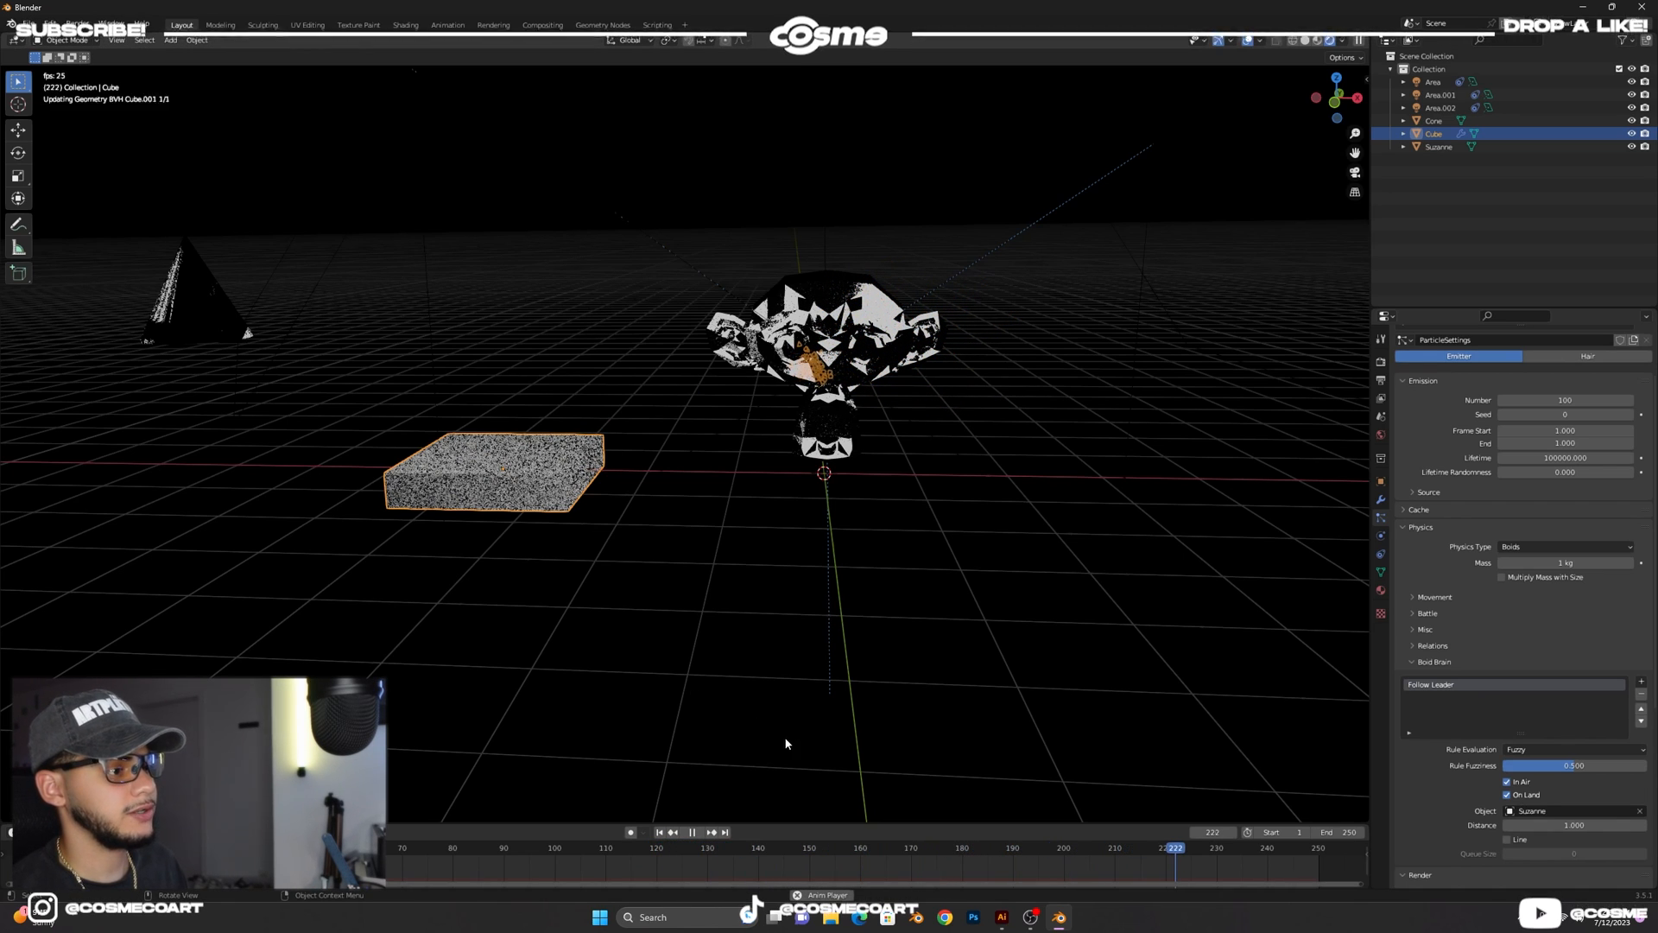
click(693, 832)
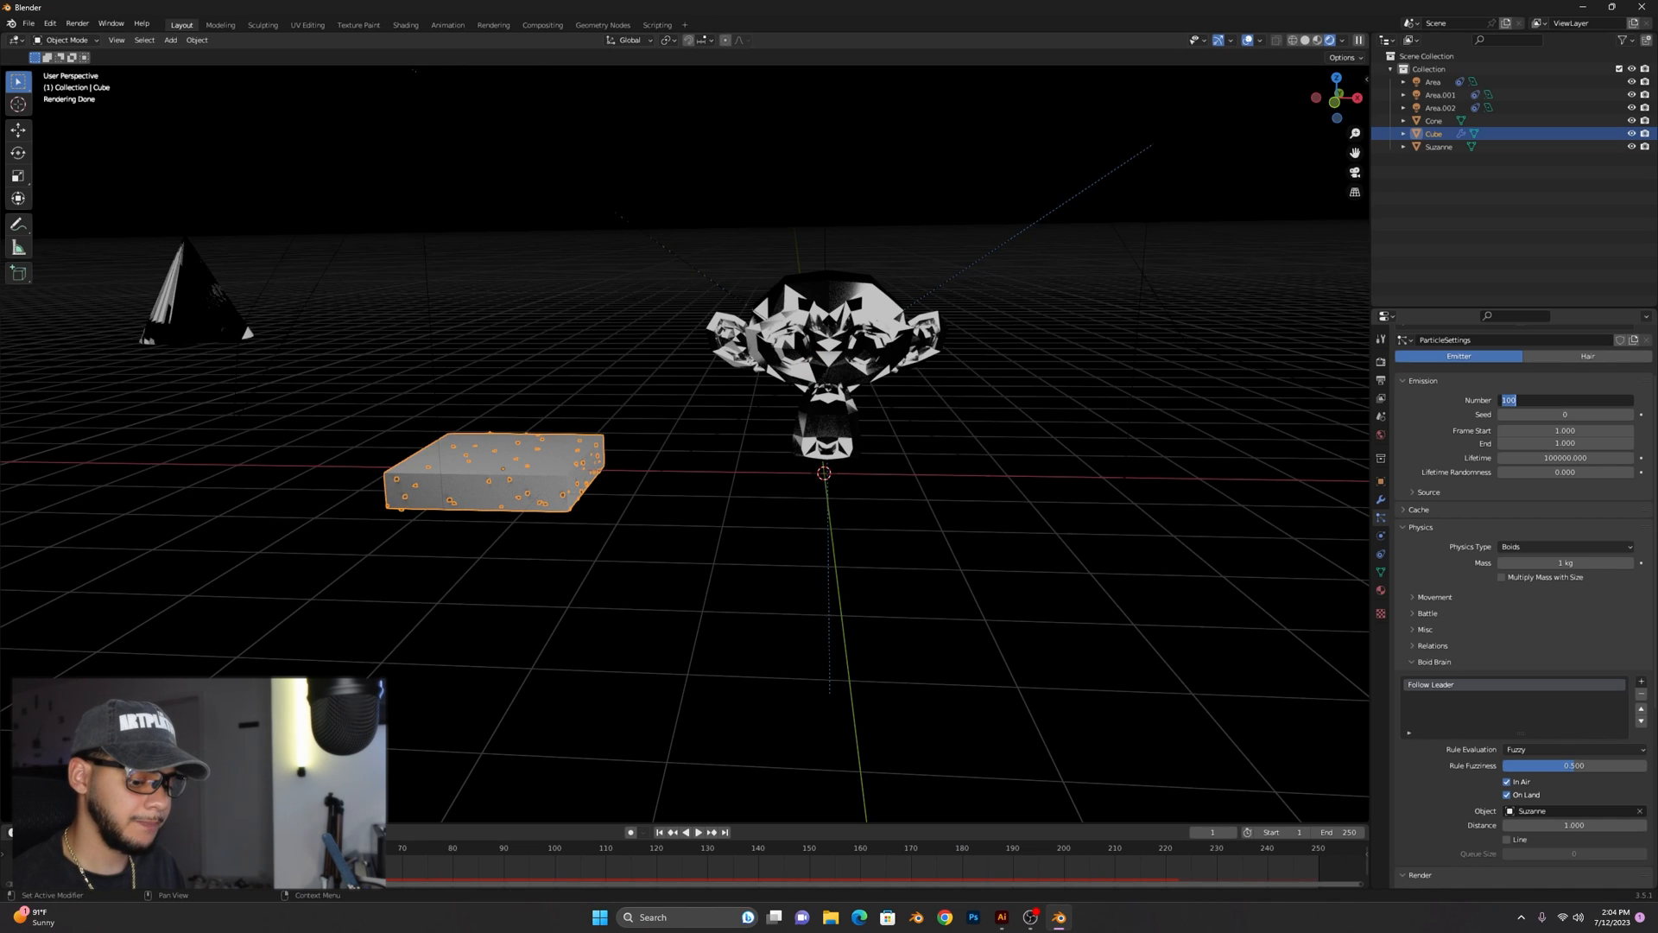
Raise the emission number to 10000 particles and preview the swarm playback.
text(10000)
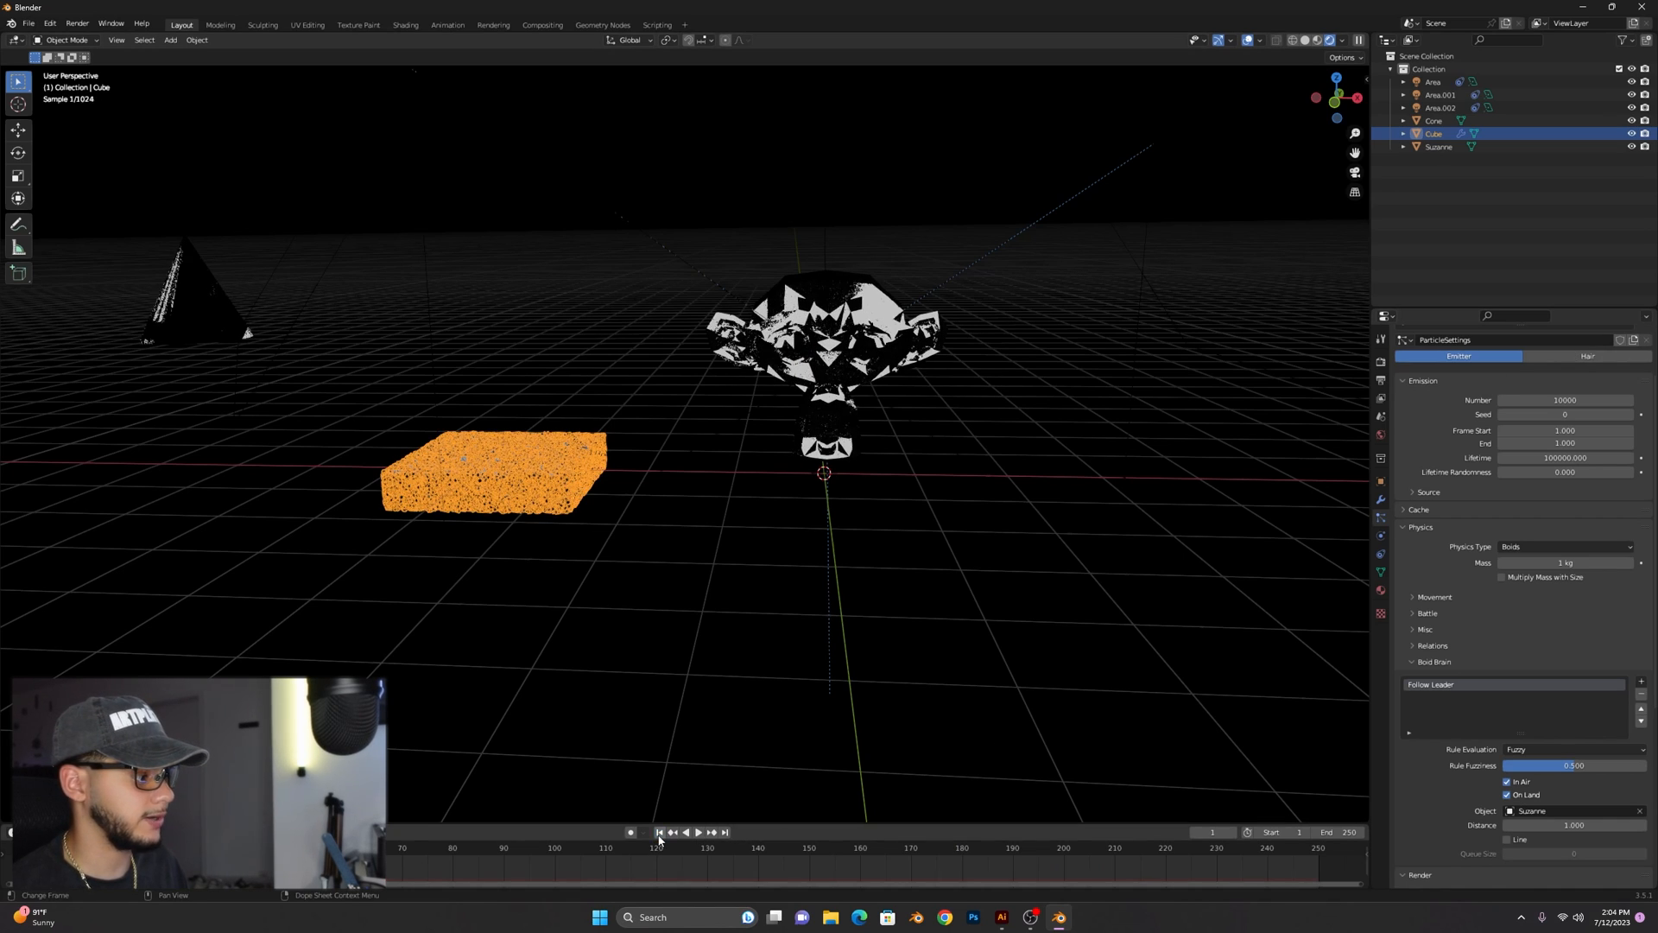
click(696, 833)
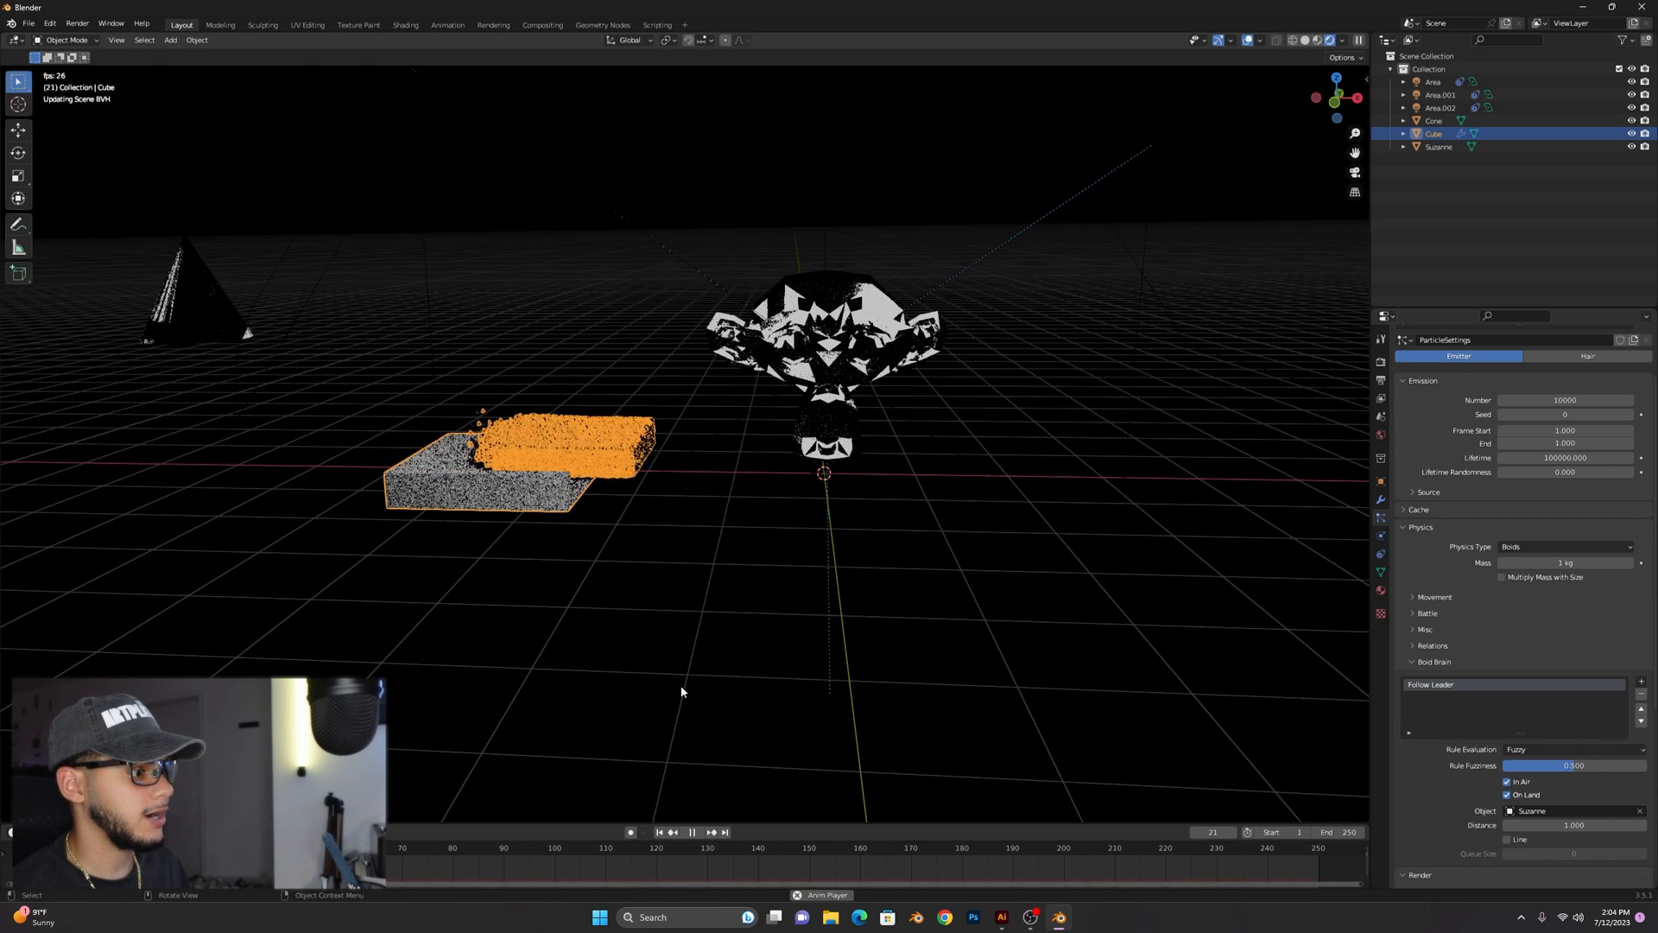
click(693, 832)
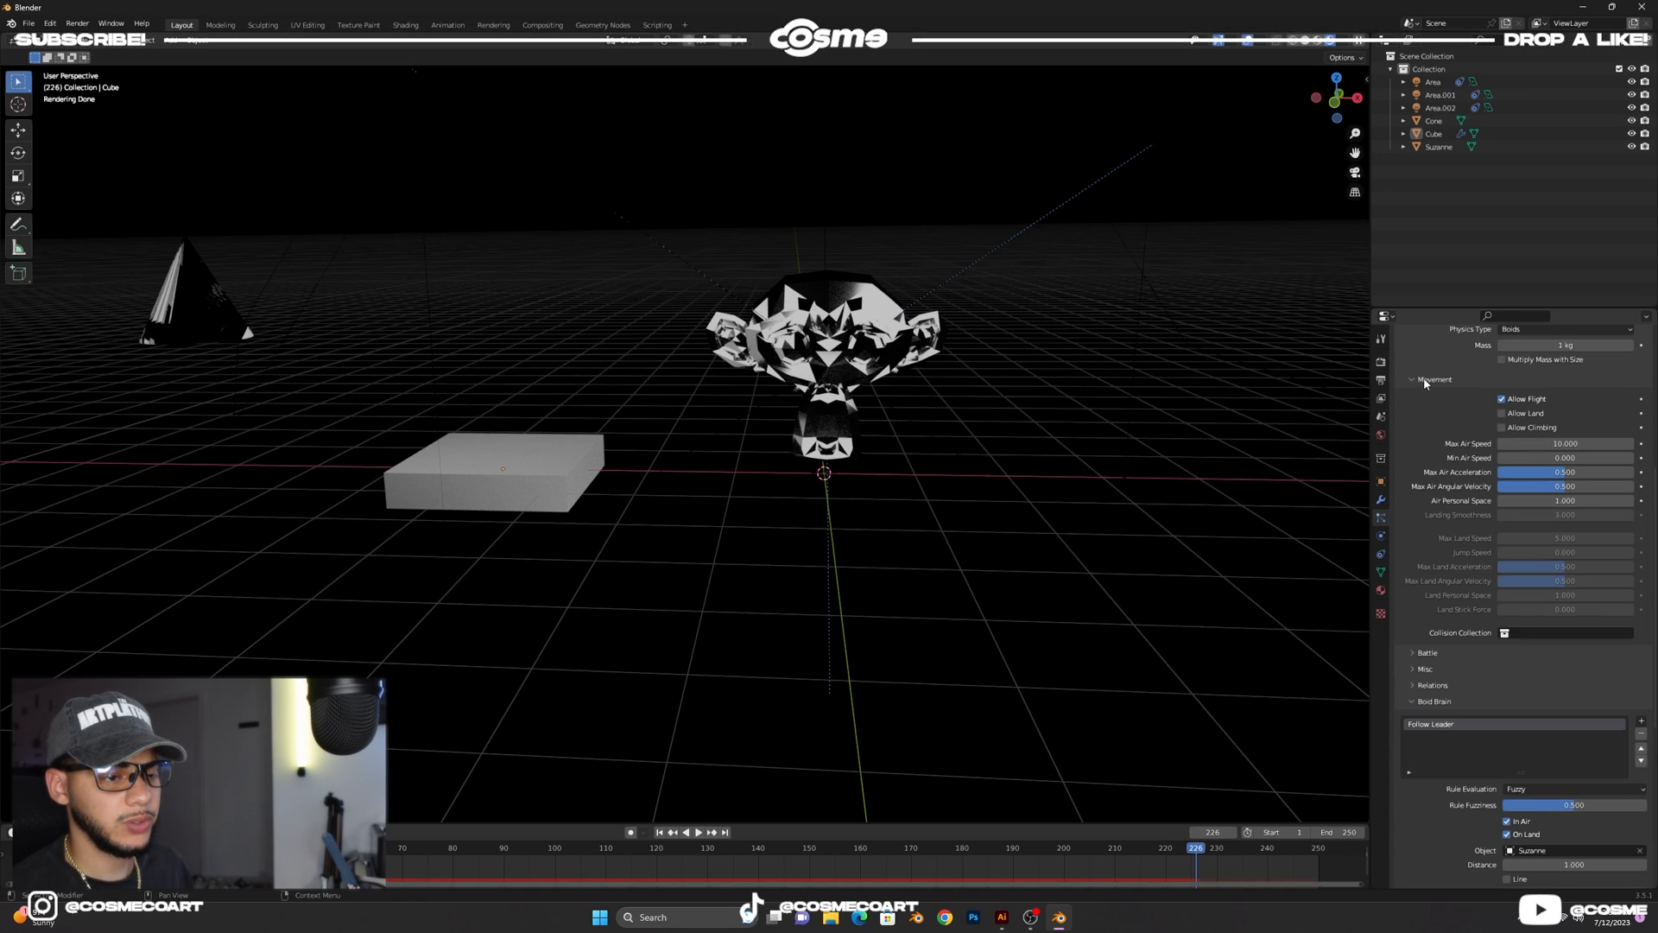
Set max air speed 15 and min air speed 3, then preview the faster swarm.
click(1565, 444)
text(15.000)
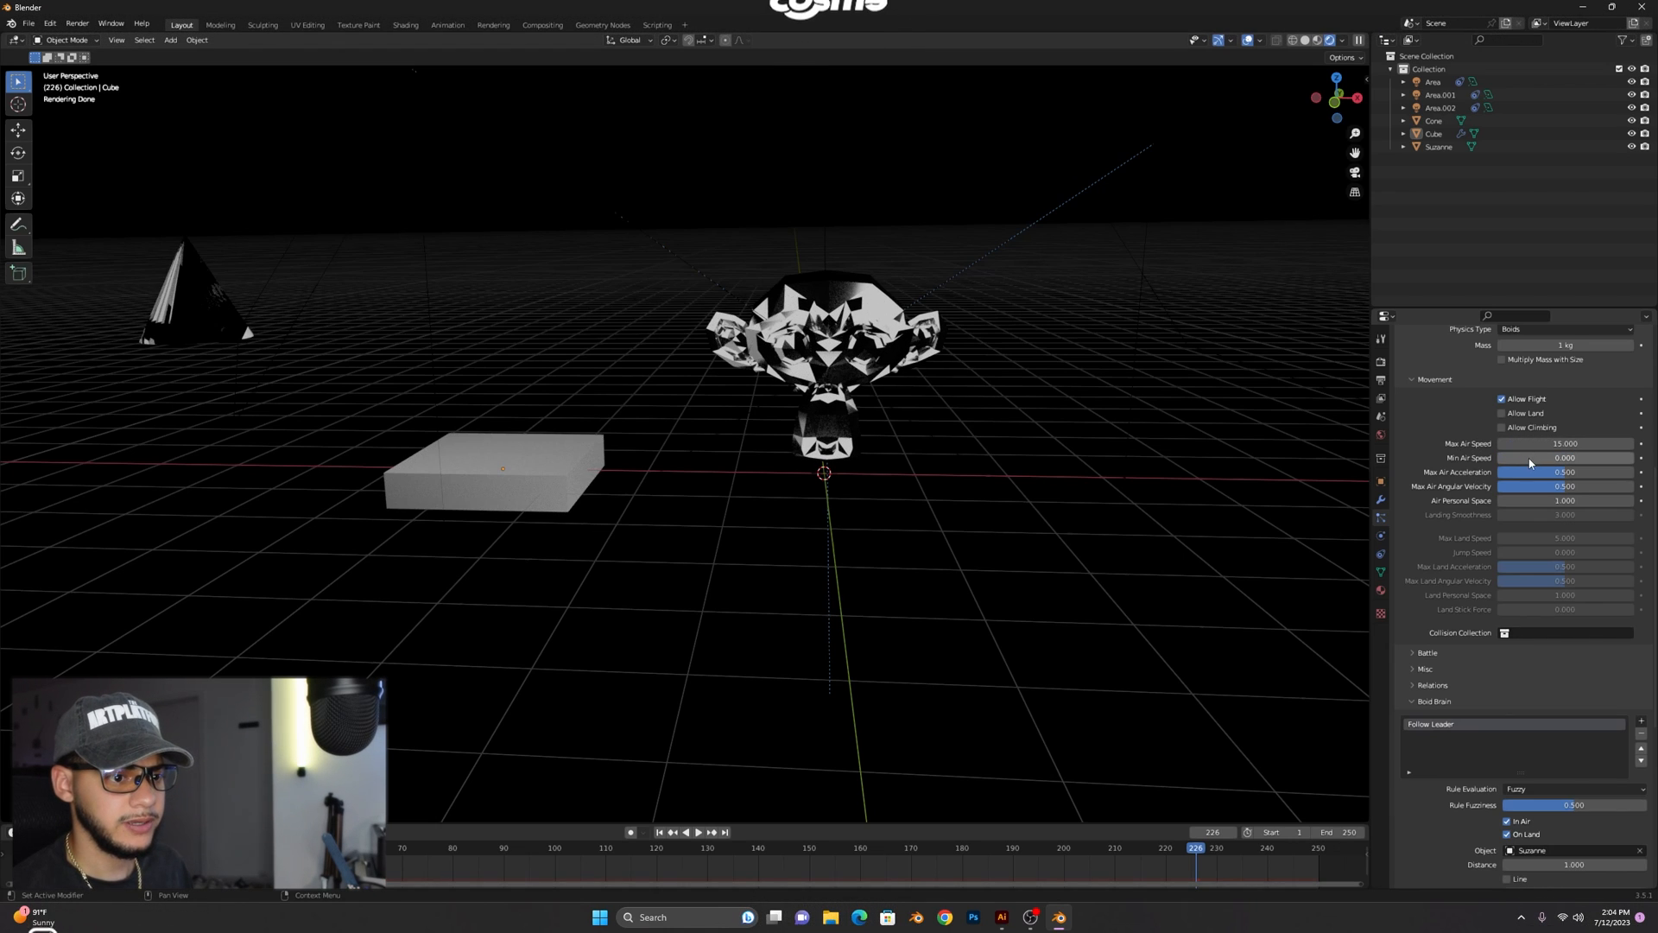
double_click(1565, 456)
text(1.000)
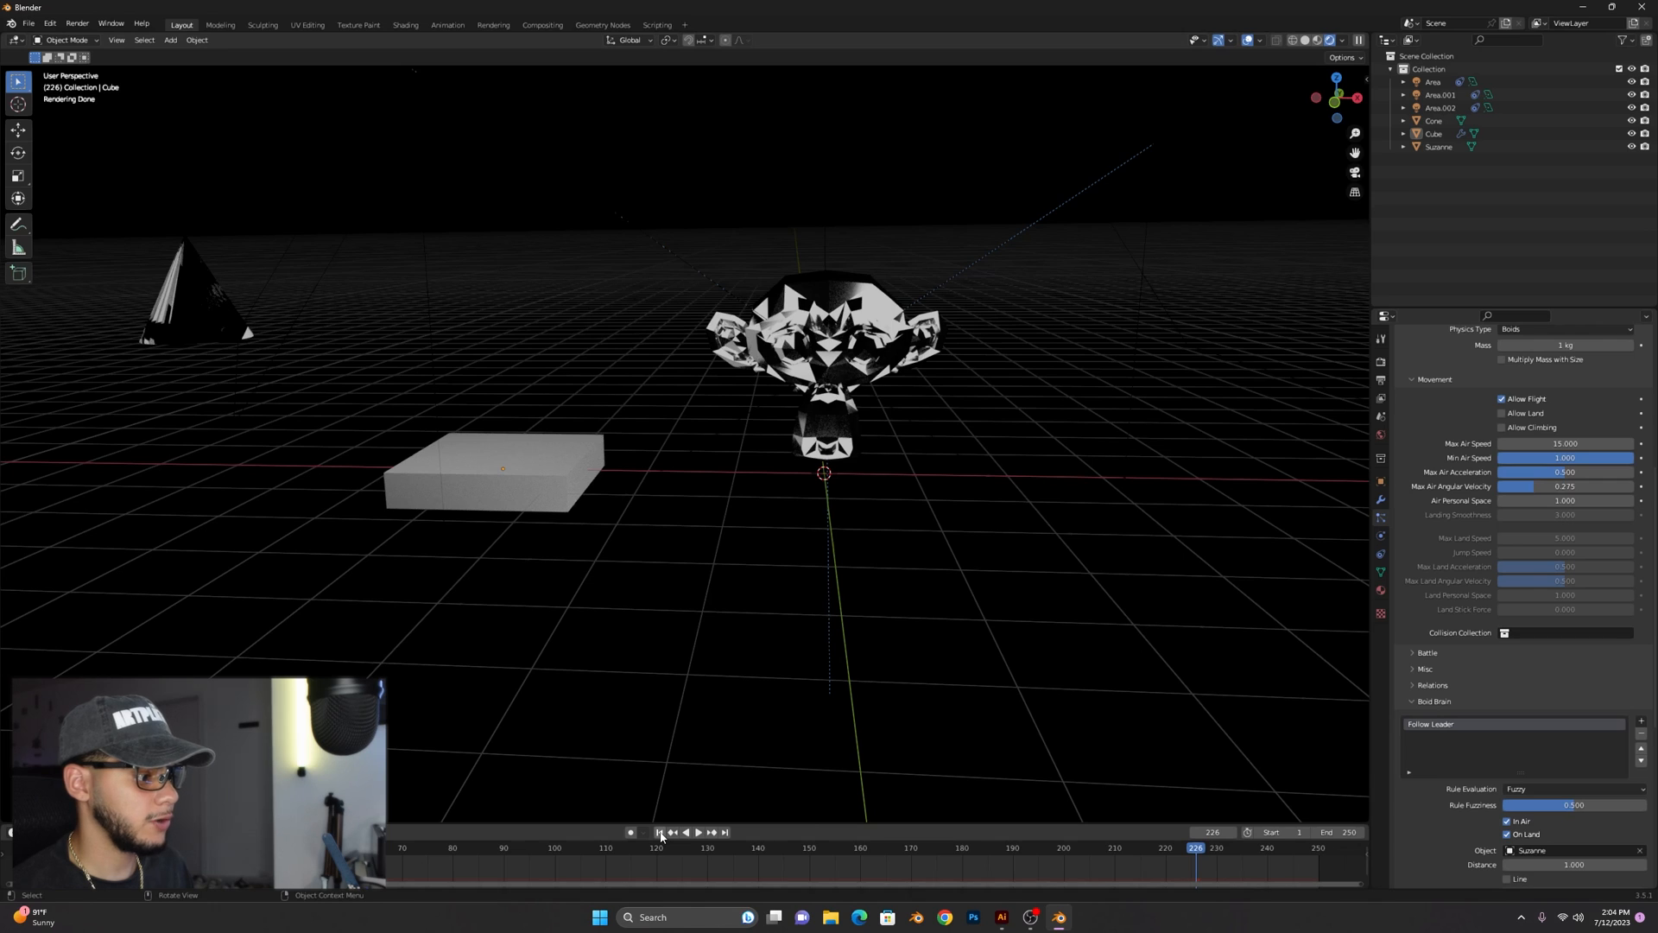
click(696, 833)
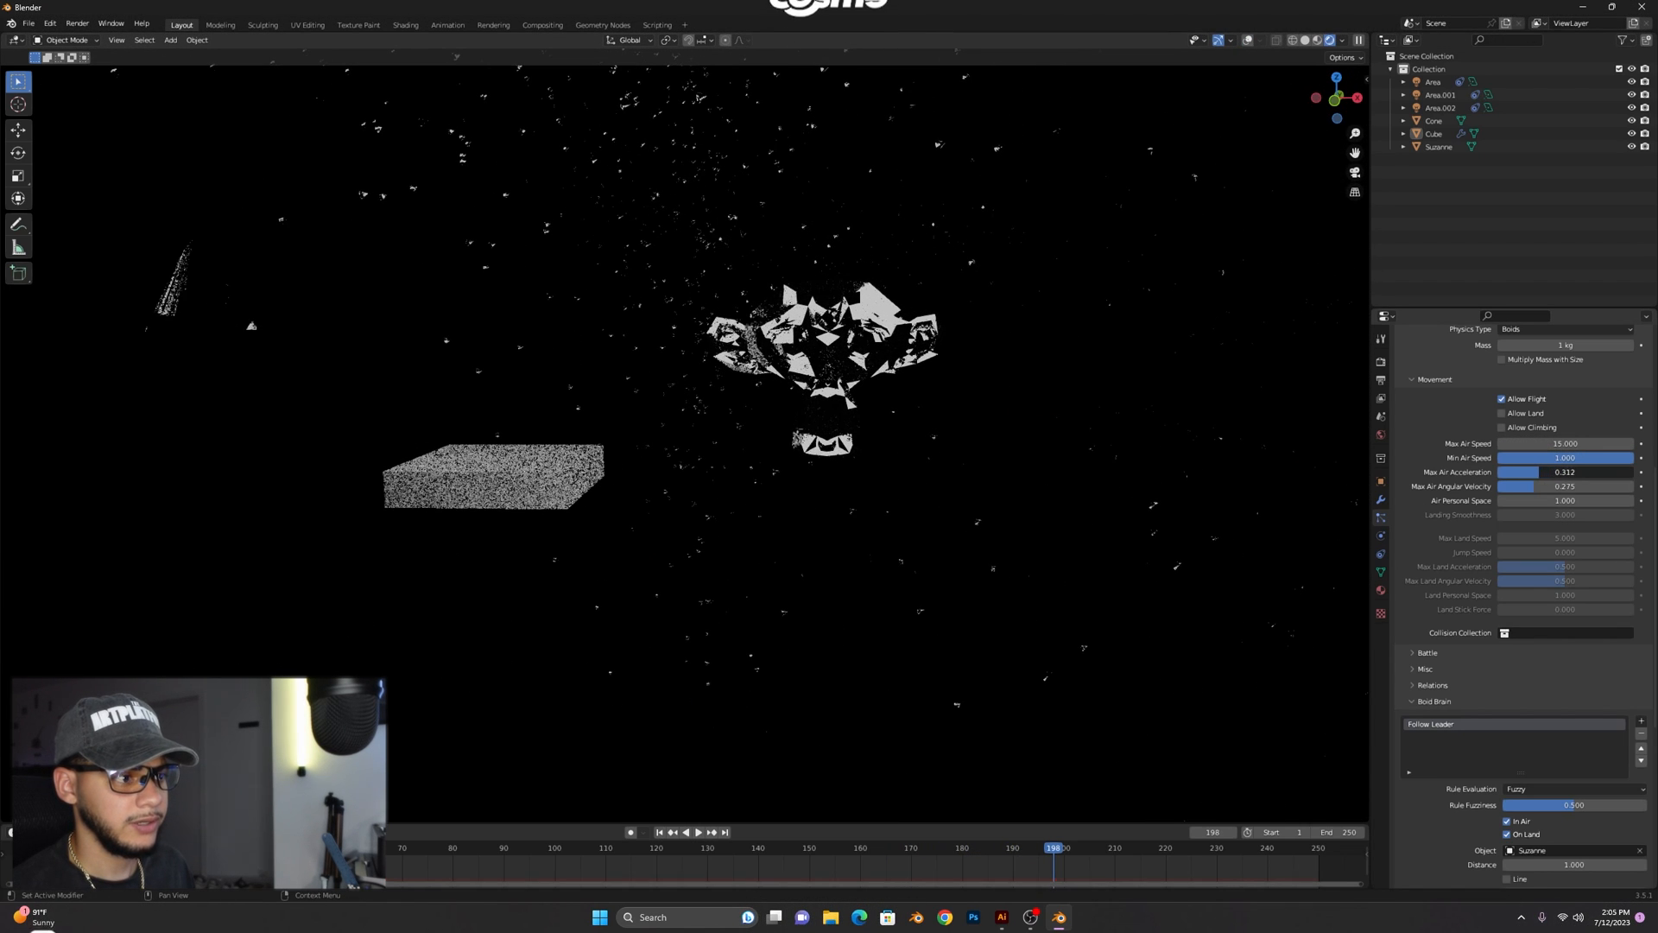
Set the boids' Min Air Speed to 0.085 and replay the swarm from the start.
click(696, 832)
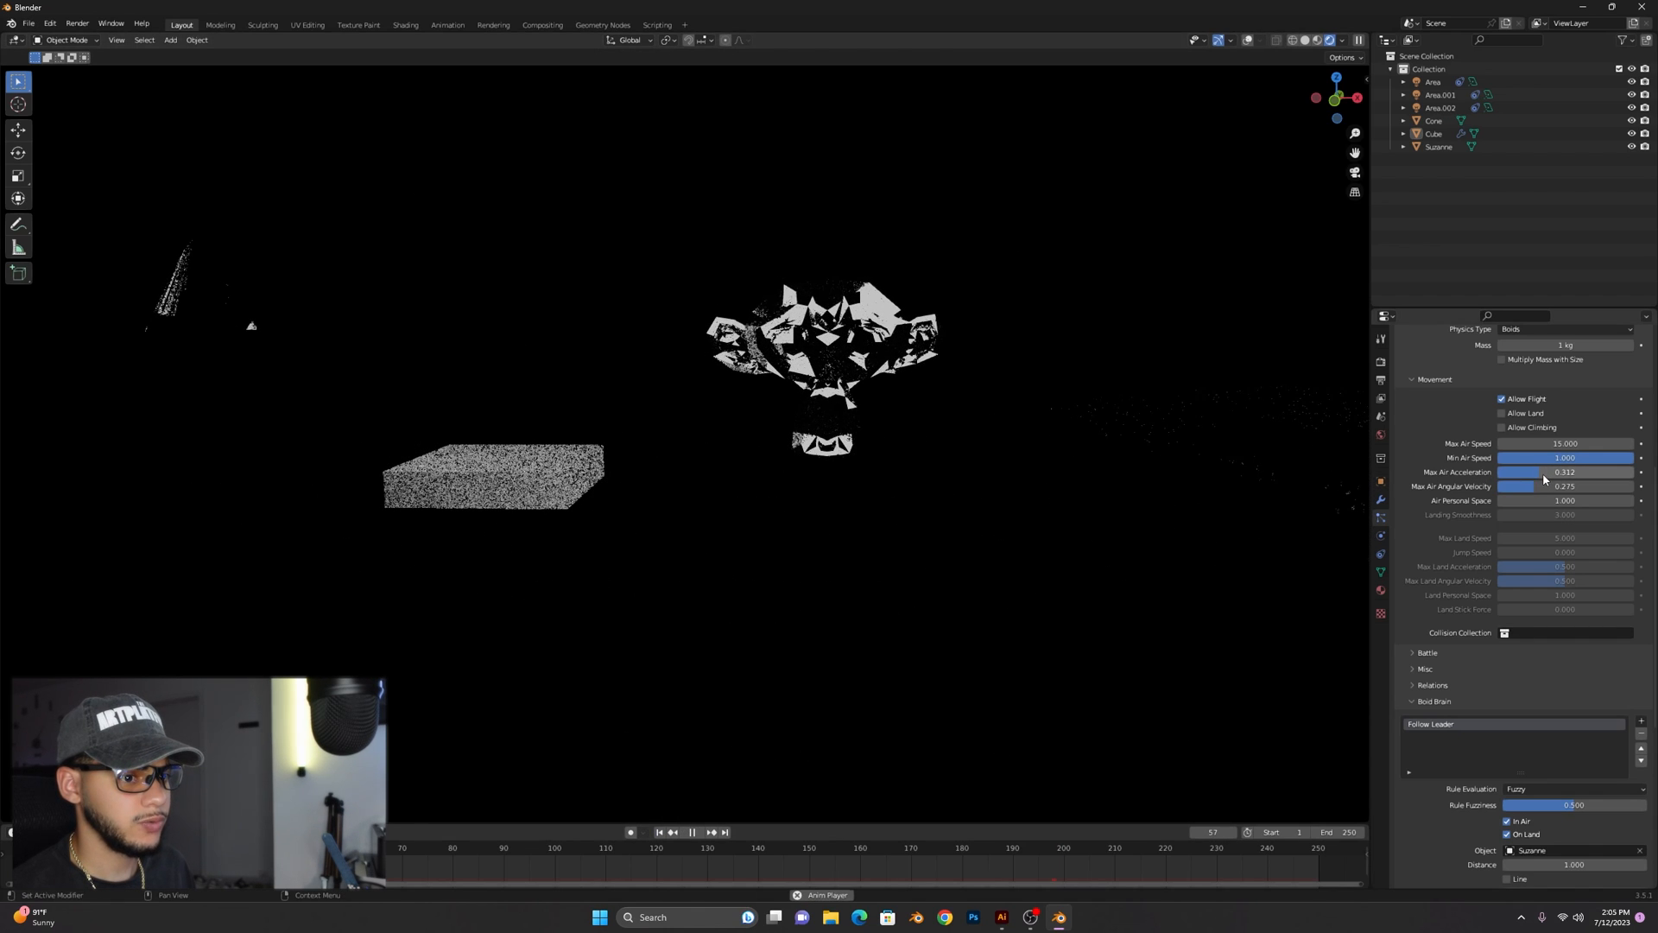
click(694, 832)
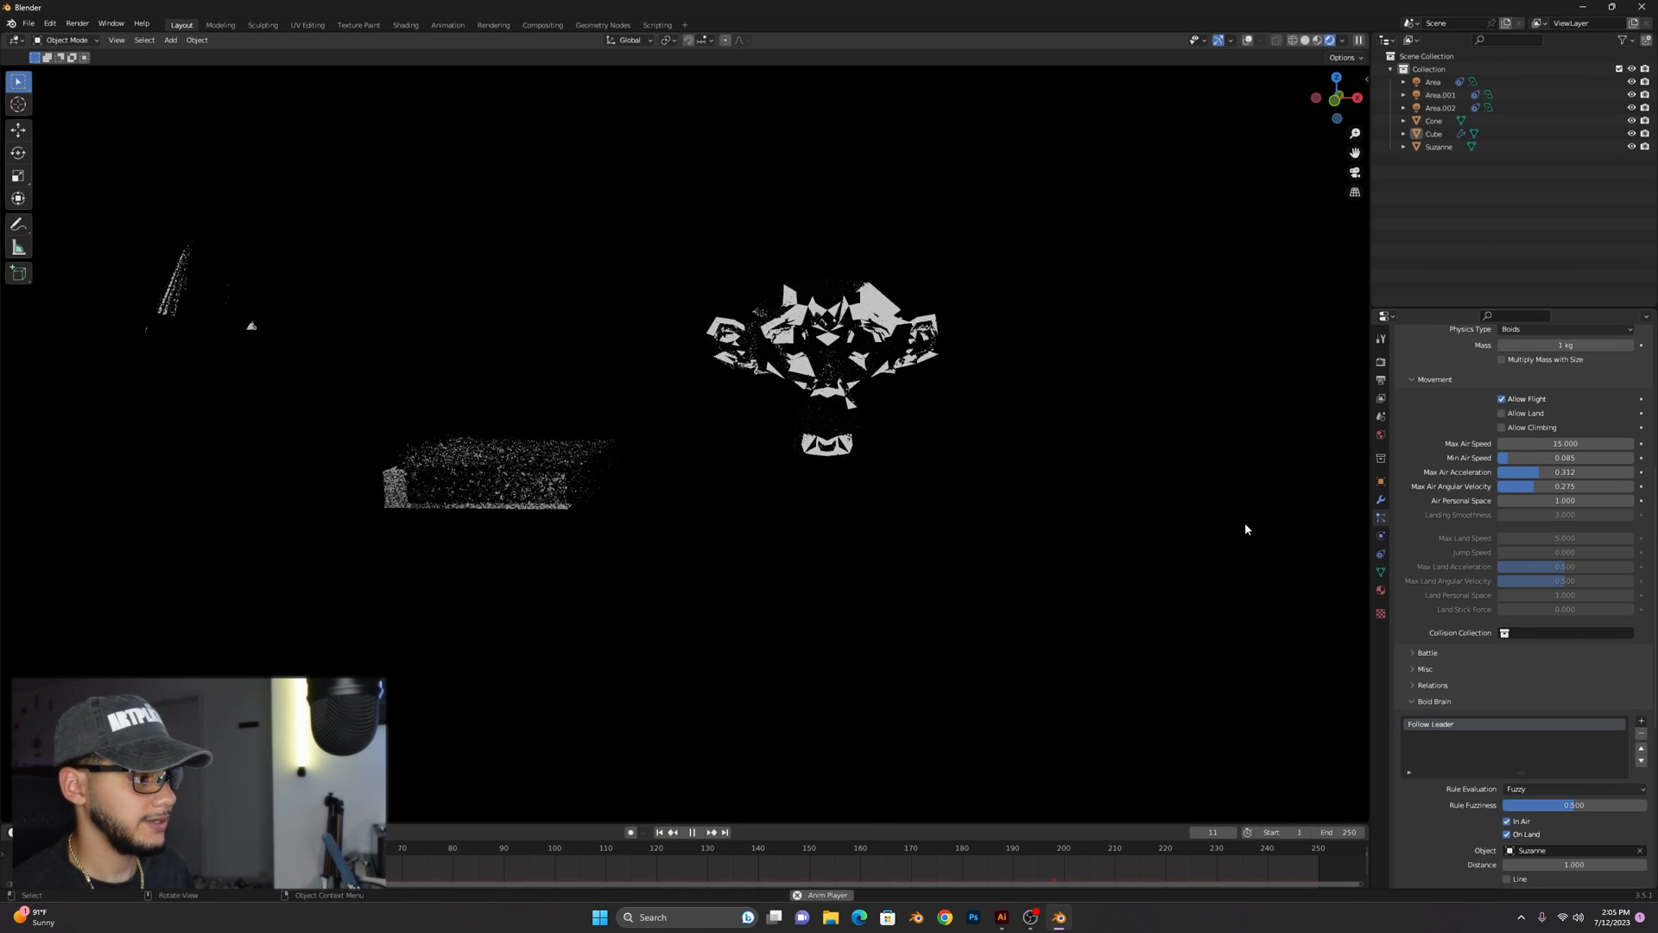
click(693, 833)
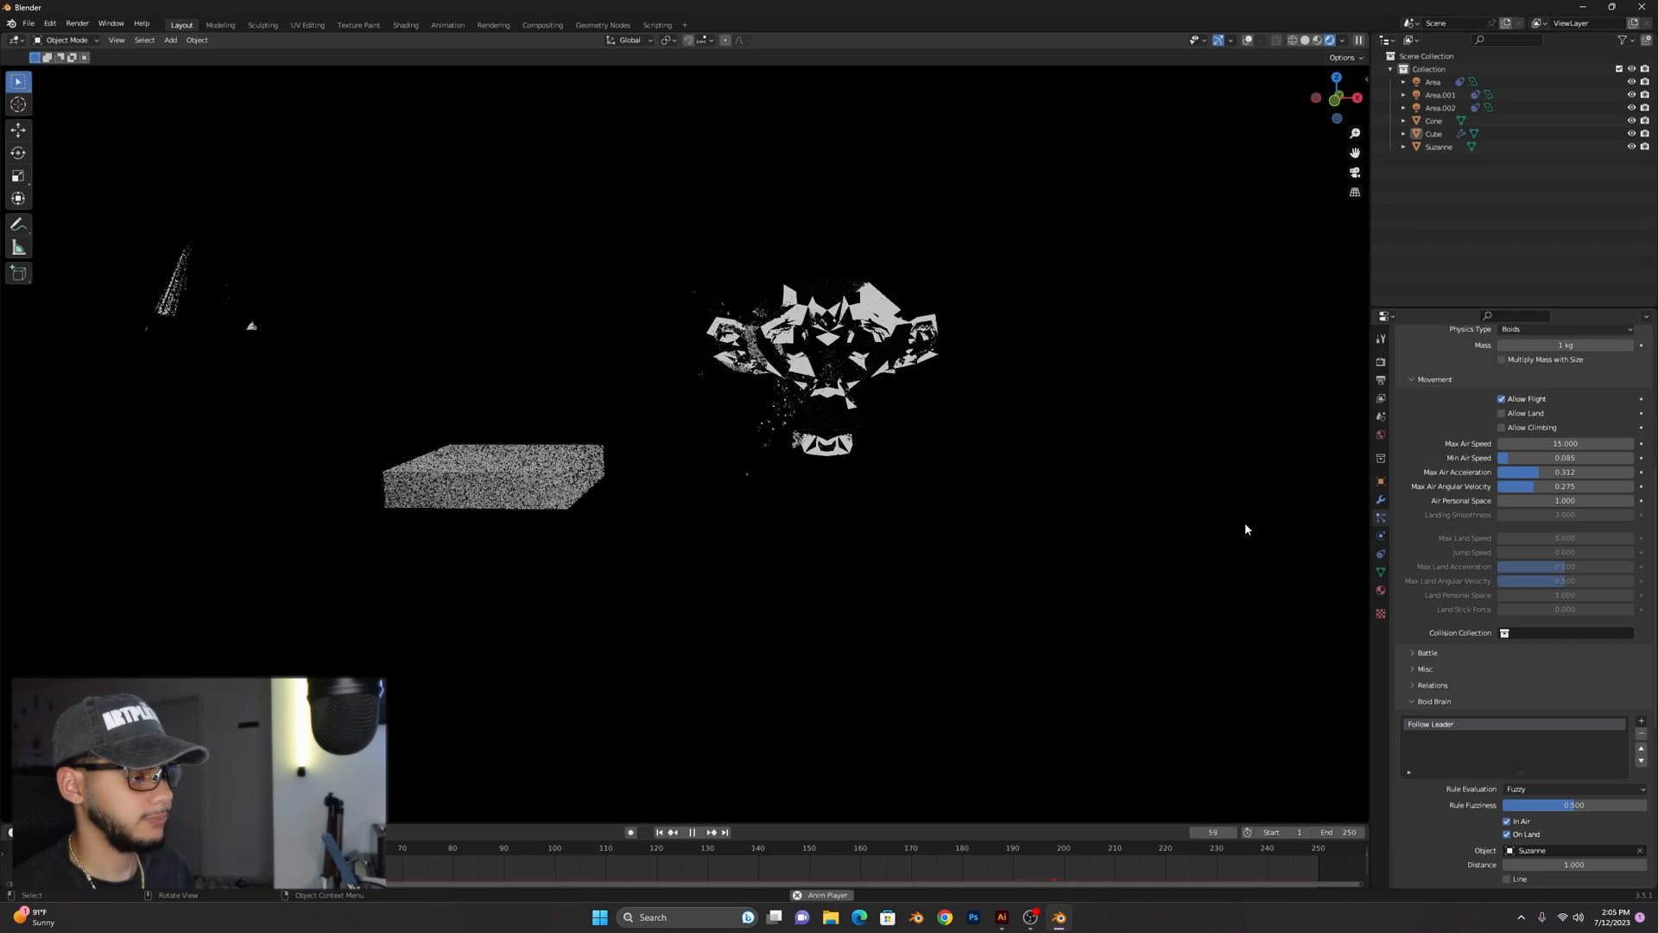
click(630, 832)
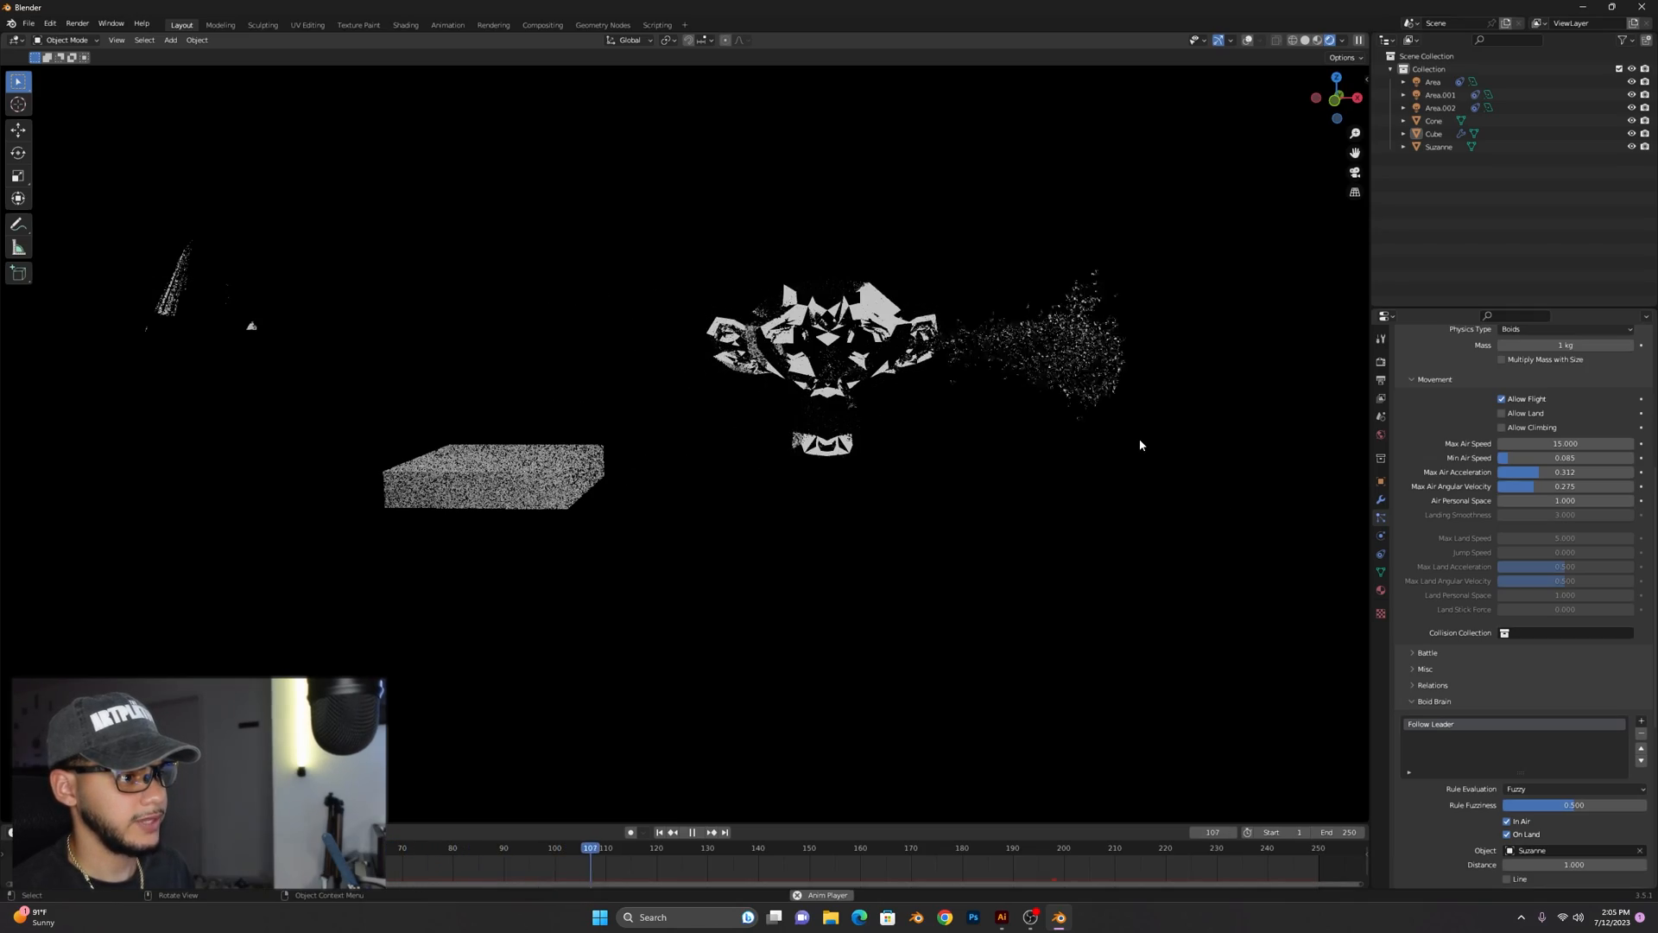
click(695, 832)
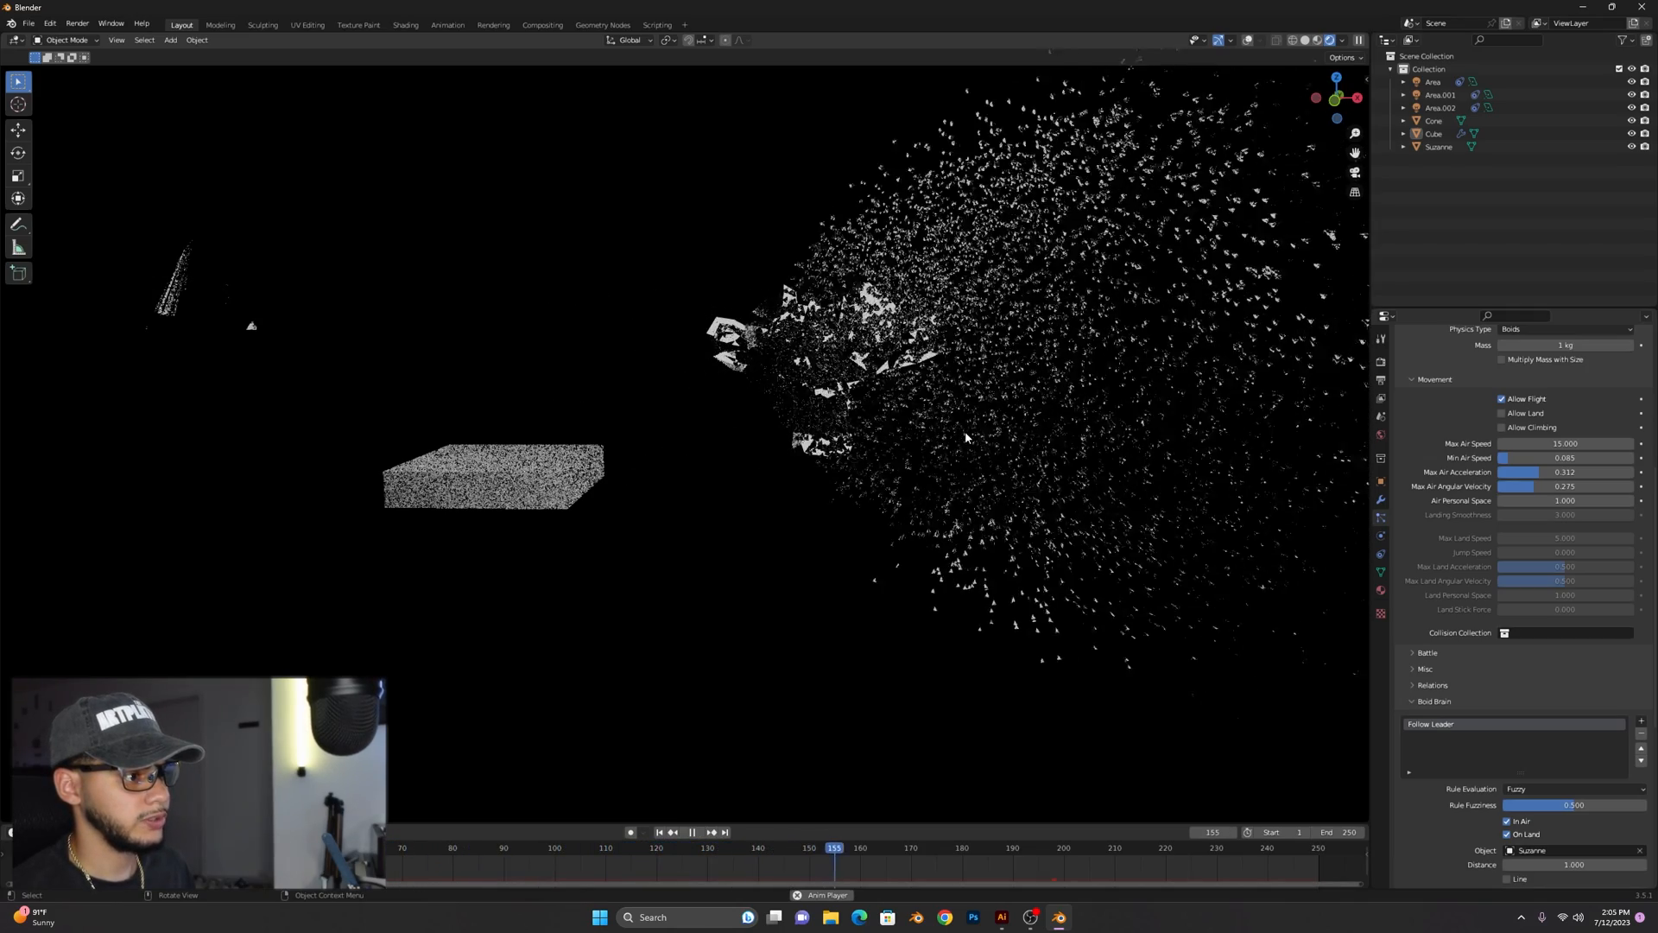
click(693, 832)
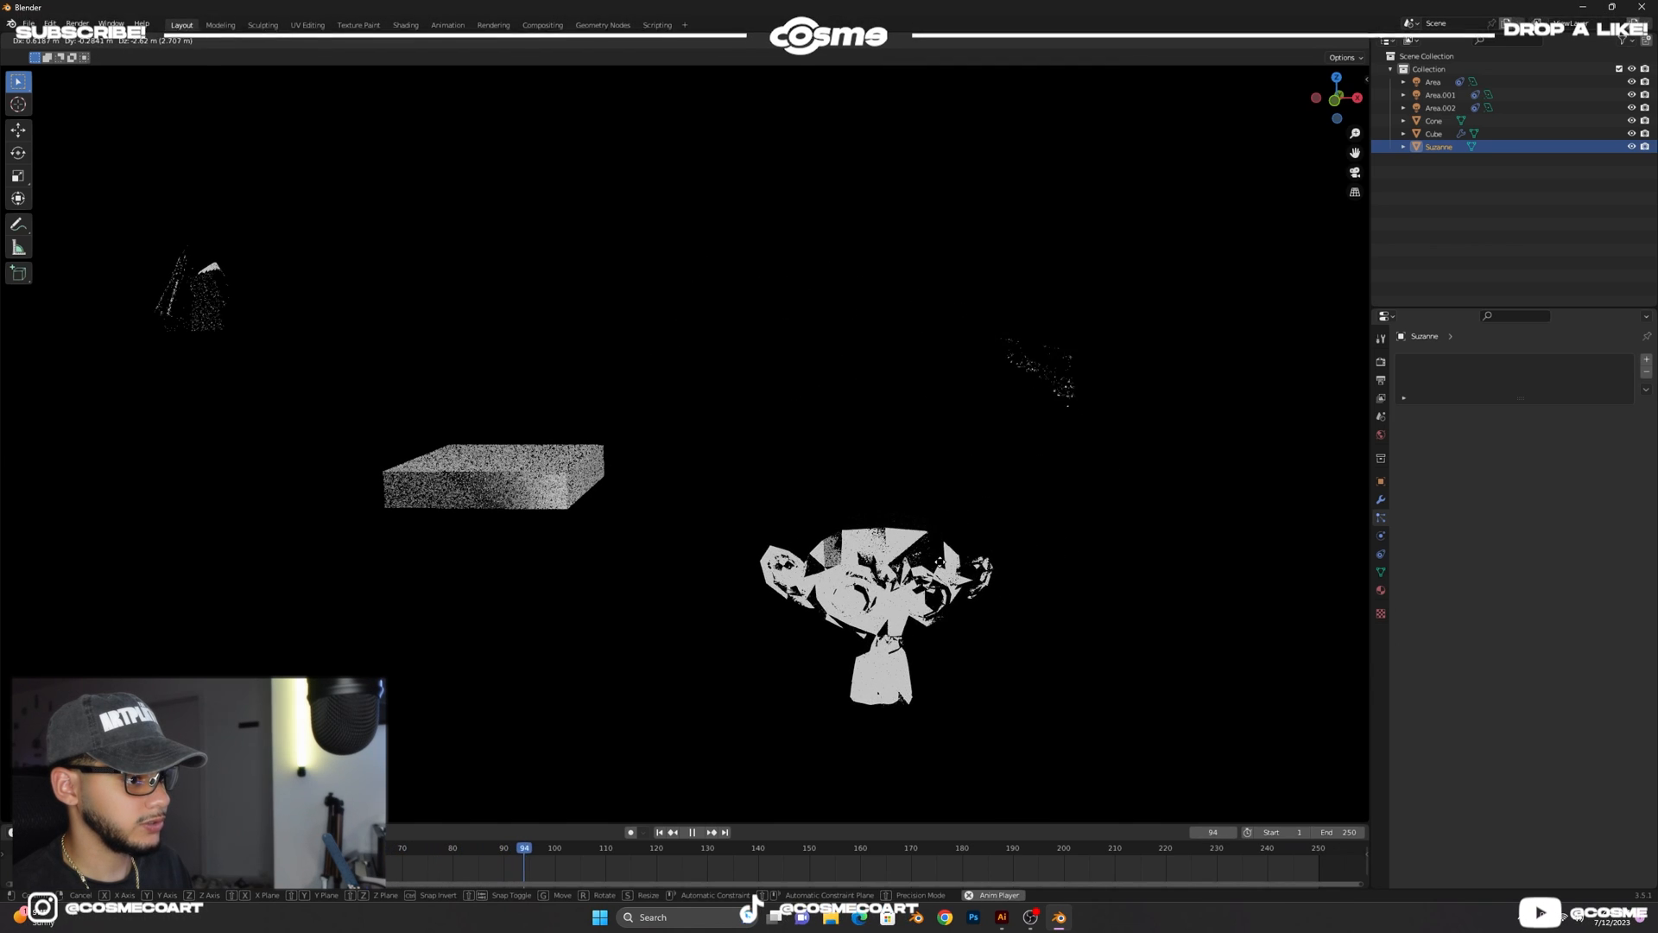
click(692, 832)
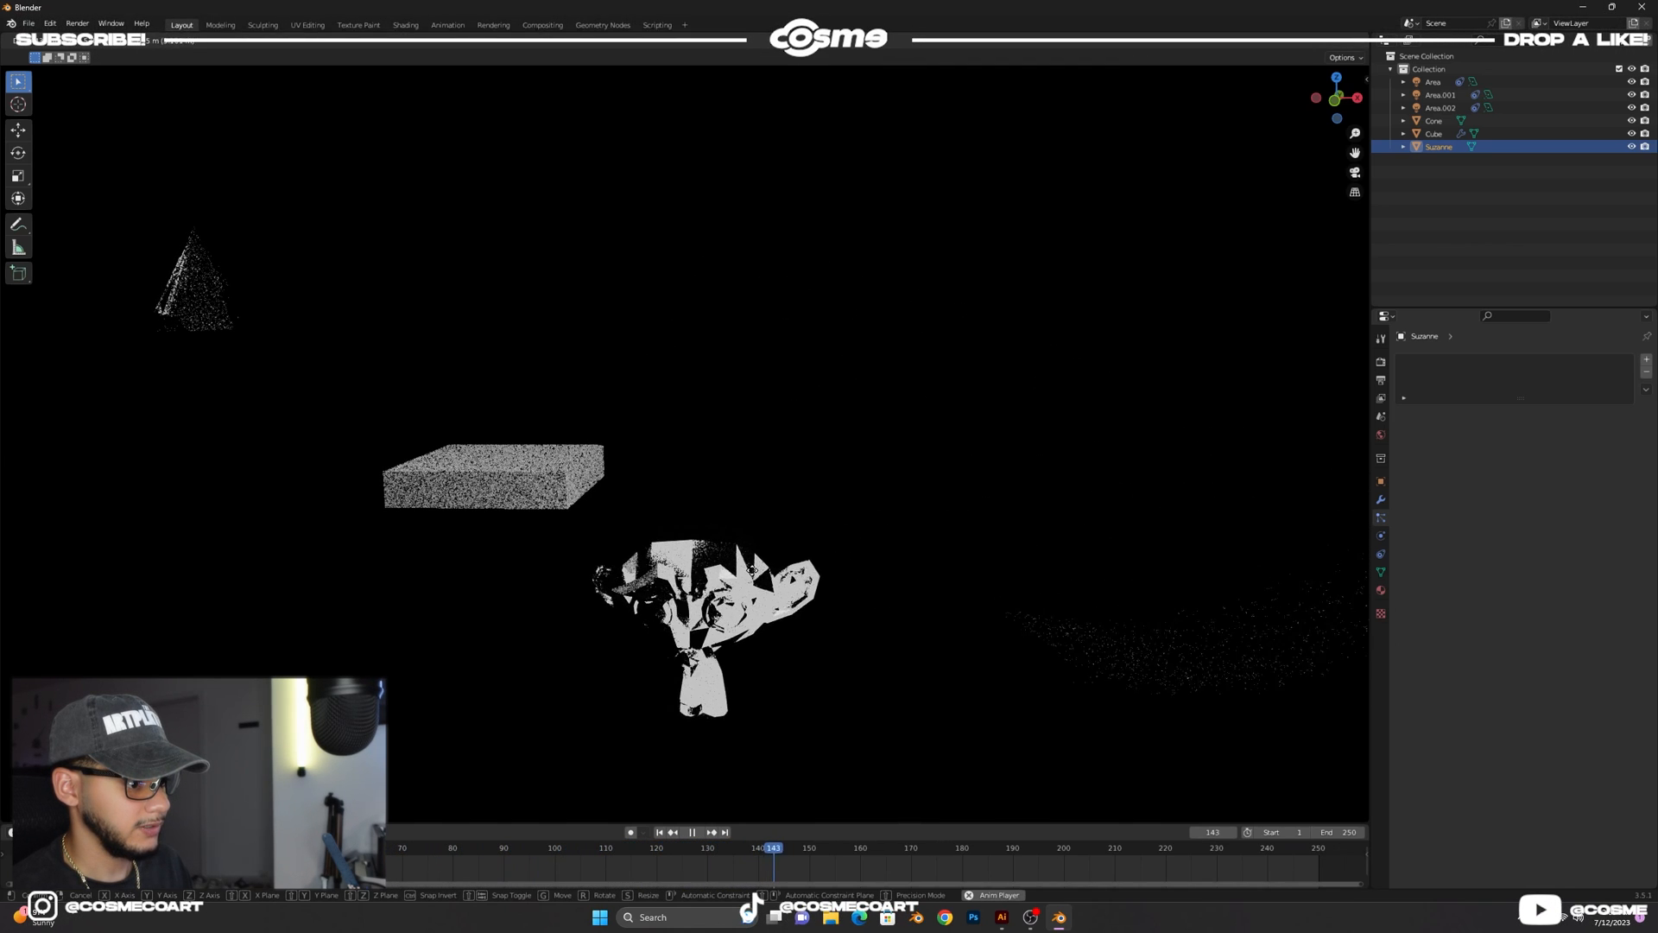
click(694, 832)
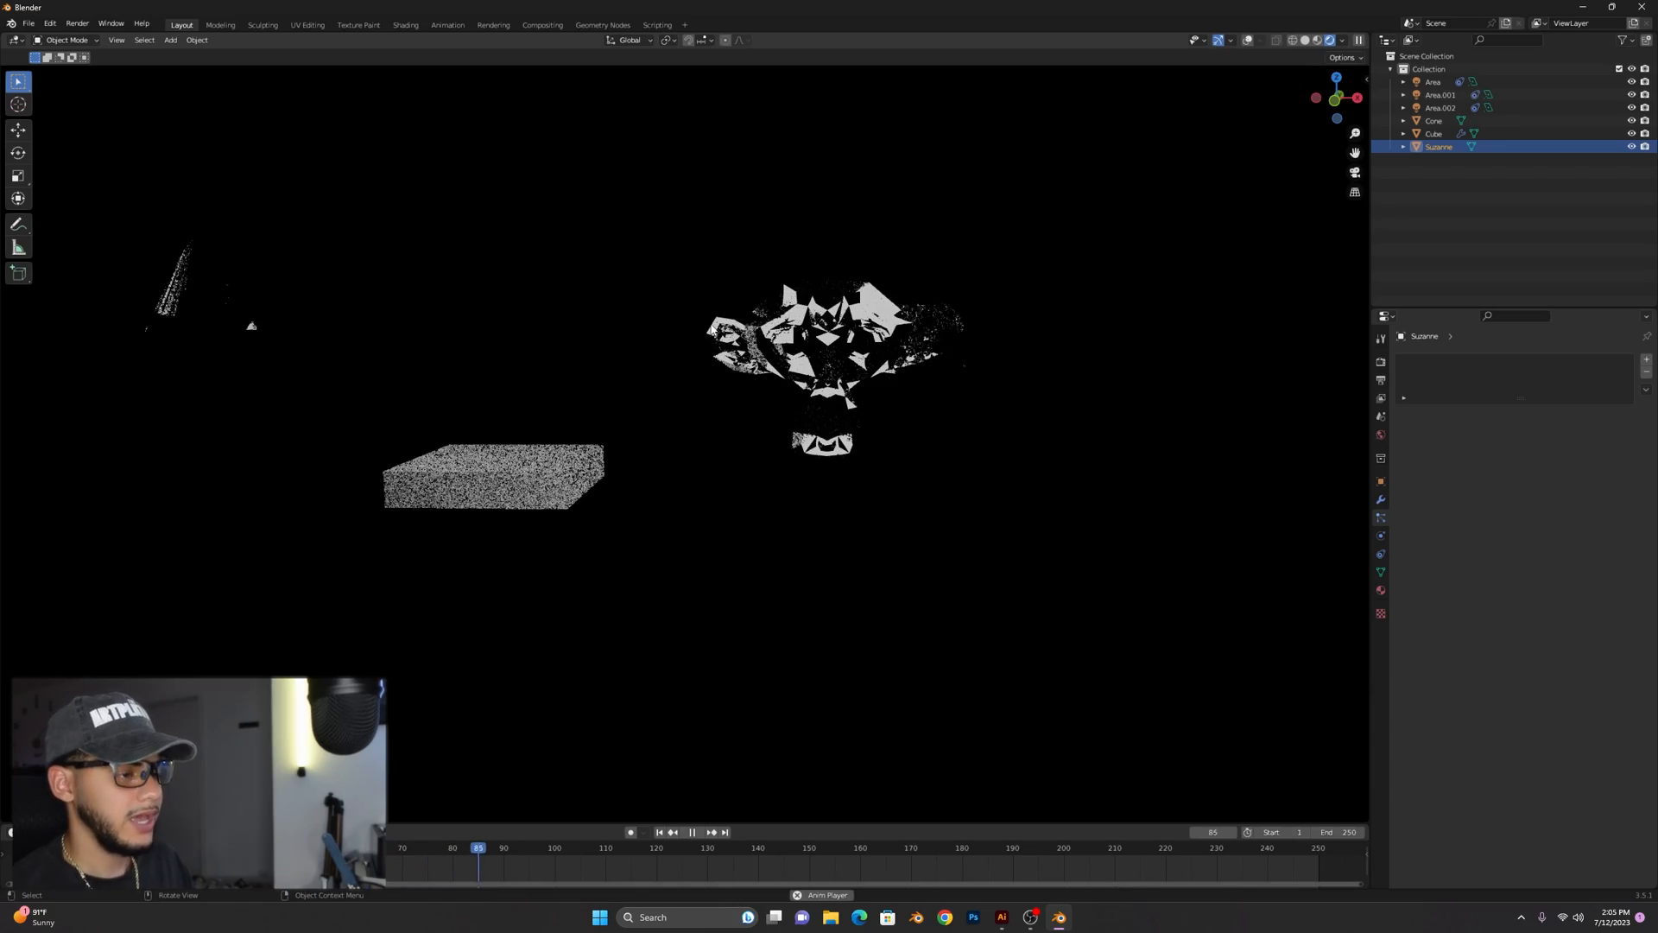
click(722, 847)
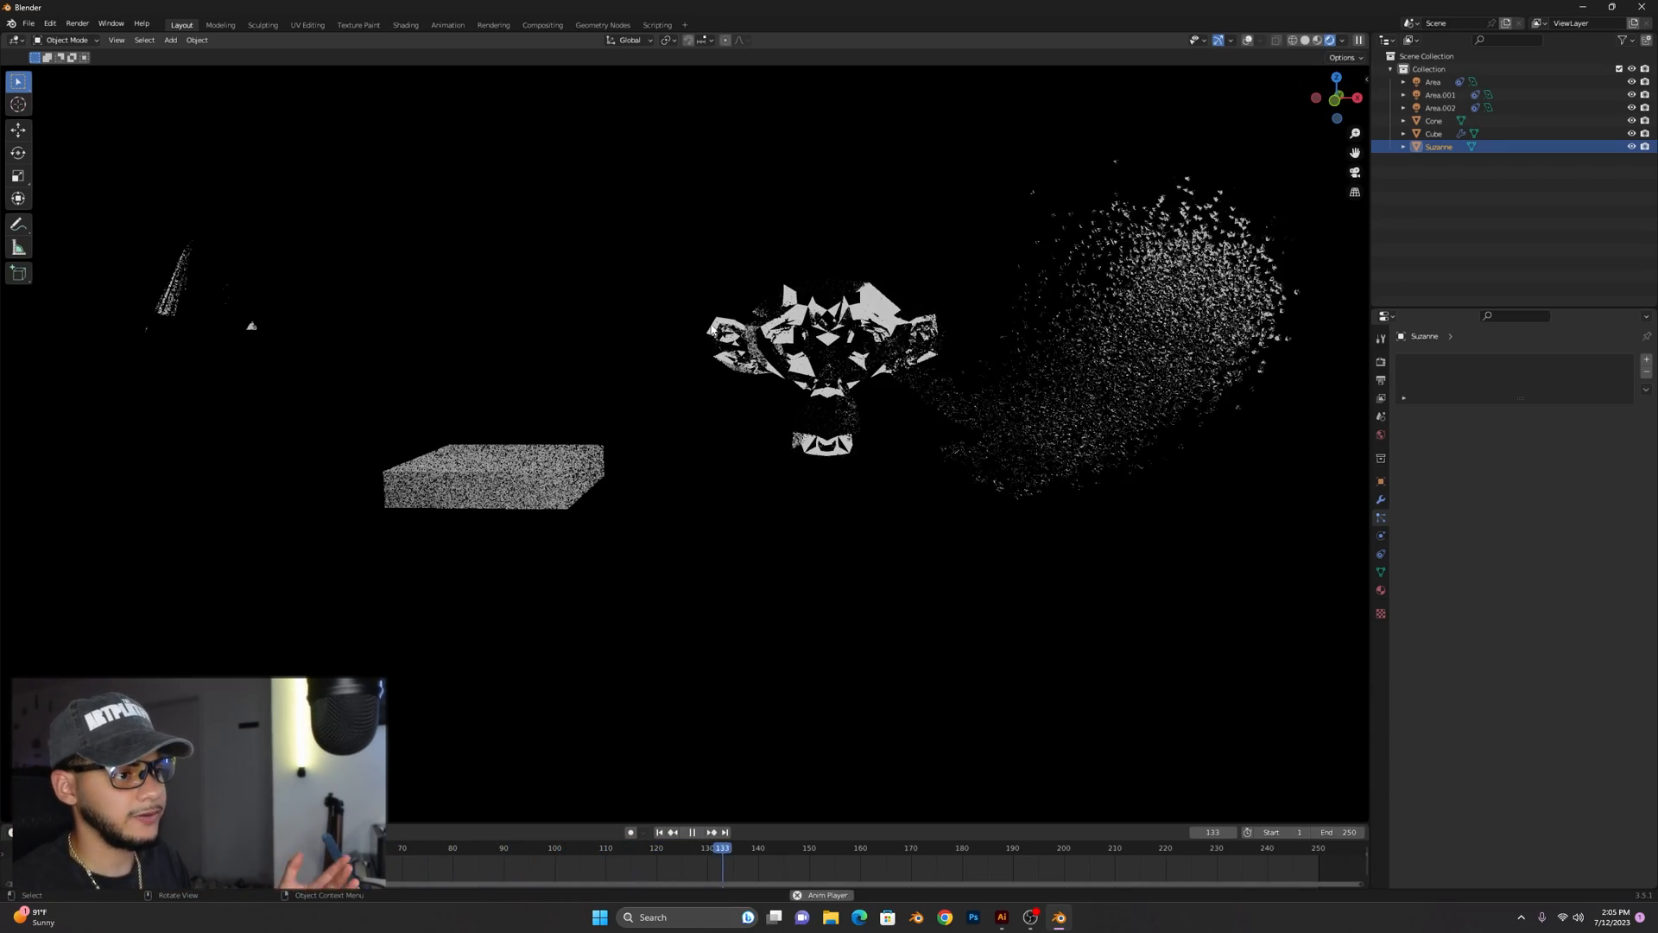